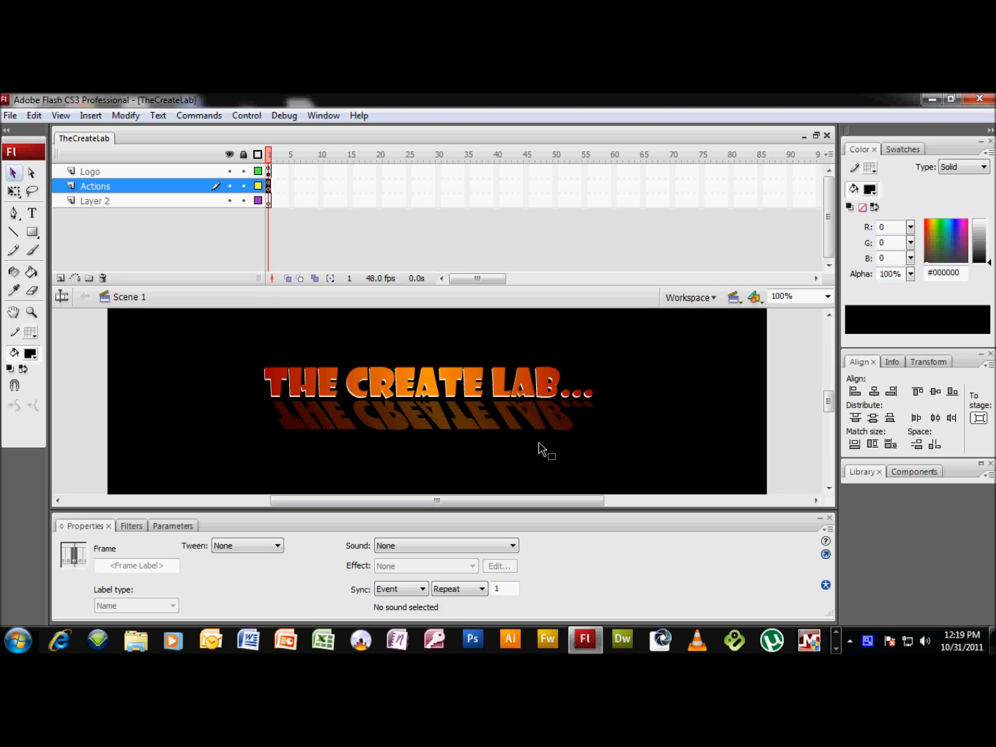
{"action": "mouse_move", "coordinate": [703, 429]}
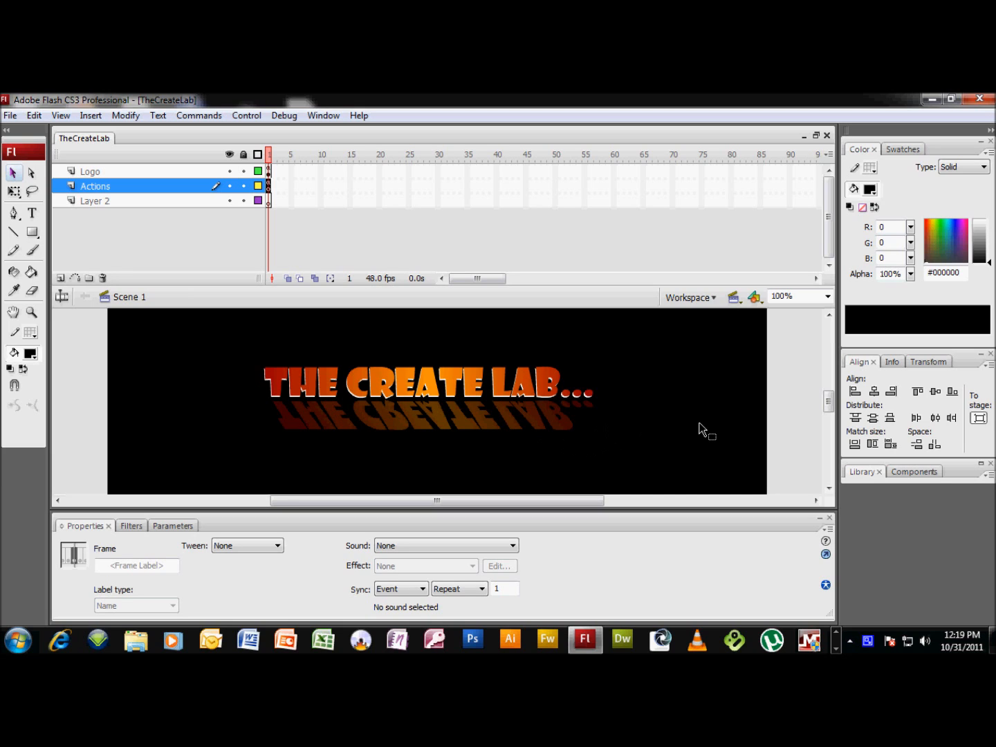
{"action": "mouse_move", "coordinate": [717, 432]}
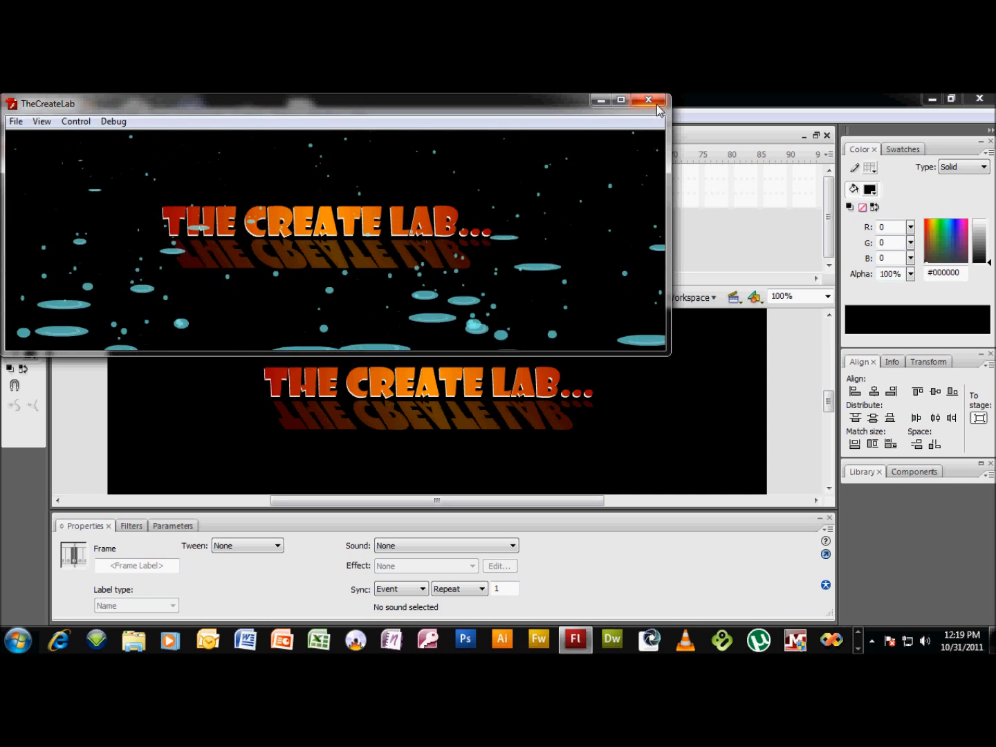
- Close the test-movie preview of the finished rain-splash animation
{"action": "left_click", "coordinate": [648, 101]}
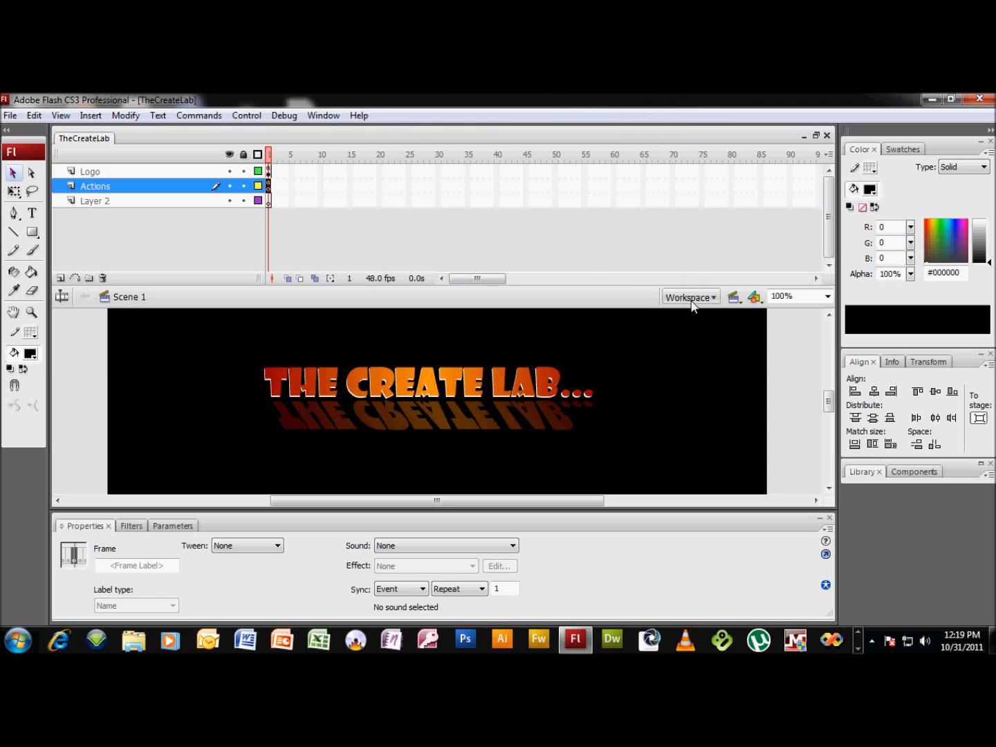
{"action": "mouse_move", "coordinate": [689, 296]}
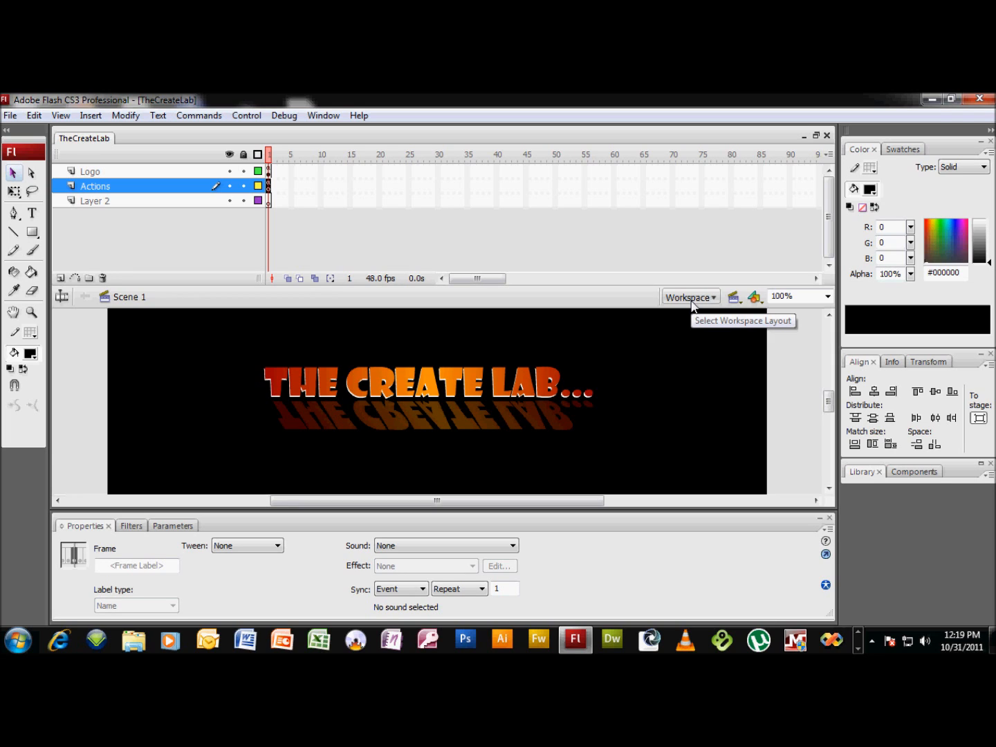
{"action": "mouse_move", "coordinate": [694, 307]}
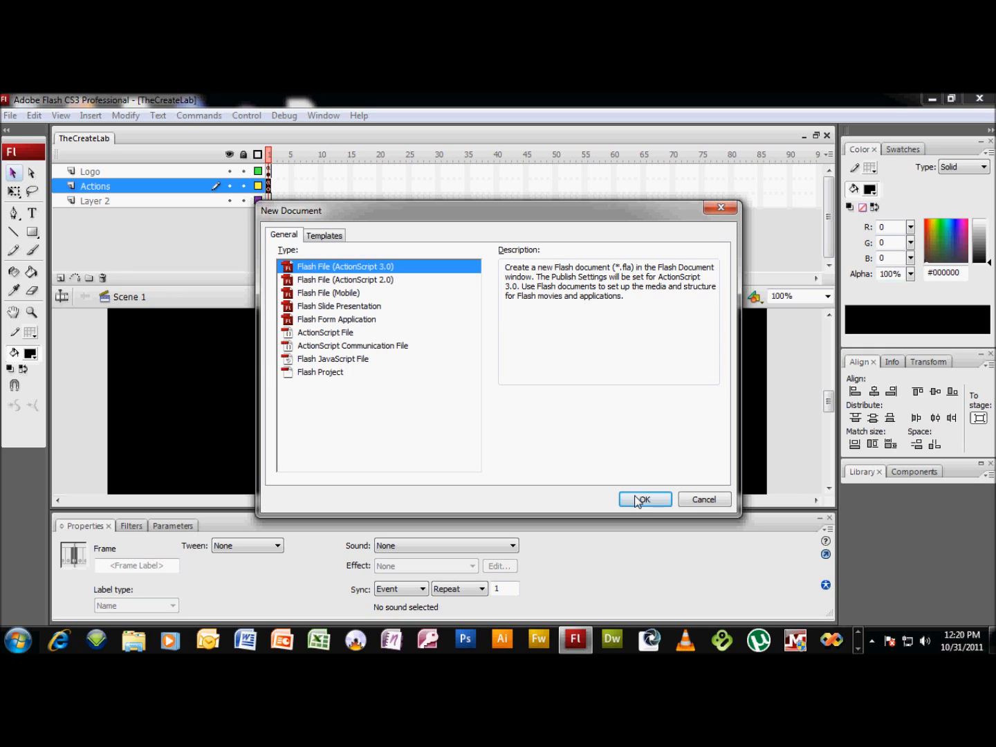
- Create an ActionScript 3.0 document with a 900 x 300 stage and zoom out to 50%
{"action": "left_click", "coordinate": [644, 498]}
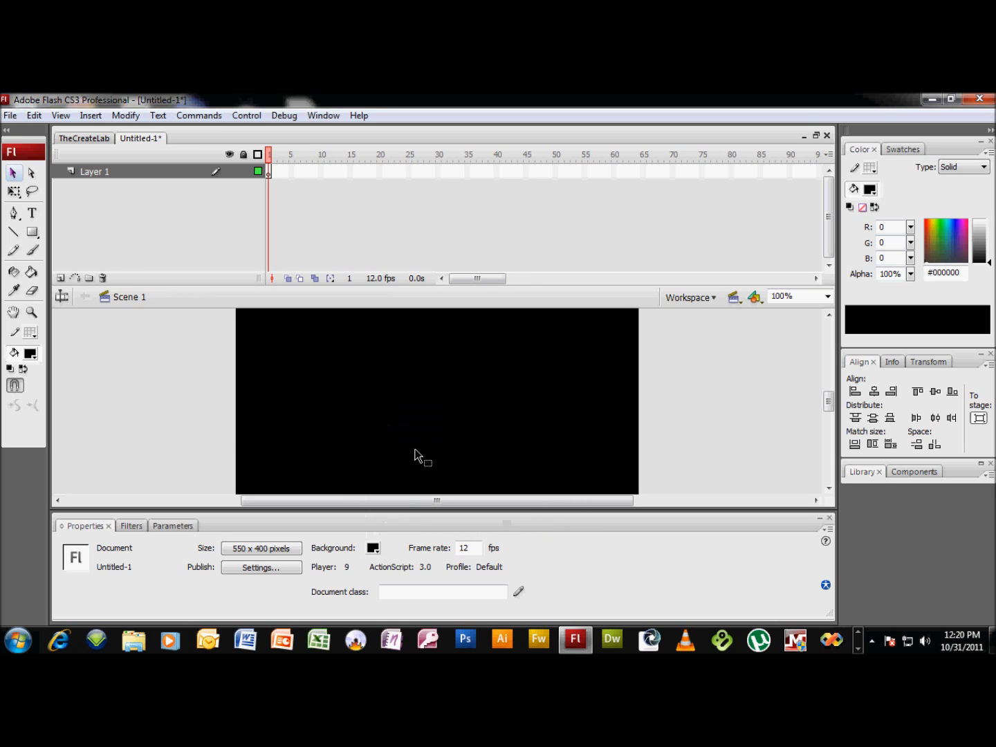
{"action": "left_click", "coordinate": [260, 548]}
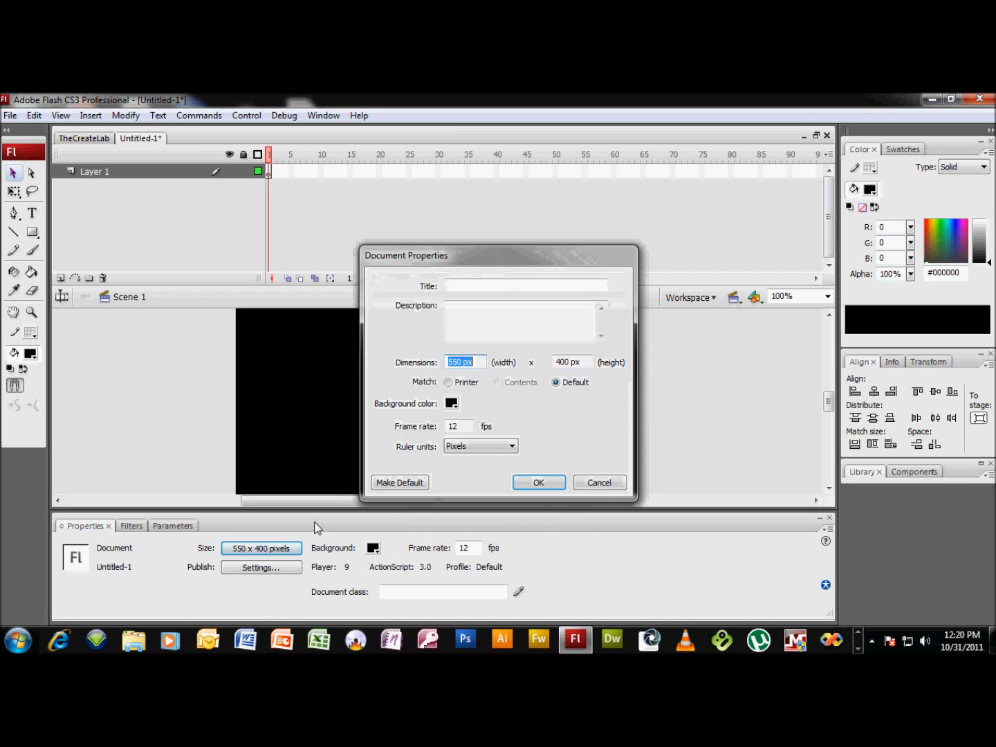
{"action": "type", "text": "900"}
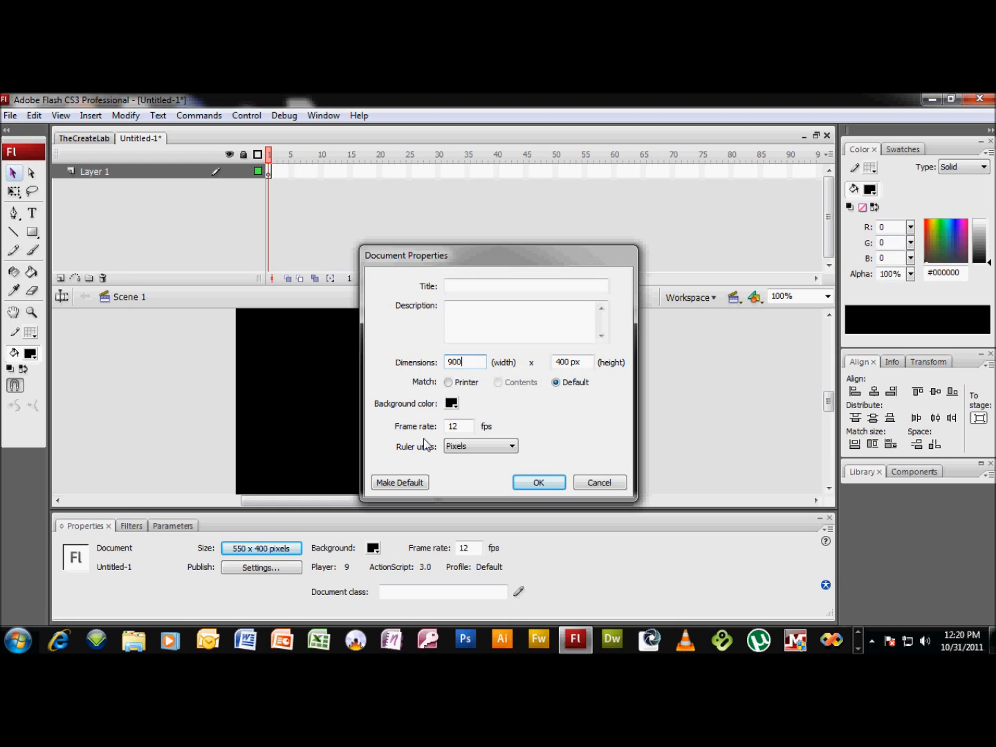
{"action": "type", "text": "300"}
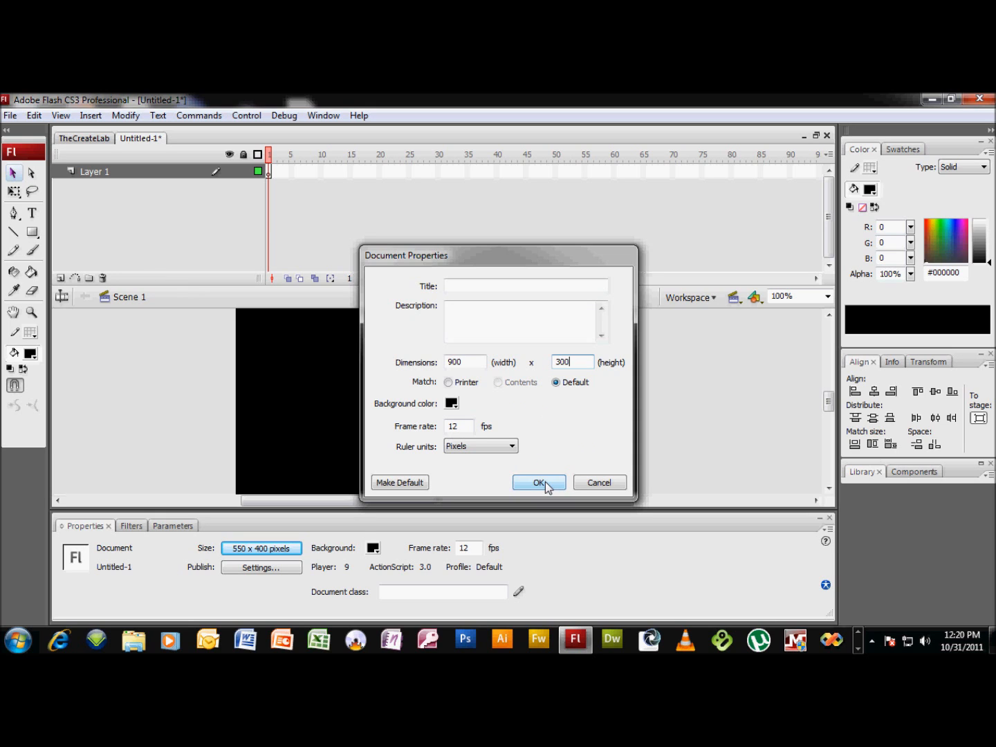
{"action": "left_click", "coordinate": [539, 482]}
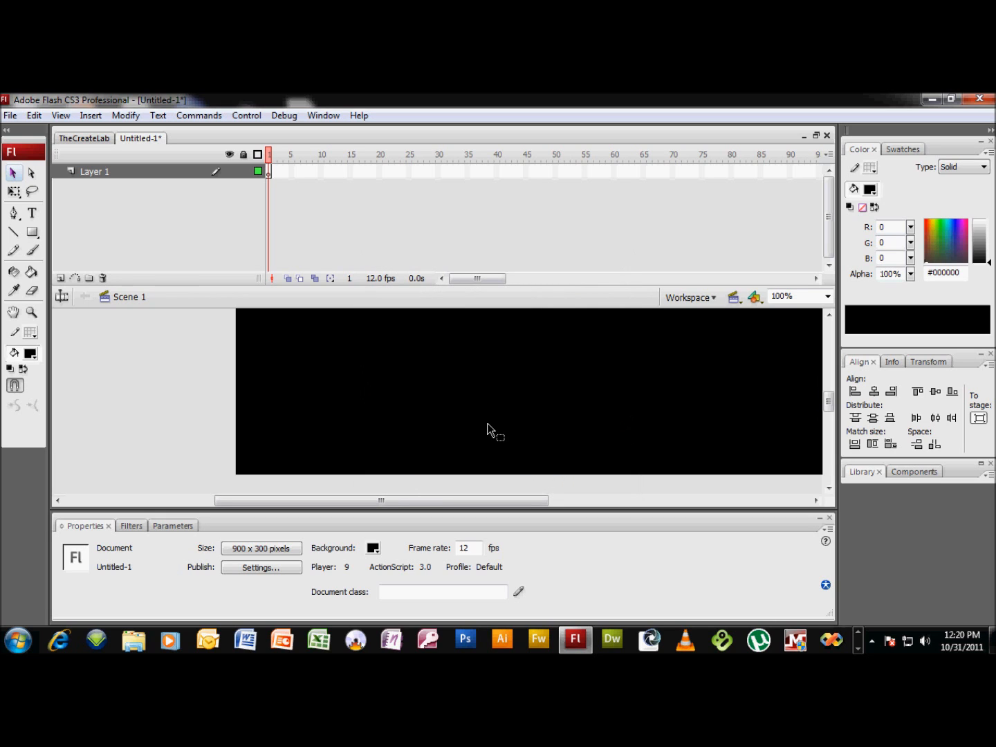
{"action": "left_click", "coordinate": [822, 296]}
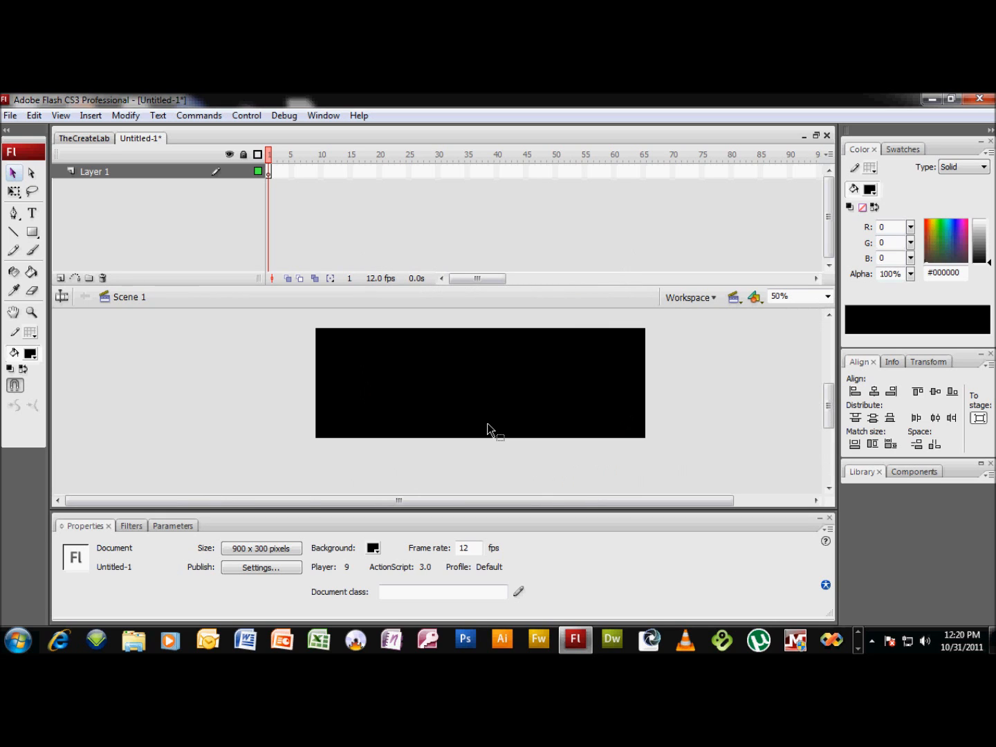
{"action": "mouse_move", "coordinate": [407, 444]}
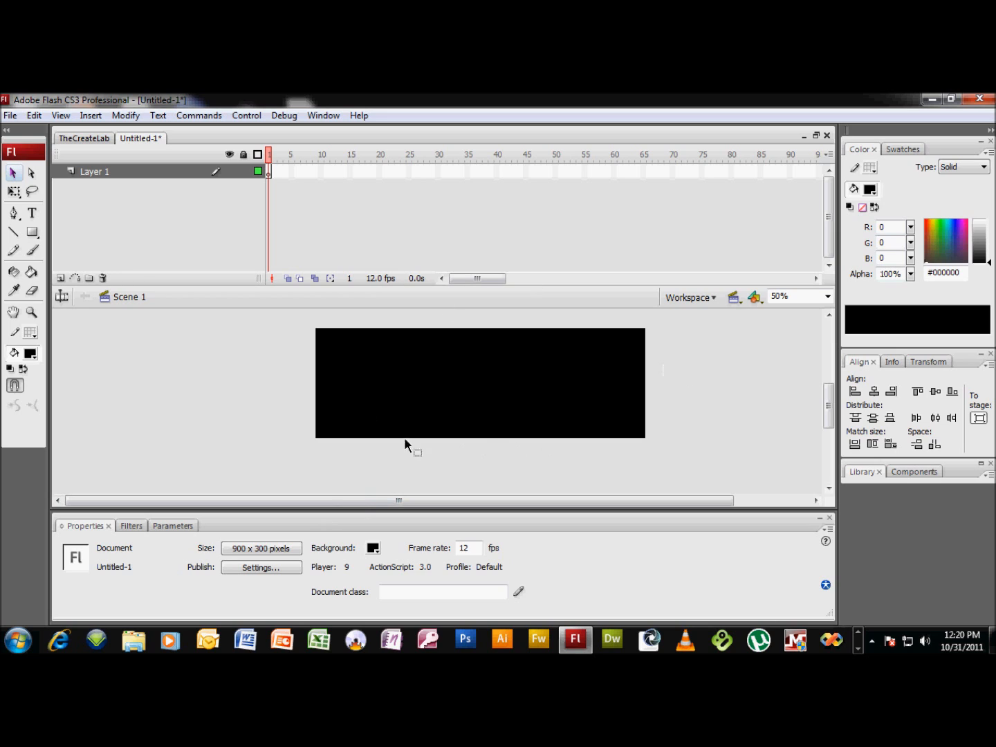
{"action": "mouse_move", "coordinate": [540, 407]}
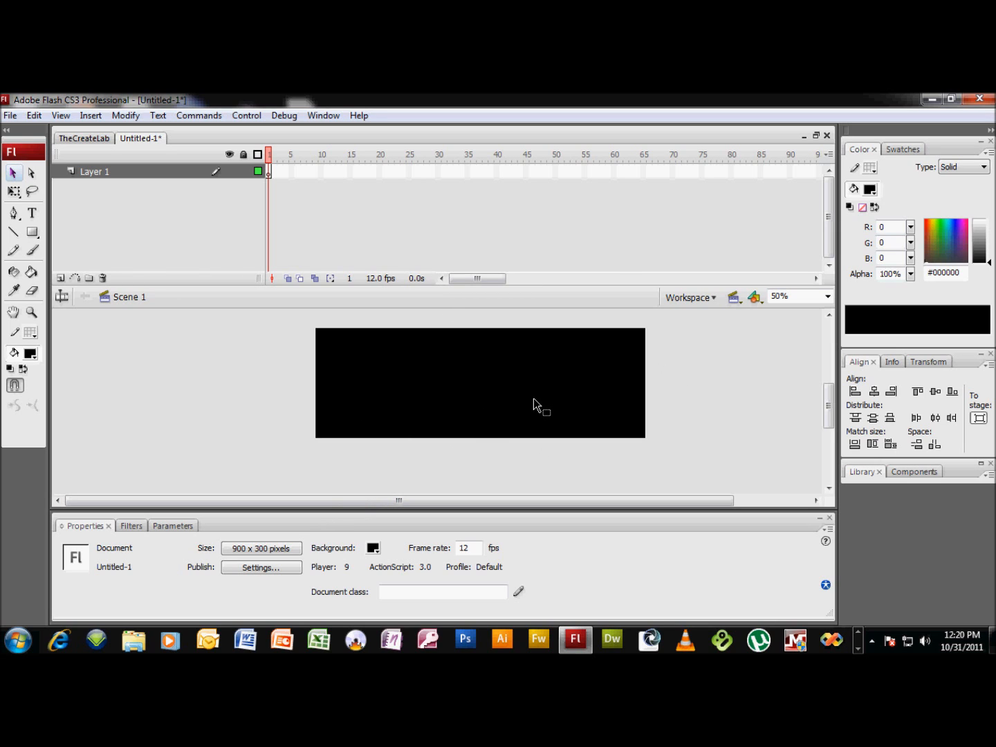
{"action": "mouse_move", "coordinate": [541, 401]}
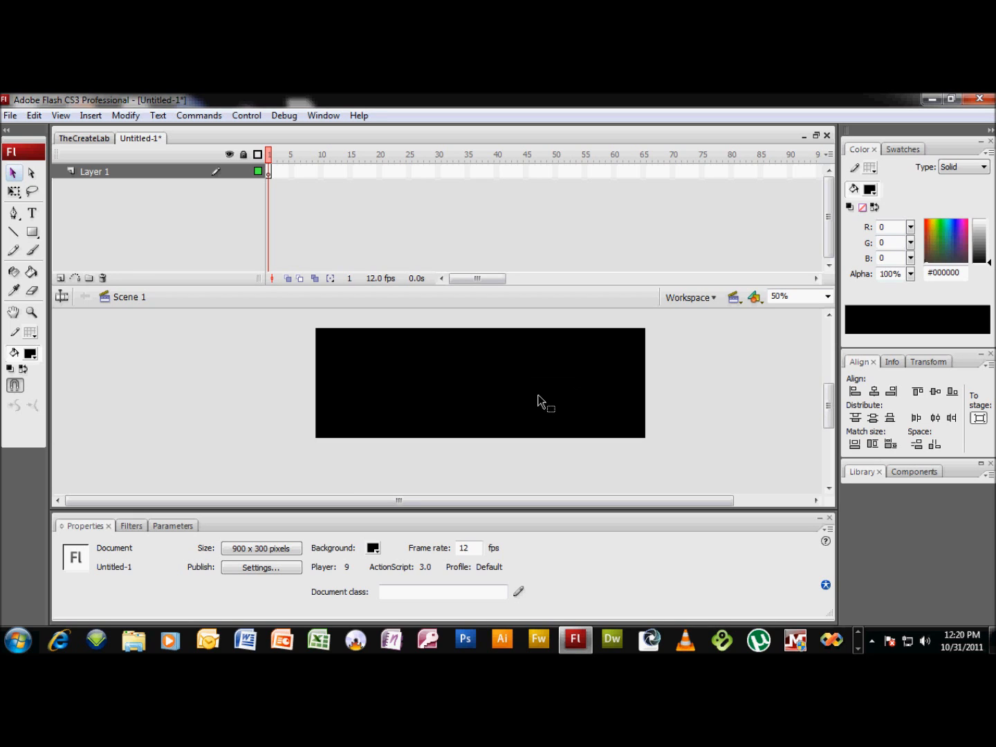
{"action": "mouse_move", "coordinate": [533, 395]}
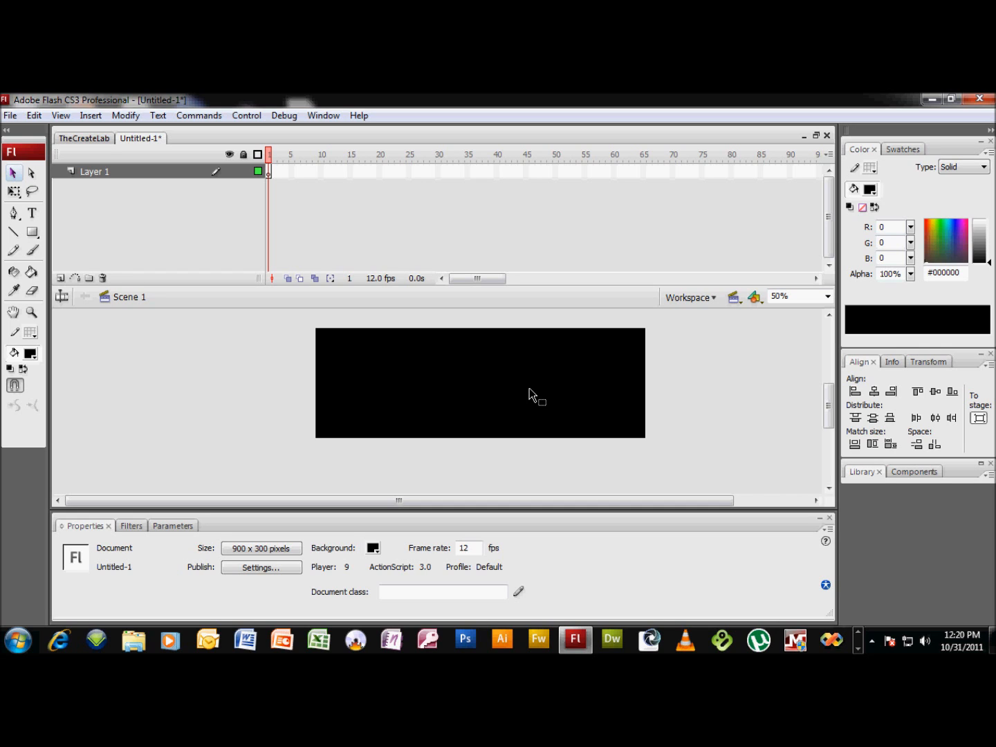
{"action": "mouse_move", "coordinate": [270, 377]}
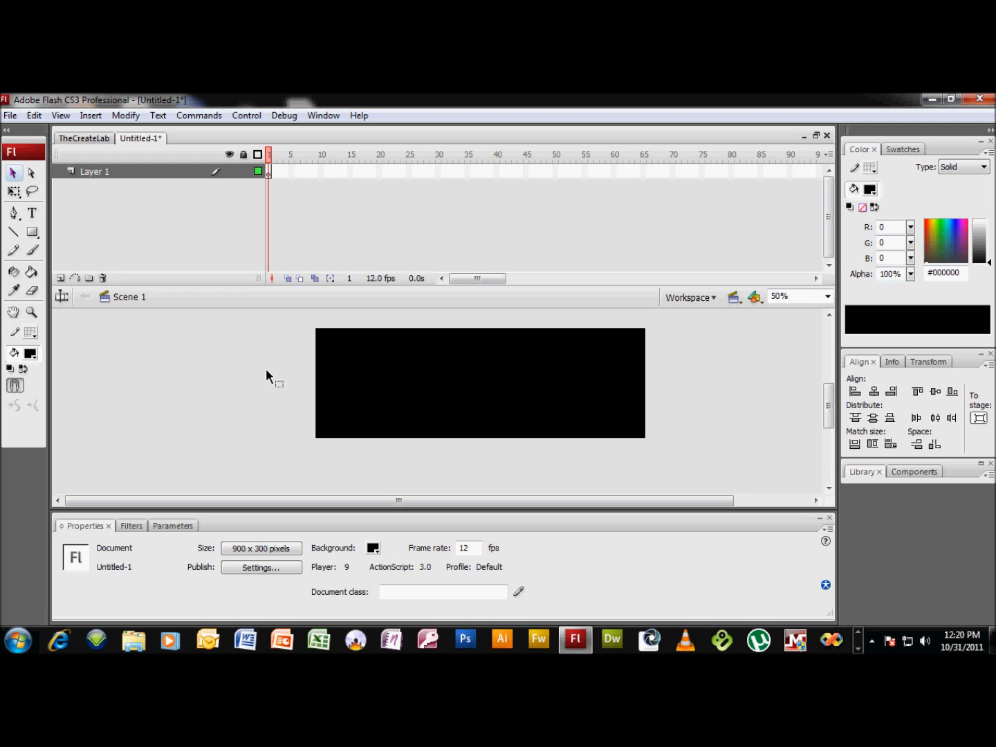
- Draw a small white no-stroke circle with the Oval tool left of the stage centre
{"action": "left_click", "coordinate": [853, 188]}
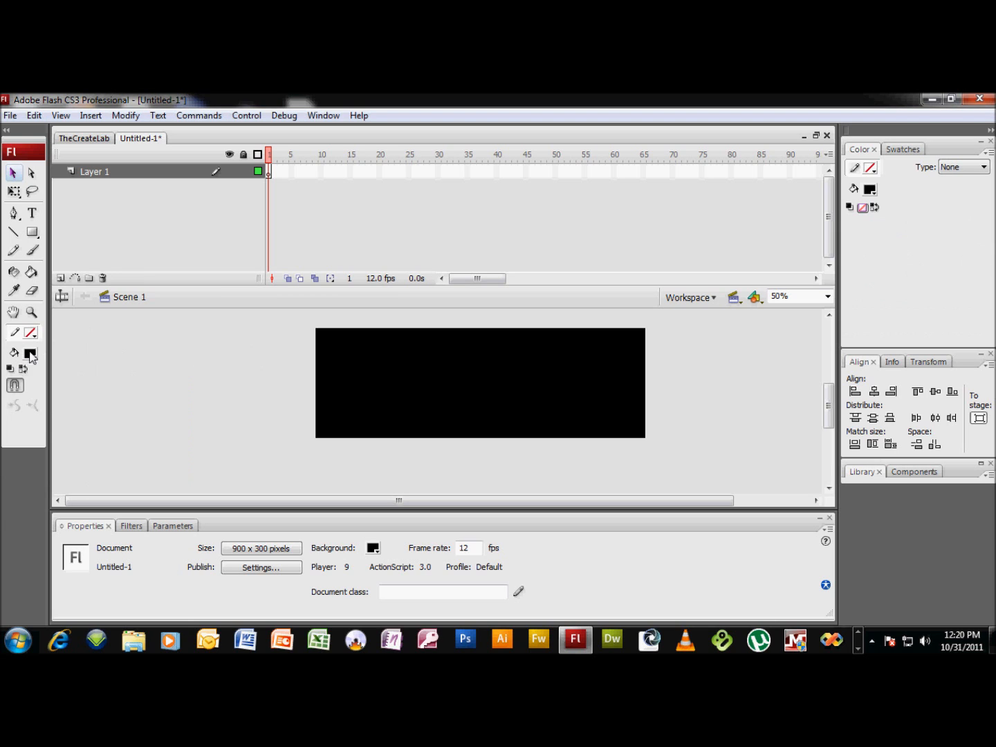
{"action": "left_click", "coordinate": [8, 368]}
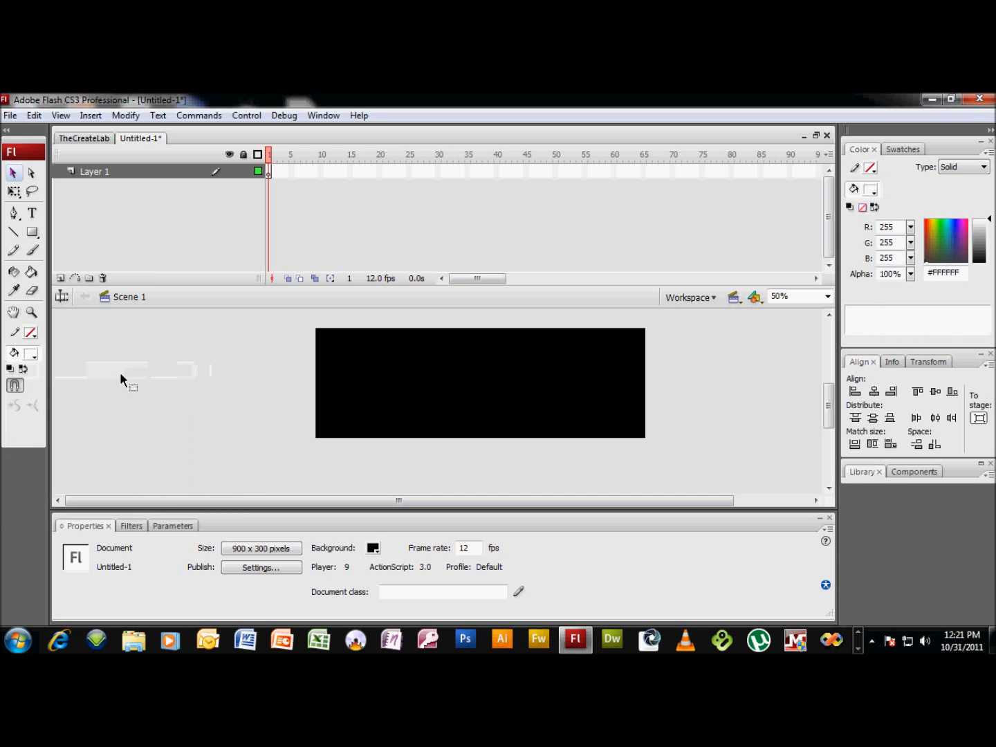
{"action": "left_click", "coordinate": [32, 233]}
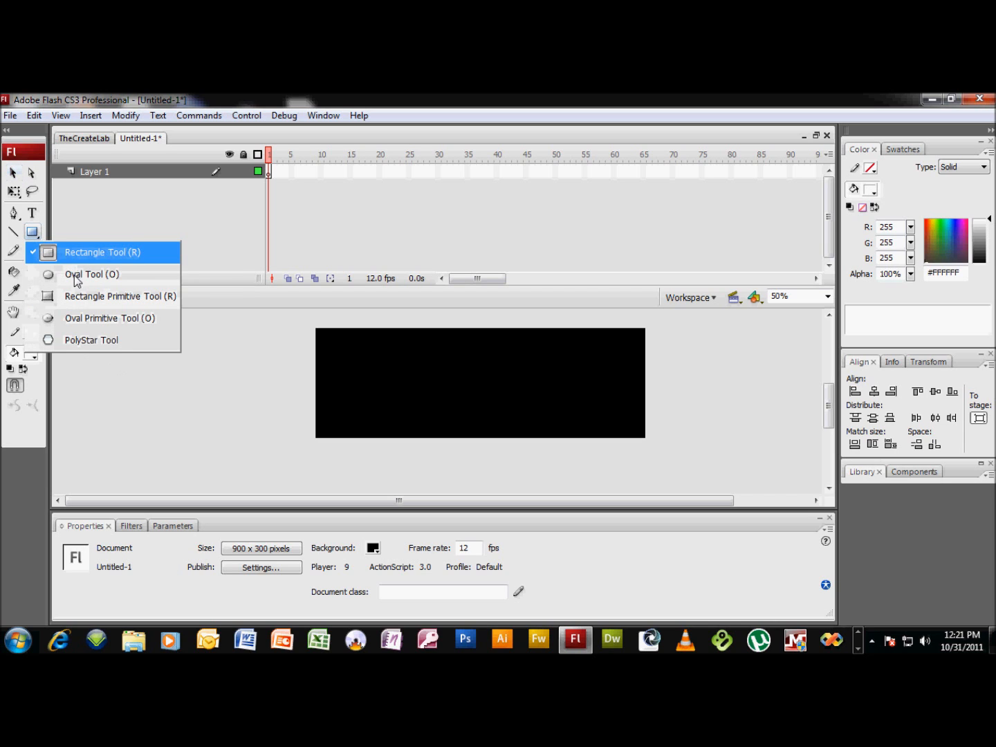
{"action": "left_click", "coordinate": [92, 274]}
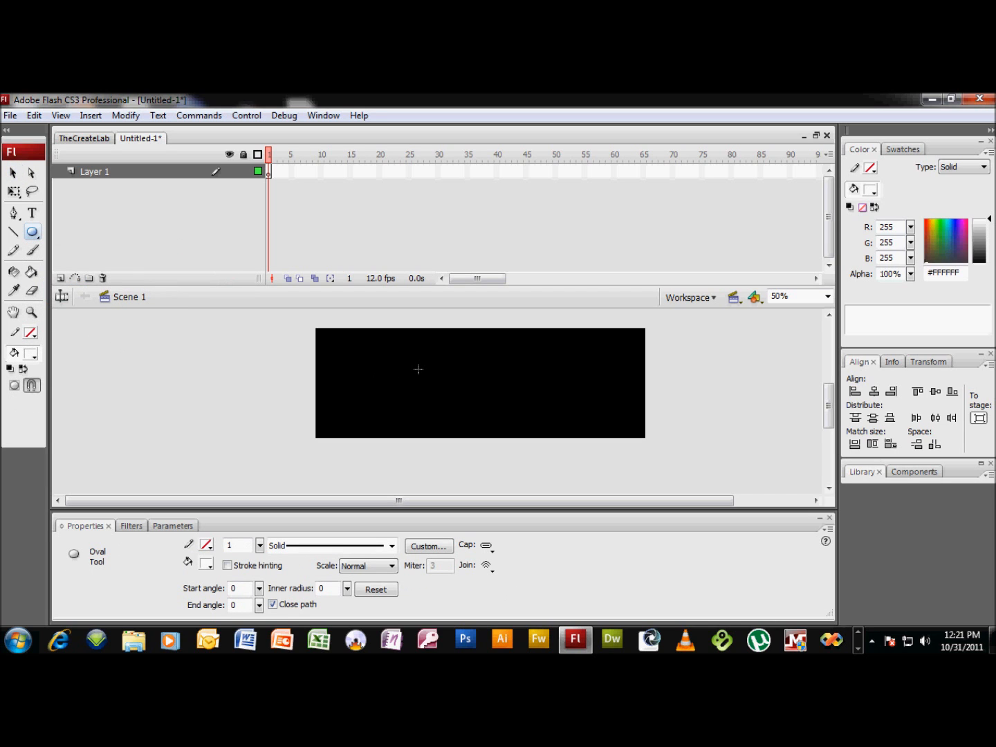
{"action": "mouse_move", "coordinate": [430, 362]}
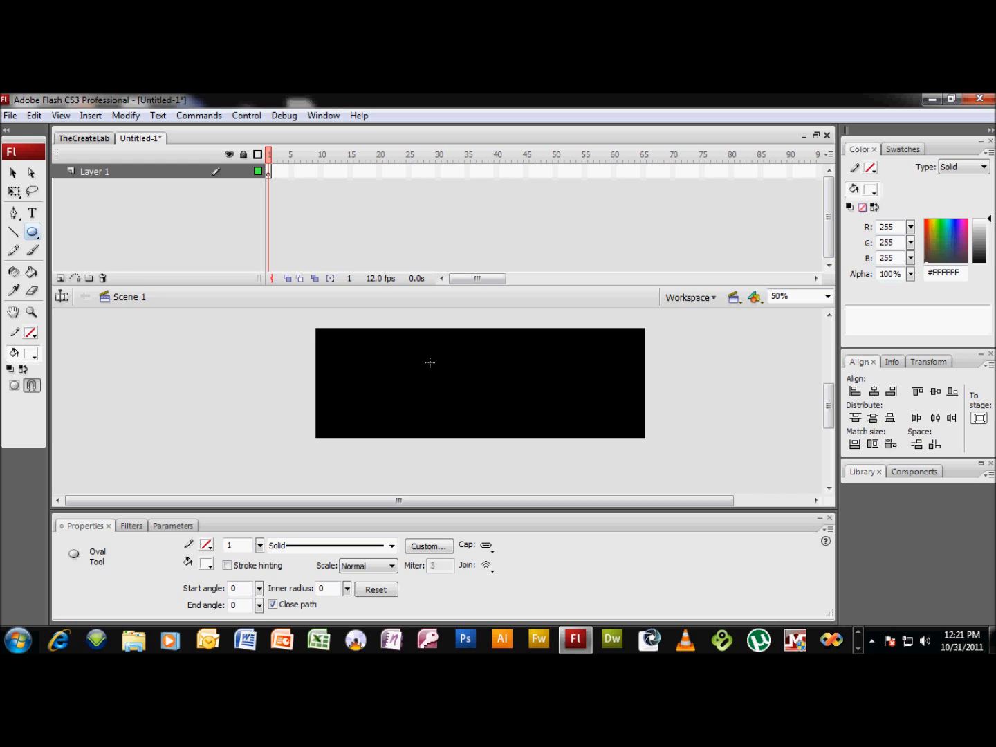
{"action": "left_click_drag", "start_coordinate": [425, 360], "coordinate": [451, 388]}
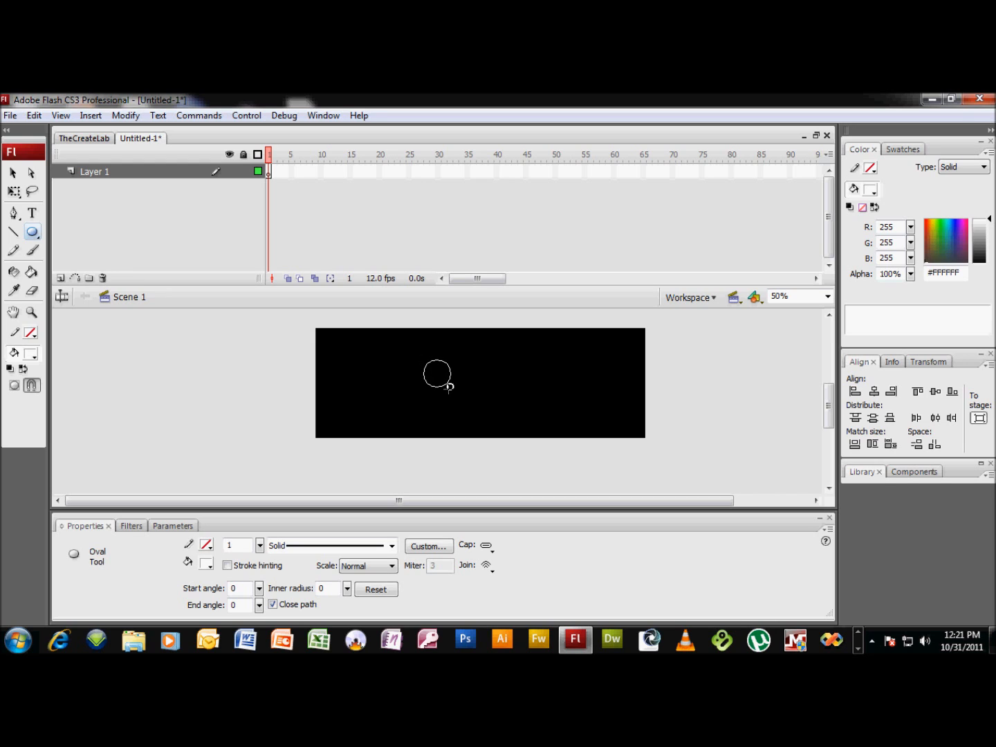
{"action": "mouse_move", "coordinate": [432, 368]}
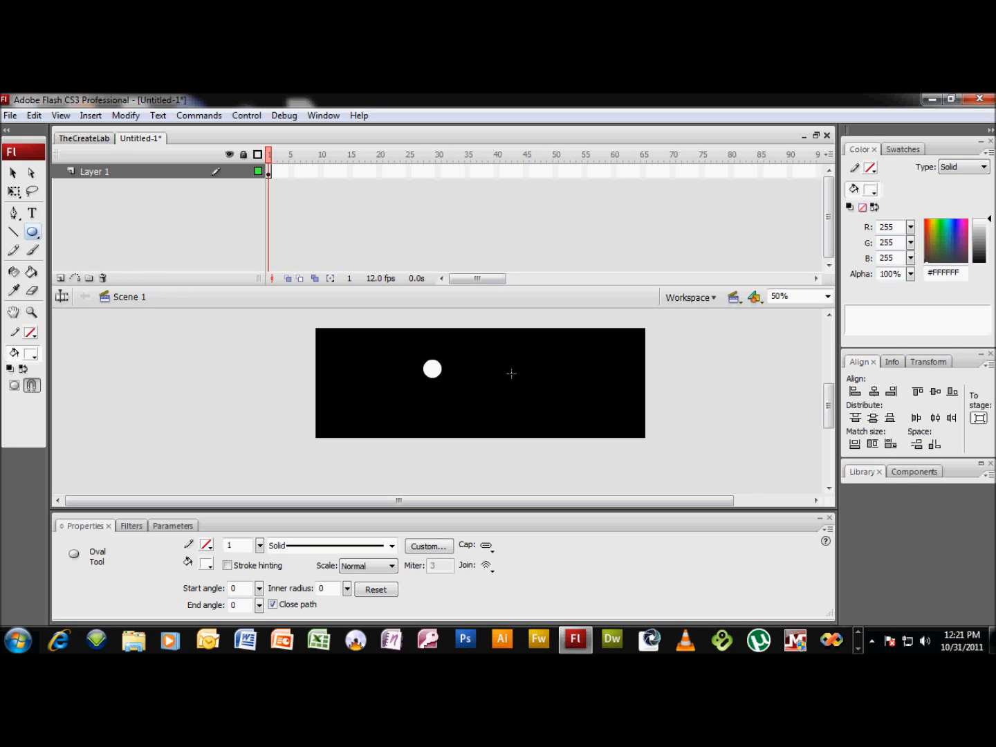
{"action": "left_click", "coordinate": [13, 173]}
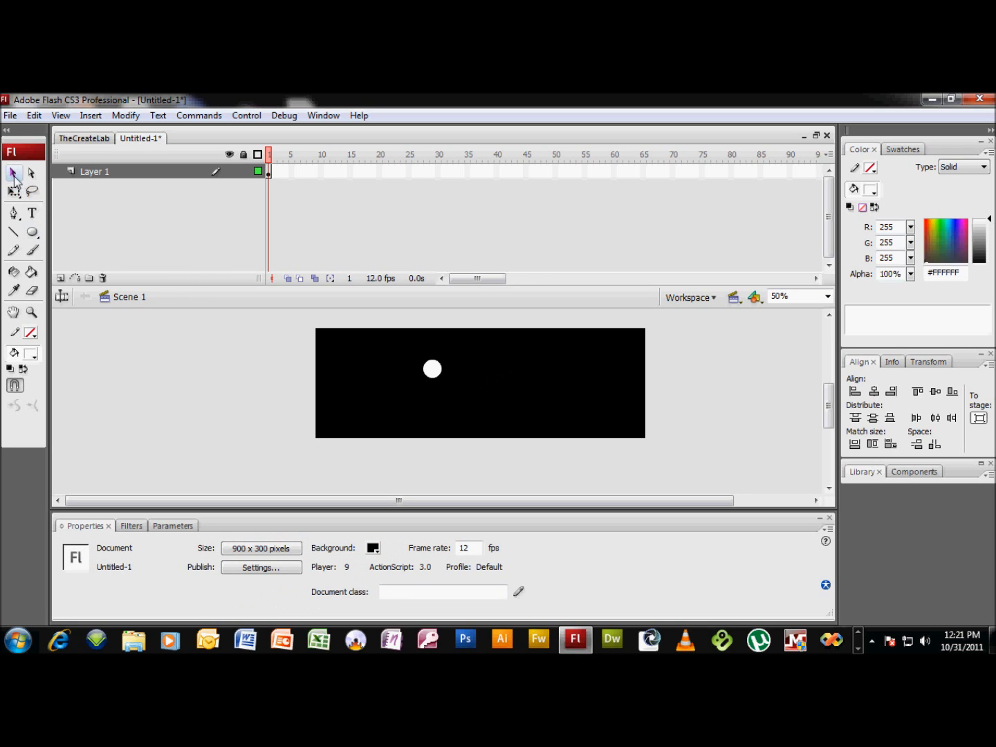
{"action": "mouse_move", "coordinate": [13, 173]}
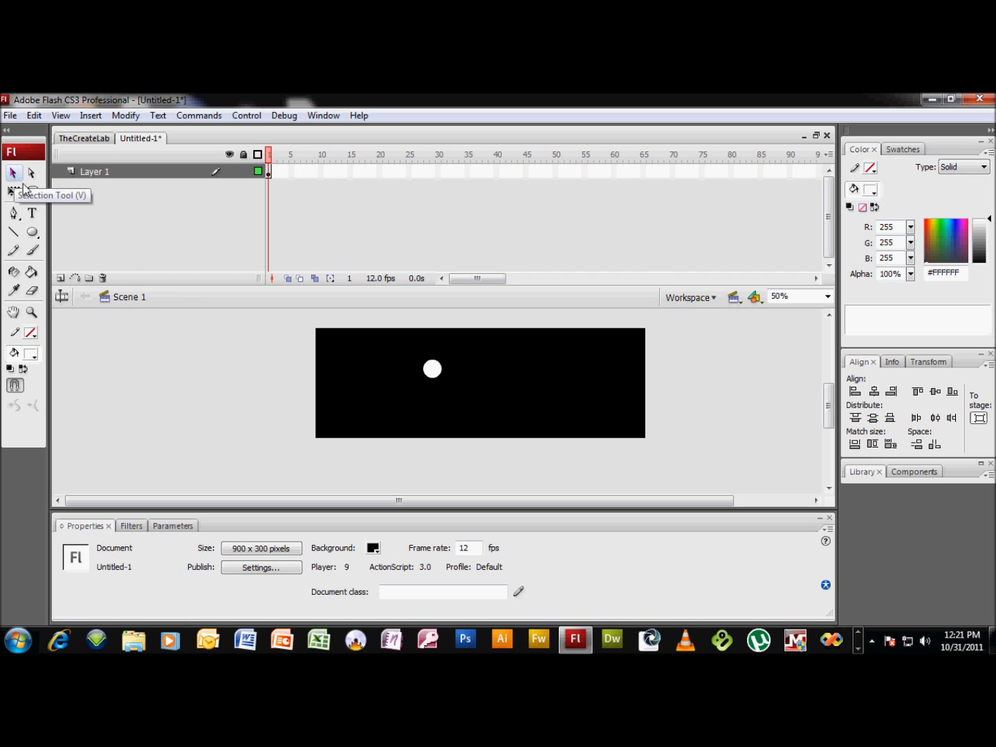
{"action": "mouse_move", "coordinate": [12, 173]}
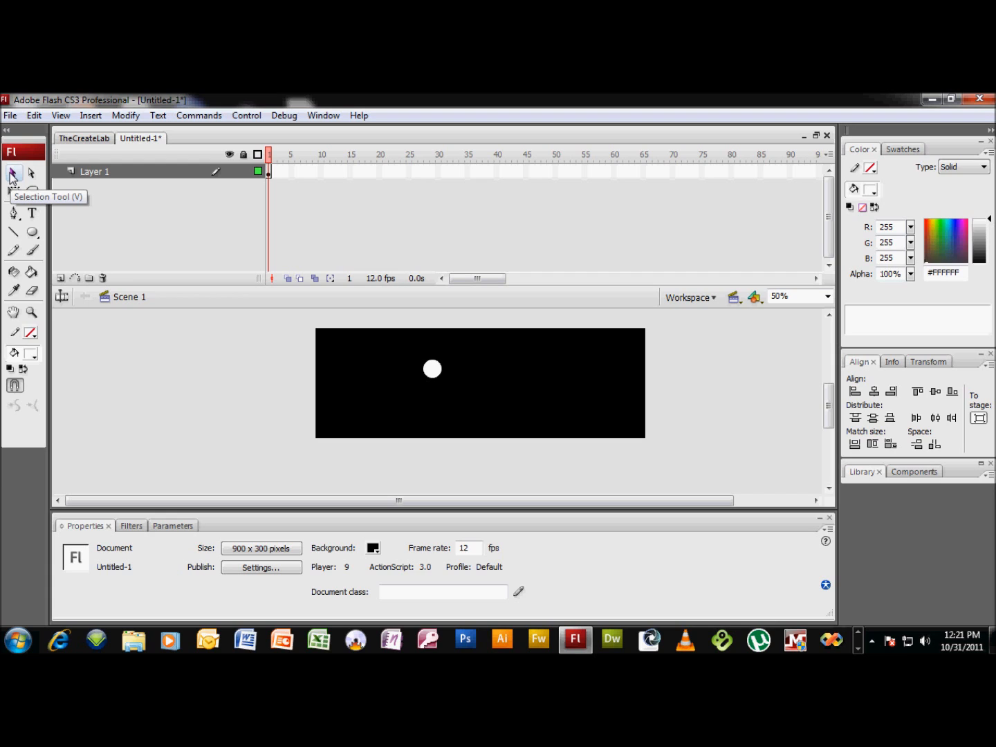
{"action": "mouse_move", "coordinate": [404, 399]}
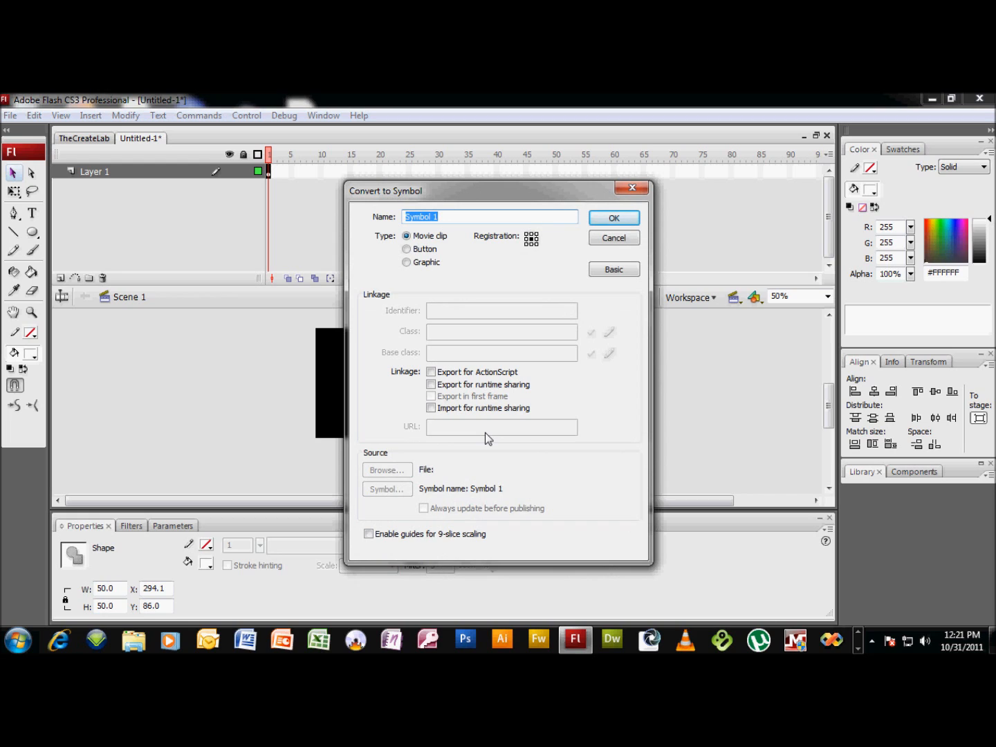
- Convert the selected circle to a Movie clip symbol named drop_mc
{"action": "type", "text": "d"}
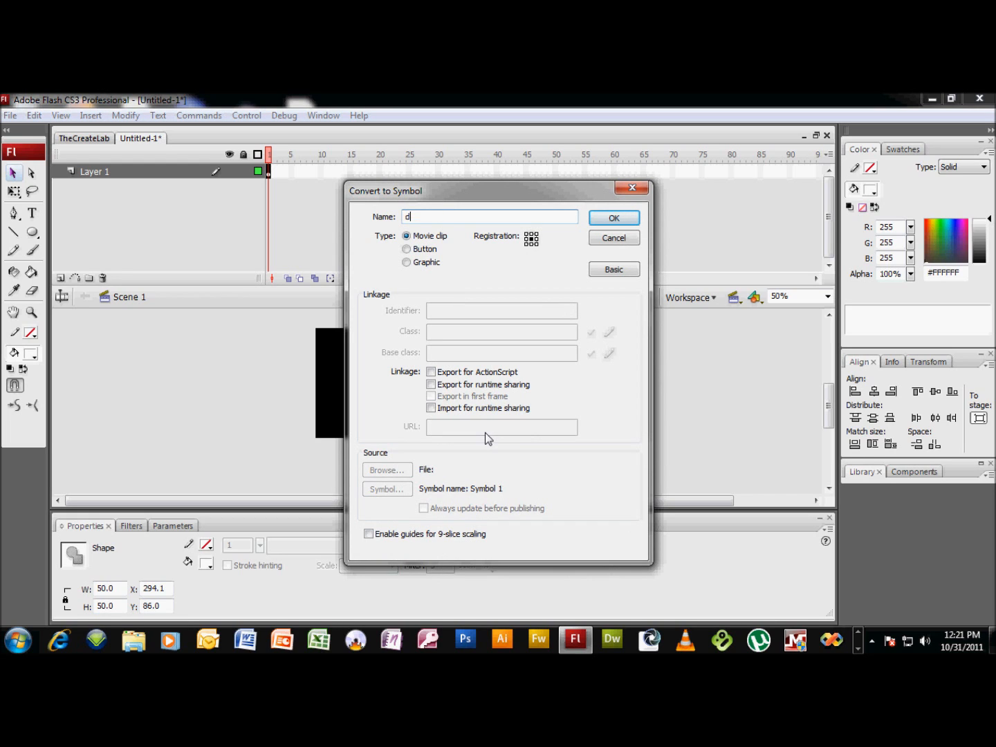
{"action": "type", "text": "rop_mc"}
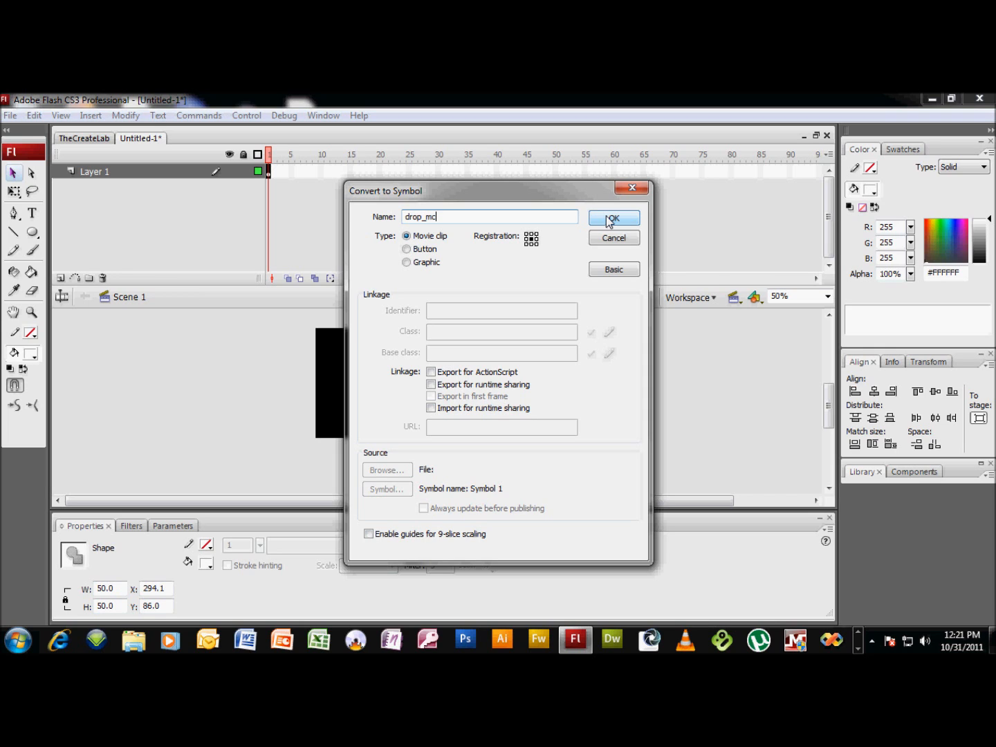
{"action": "mouse_move", "coordinate": [607, 223]}
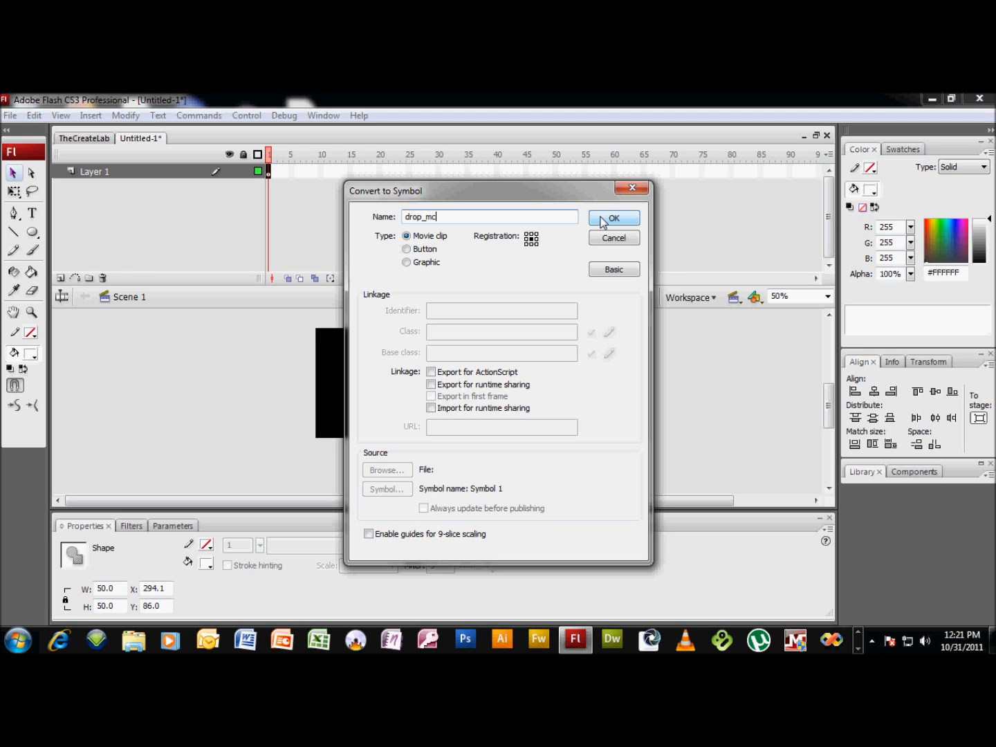
{"action": "left_click", "coordinate": [612, 217]}
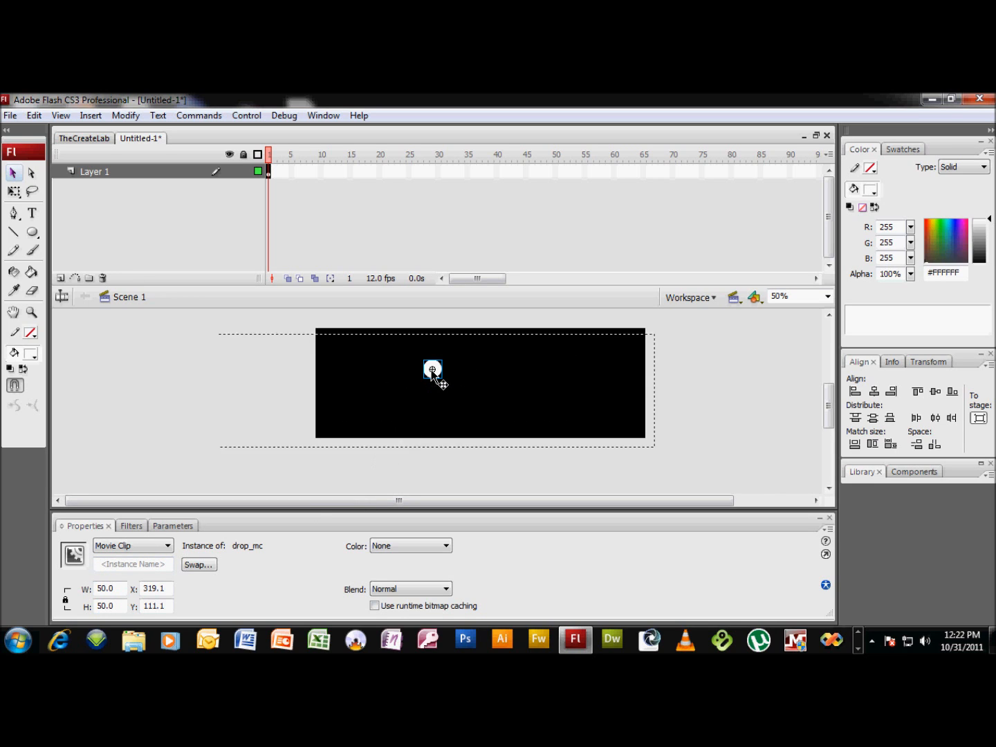
- Inside drop_mc, convert the circle into a nested Movie clip symbol named inDrop
{"action": "double_click", "coordinate": [432, 368]}
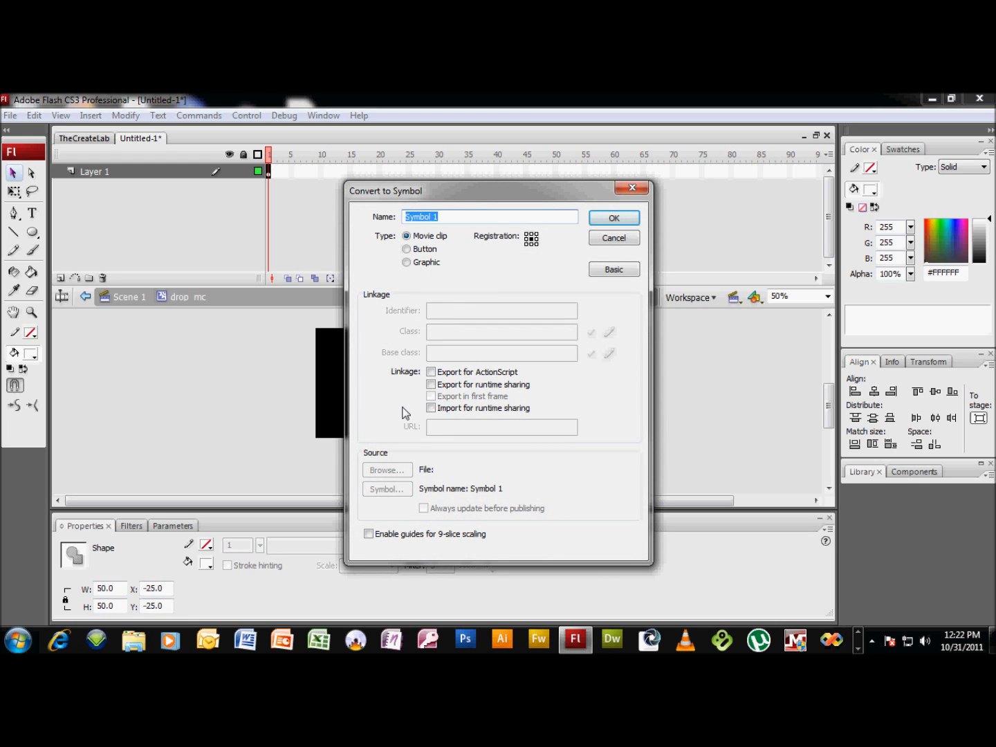
{"action": "type", "text": "inDrop"}
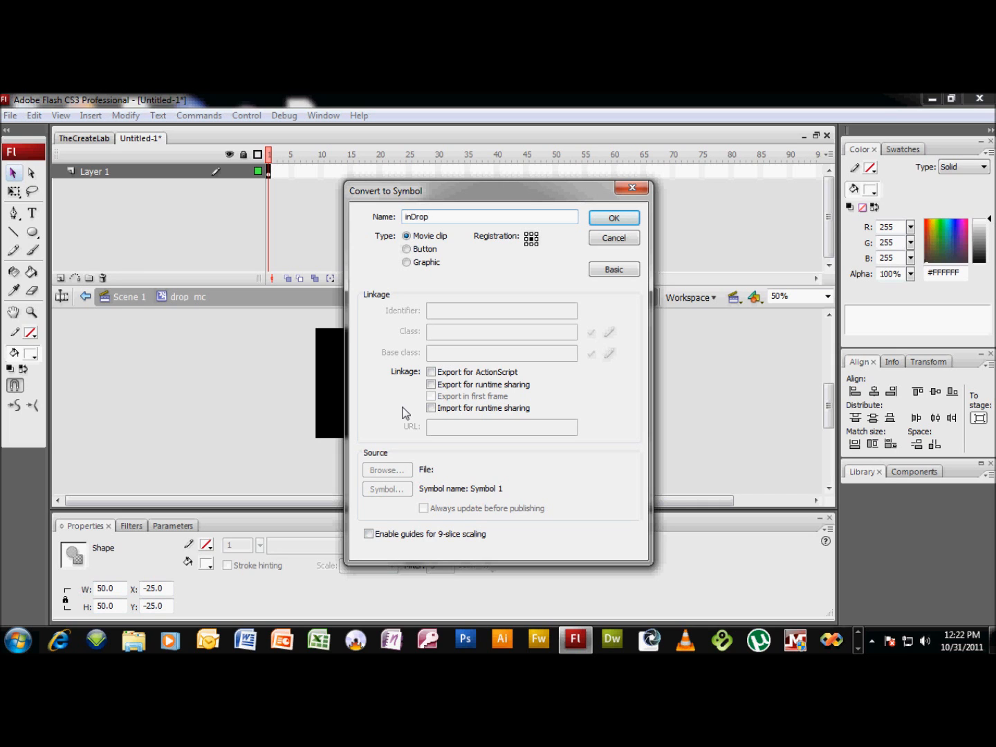
{"action": "left_click", "coordinate": [613, 218]}
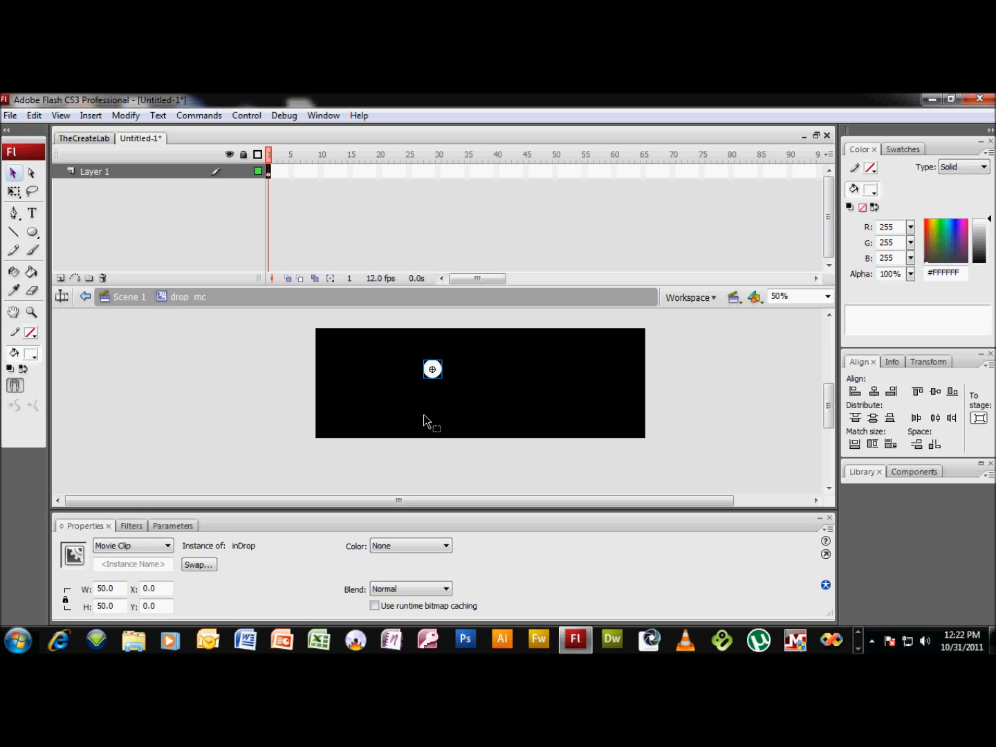
{"action": "mouse_move", "coordinate": [429, 398]}
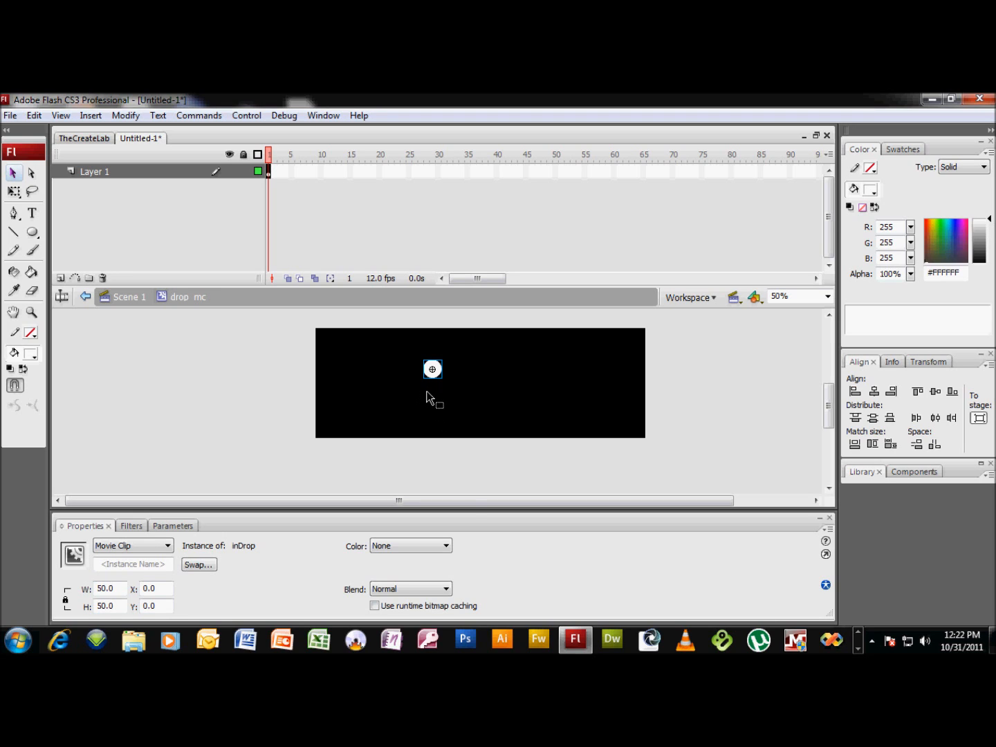
{"action": "mouse_move", "coordinate": [409, 545]}
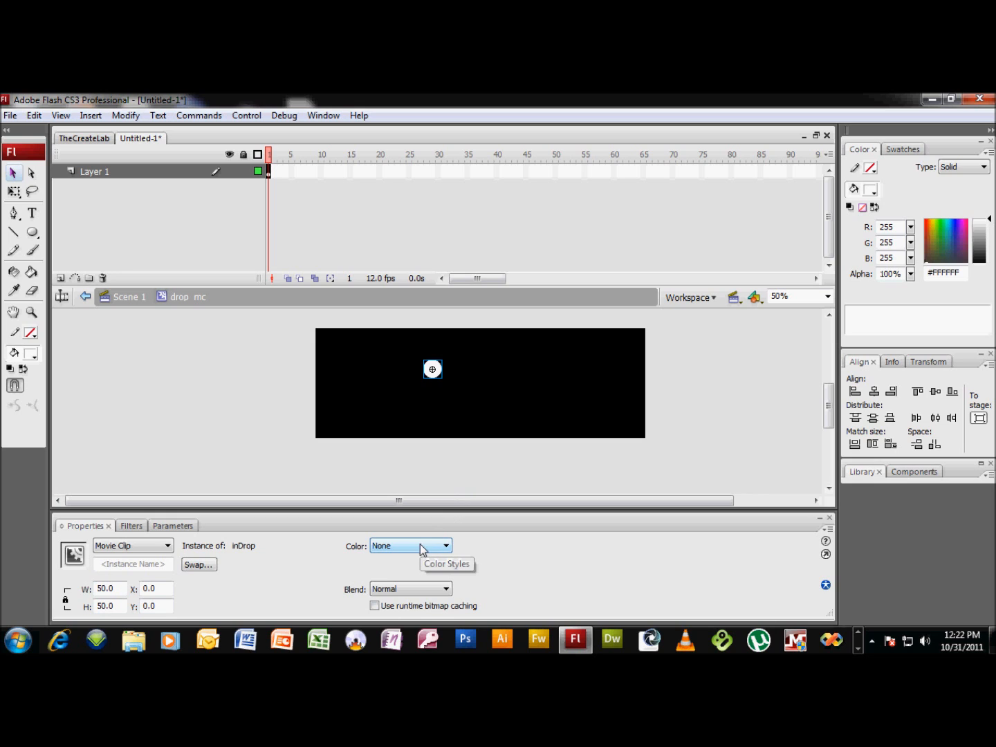
{"action": "mouse_move", "coordinate": [425, 553]}
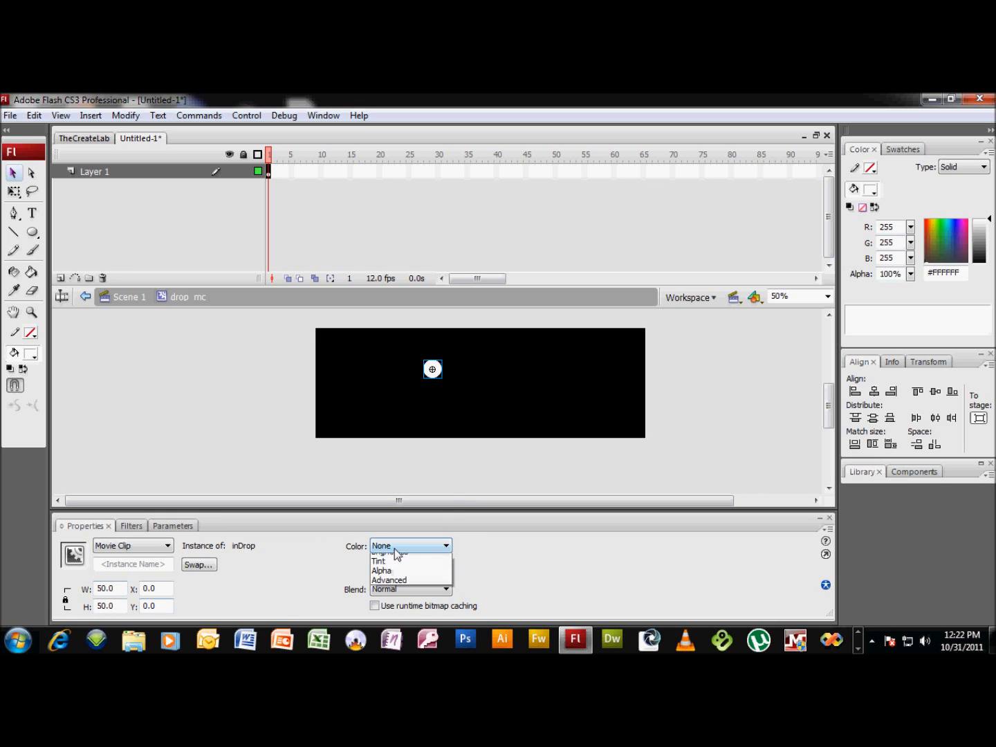
- Apply an Advanced colour effect to inDrop with Red lowered to 70%
{"action": "left_click", "coordinate": [391, 580]}
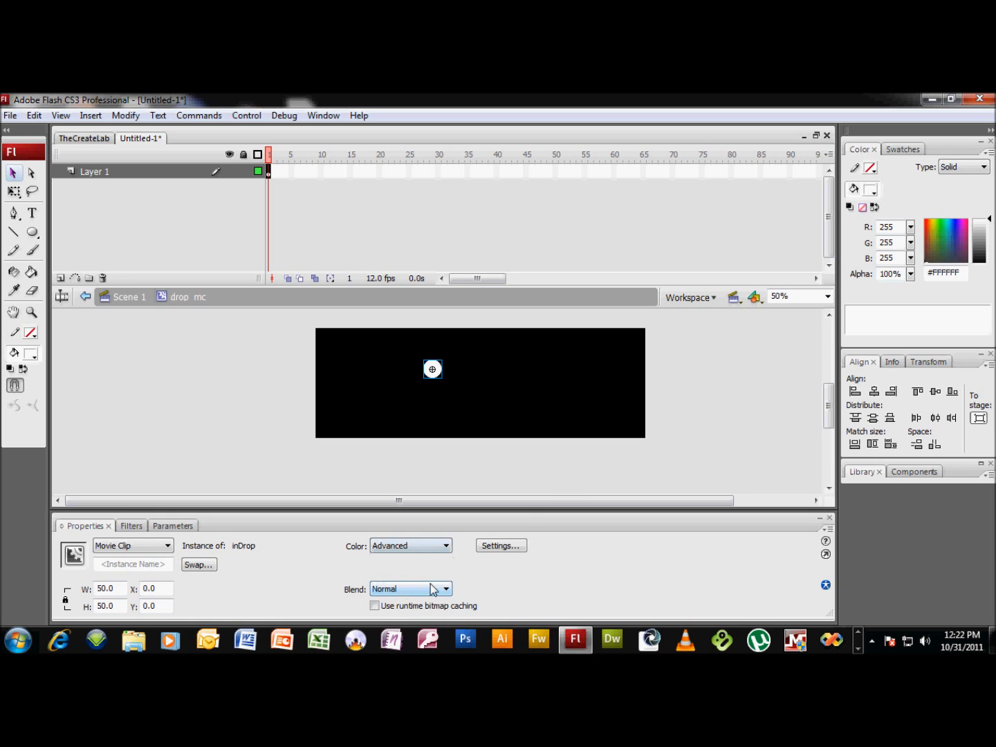
{"action": "left_click", "coordinate": [501, 545]}
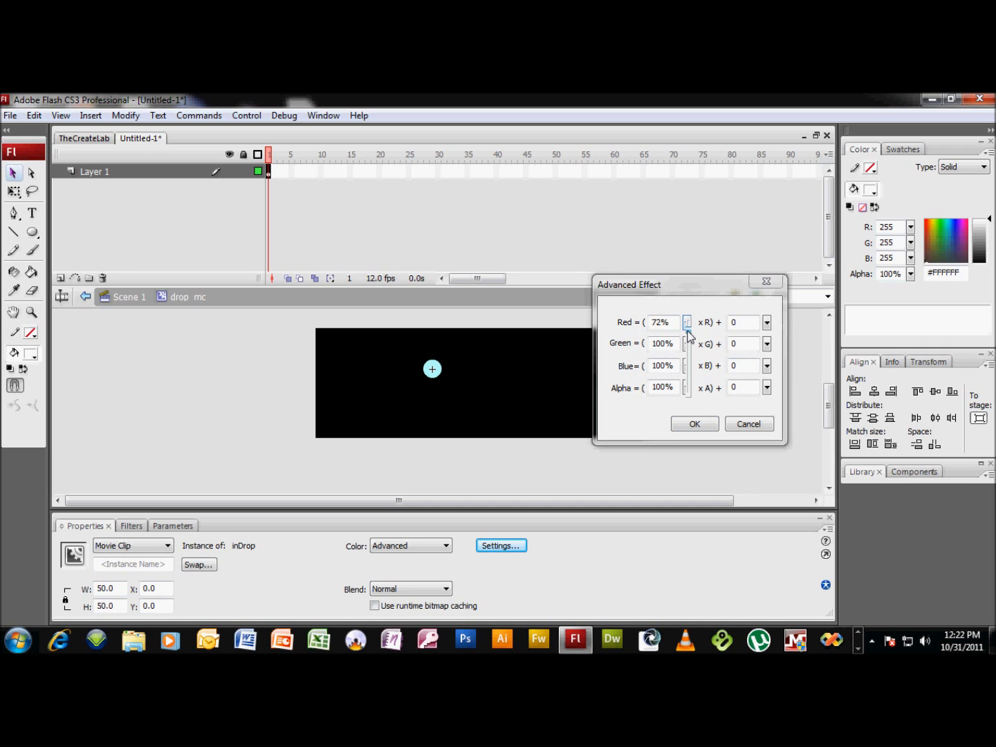
{"action": "left_click_drag", "start_coordinate": [686, 325], "coordinate": [687, 335]}
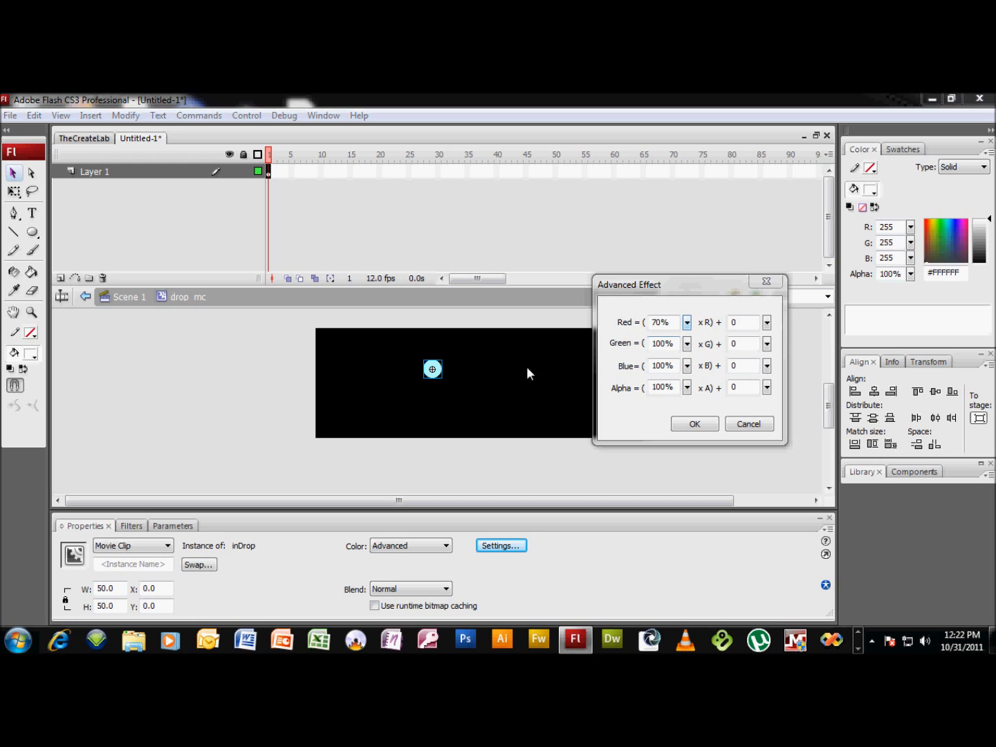
{"action": "mouse_move", "coordinate": [545, 443]}
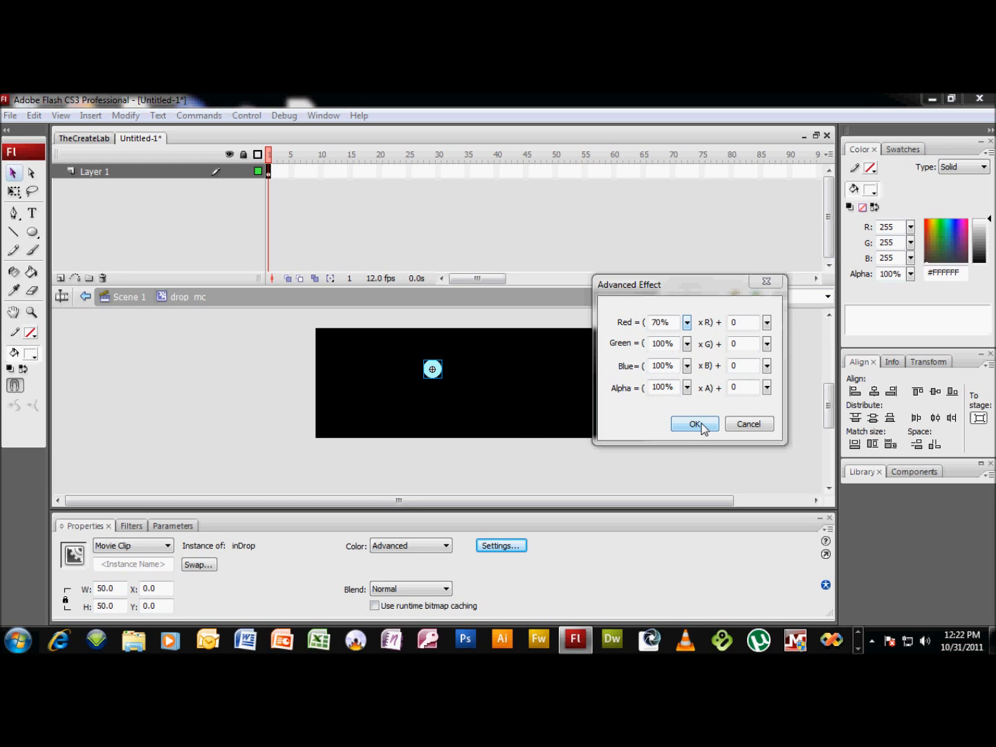
{"action": "left_click", "coordinate": [694, 423]}
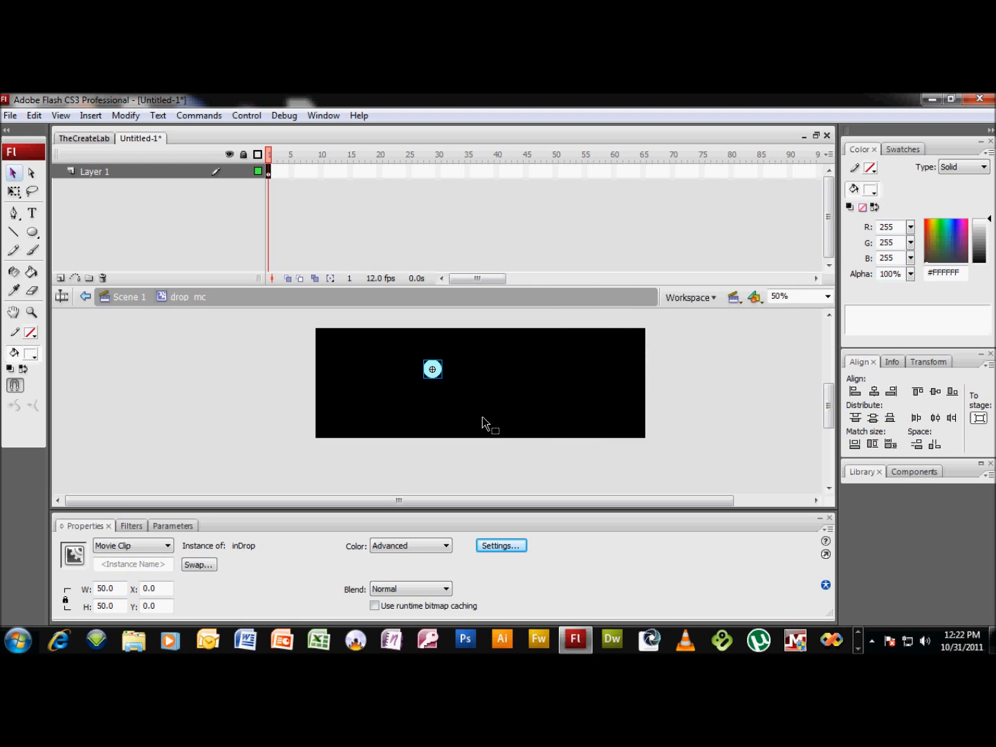
{"action": "mouse_move", "coordinate": [399, 398]}
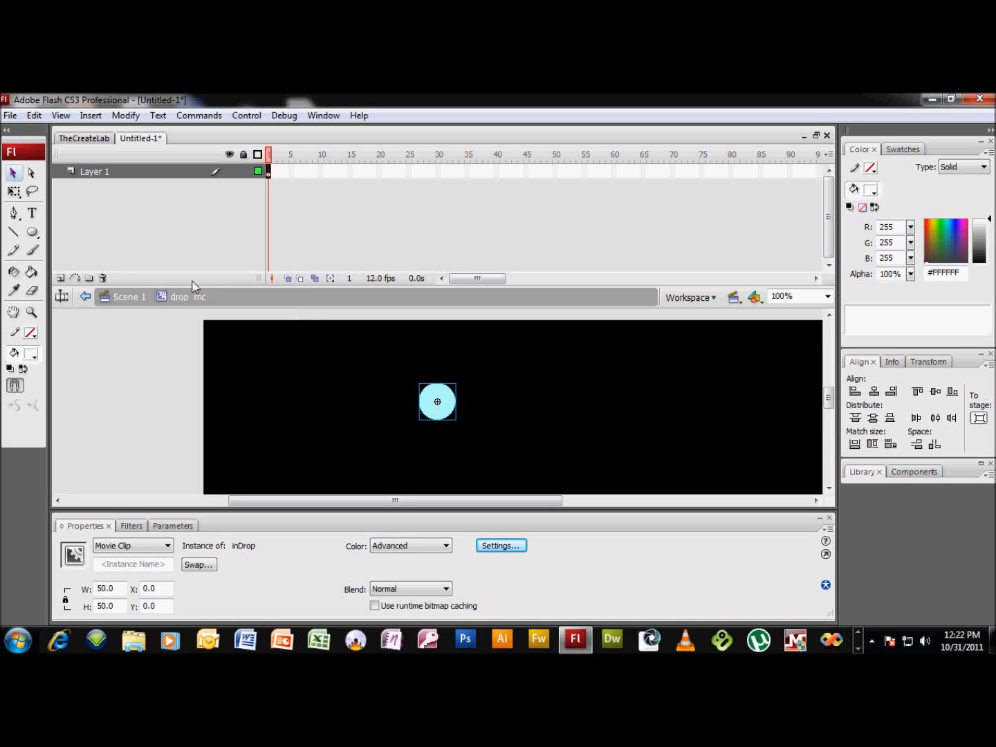
- Add a layer above locked Layer 1 and set the Line tool to a 2-pixel stroke with Cap None
{"action": "left_click", "coordinate": [61, 277]}
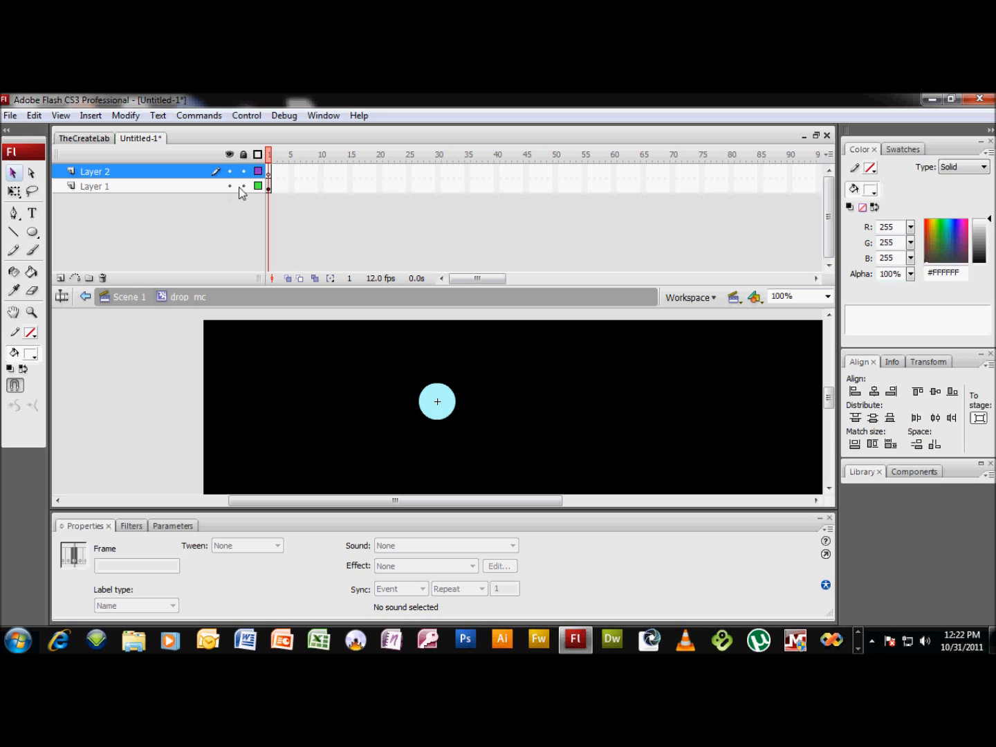
{"action": "left_click", "coordinate": [242, 185]}
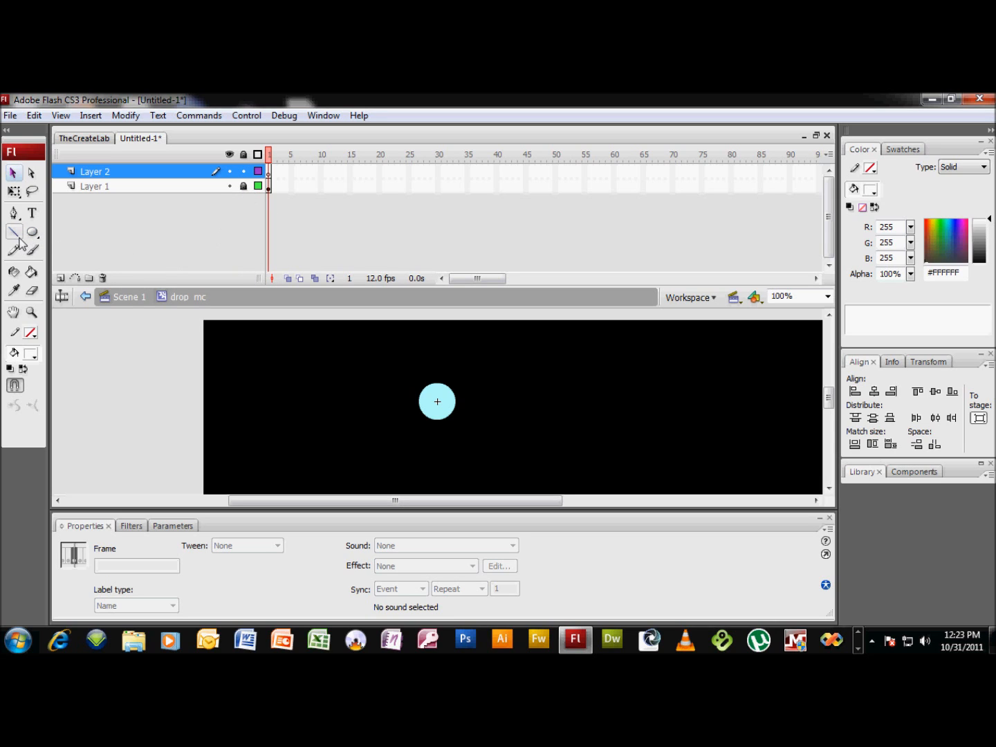
{"action": "left_click", "coordinate": [13, 233]}
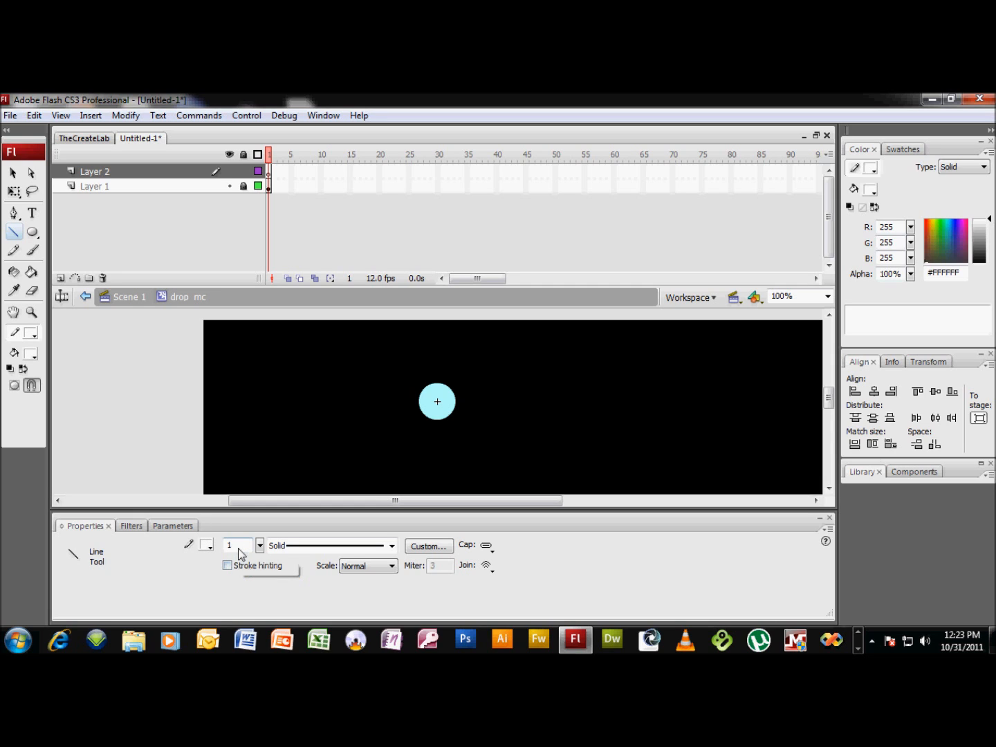
{"action": "mouse_move", "coordinate": [241, 545]}
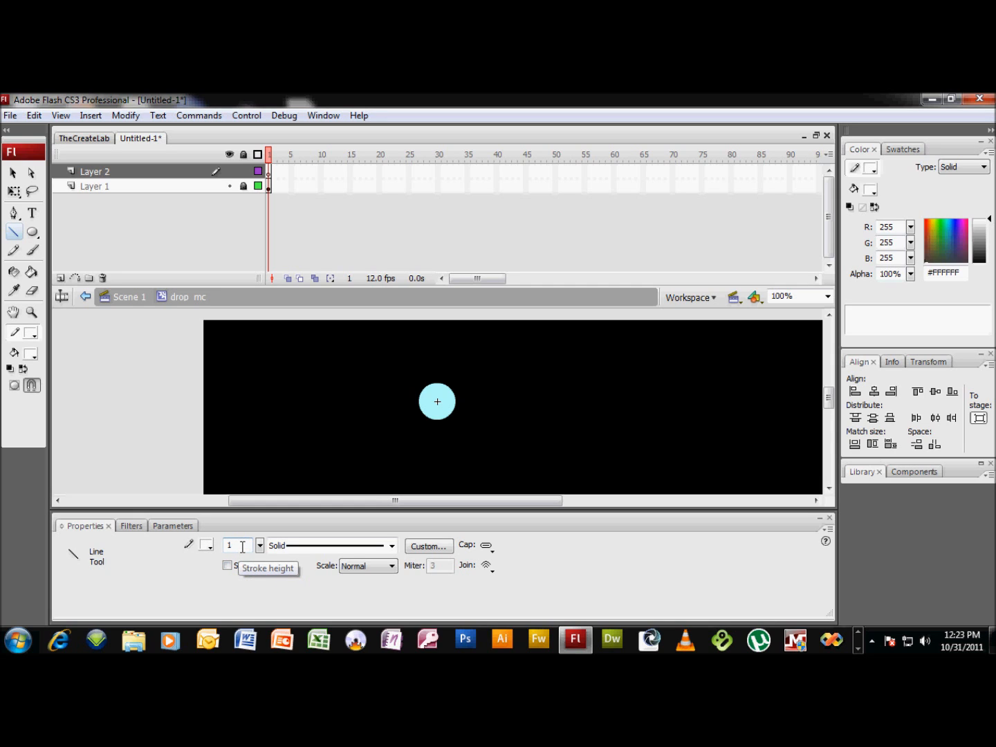
{"action": "mouse_move", "coordinate": [205, 545]}
{"action": "type", "text": "2"}
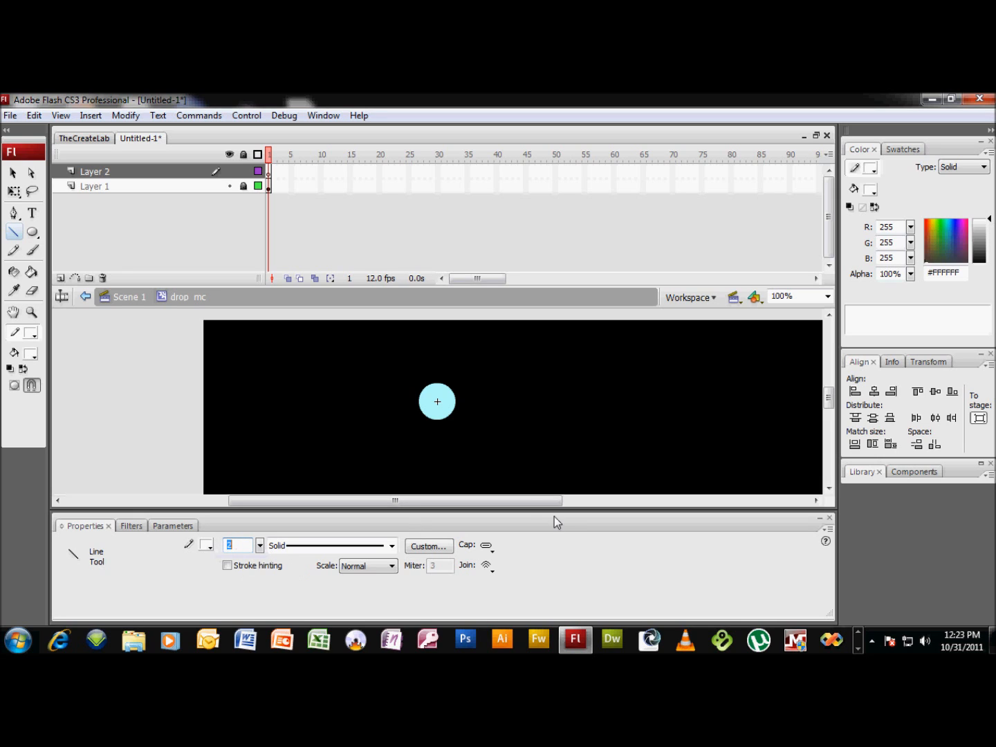
{"action": "left_click", "coordinate": [487, 564]}
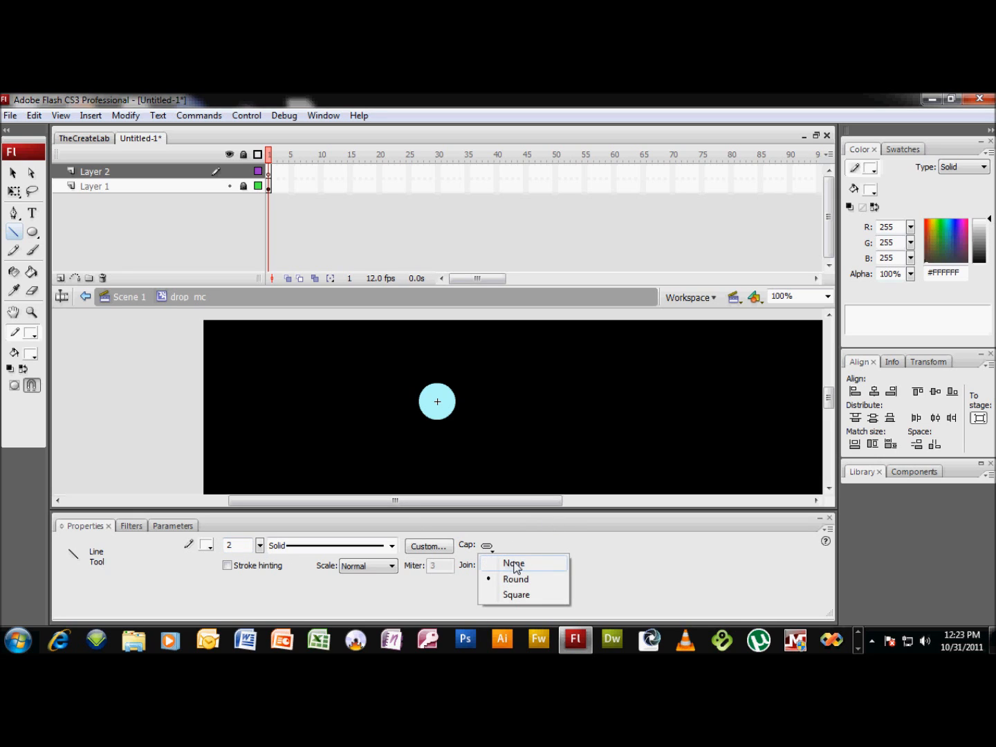
{"action": "left_click", "coordinate": [515, 562]}
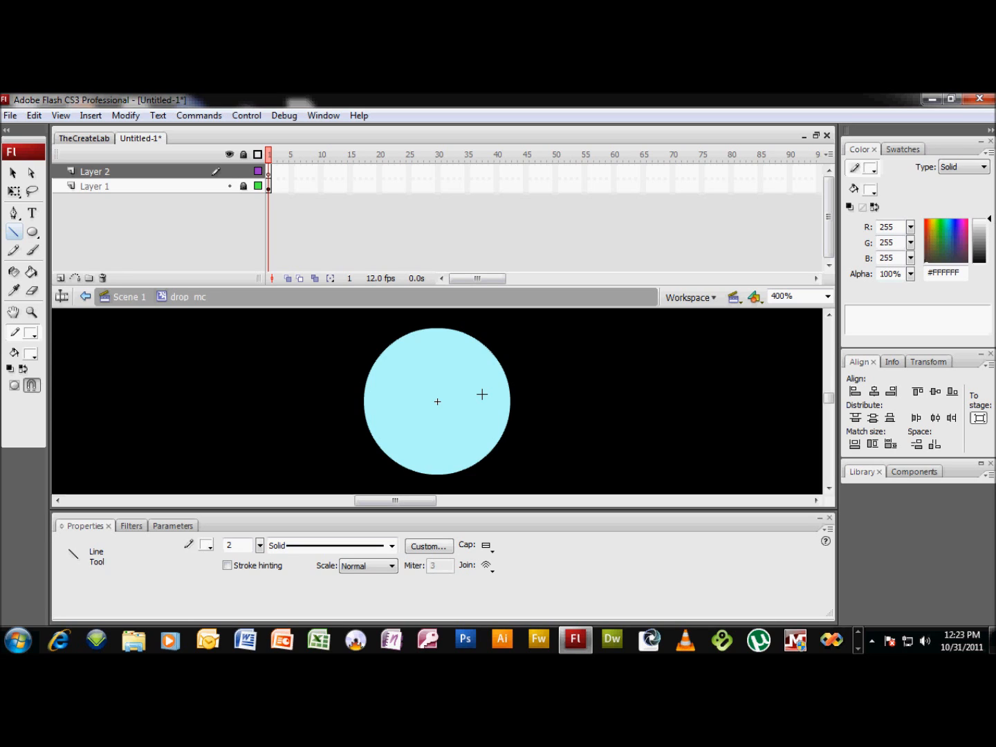
{"action": "mouse_move", "coordinate": [462, 363]}
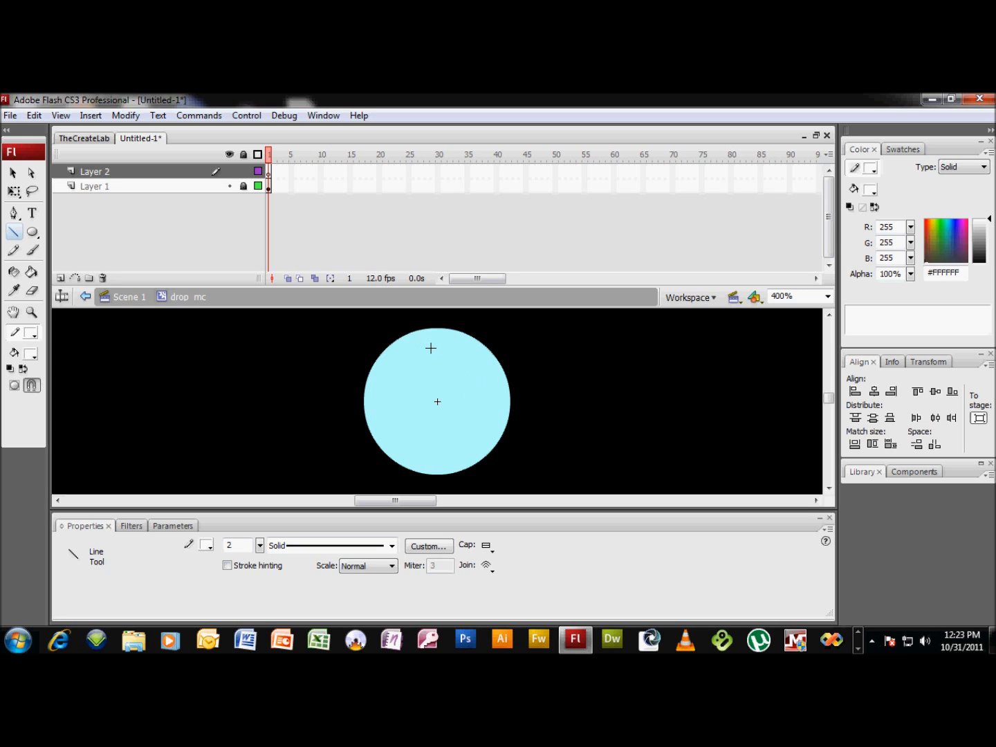
- Draw a white highlight line across the drop's upper-right edge and bend it into an arc
{"action": "left_click_drag", "start_coordinate": [430, 349], "coordinate": [484, 419]}
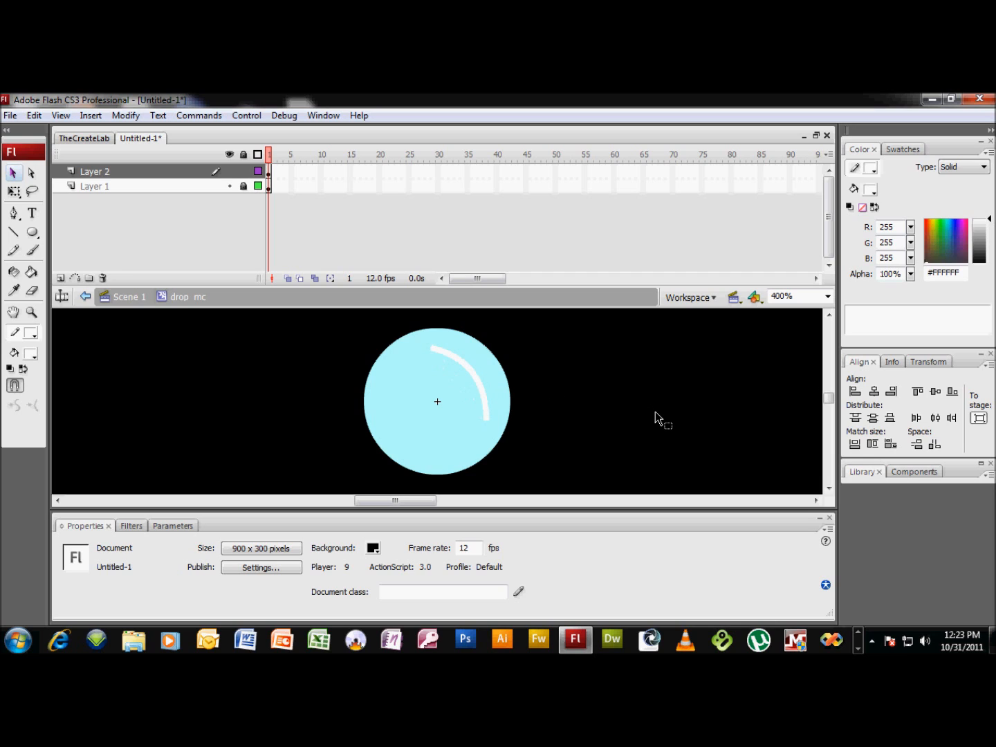
{"action": "mouse_move", "coordinate": [553, 388]}
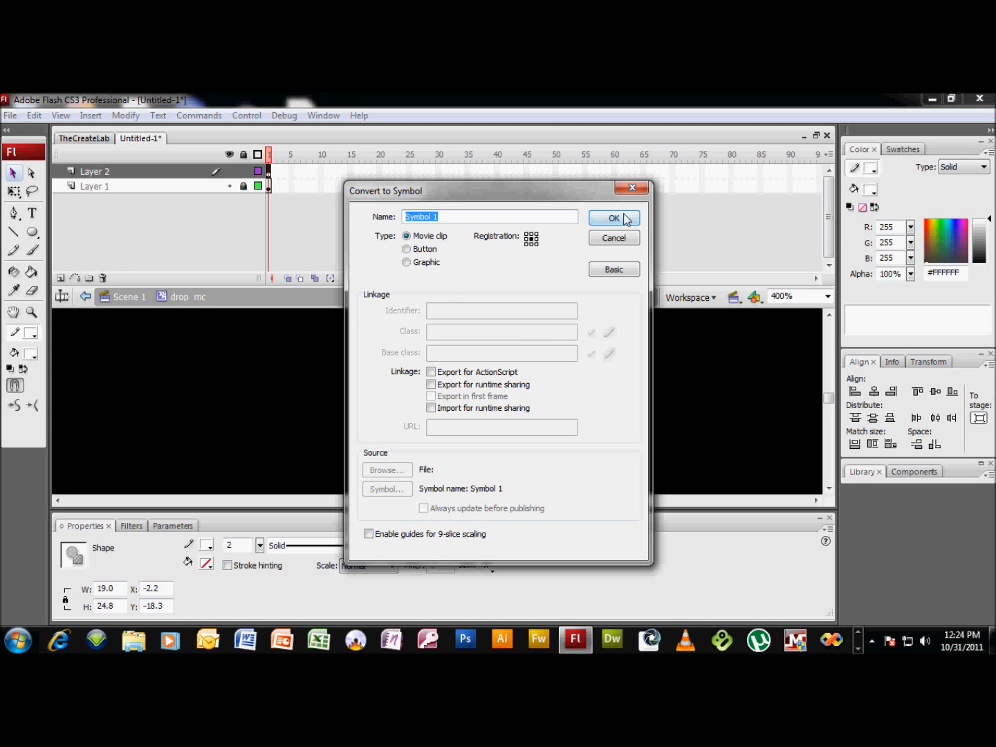
- Convert the highlight arc to a Movie clip symbol named line
{"action": "type", "text": "lin"}
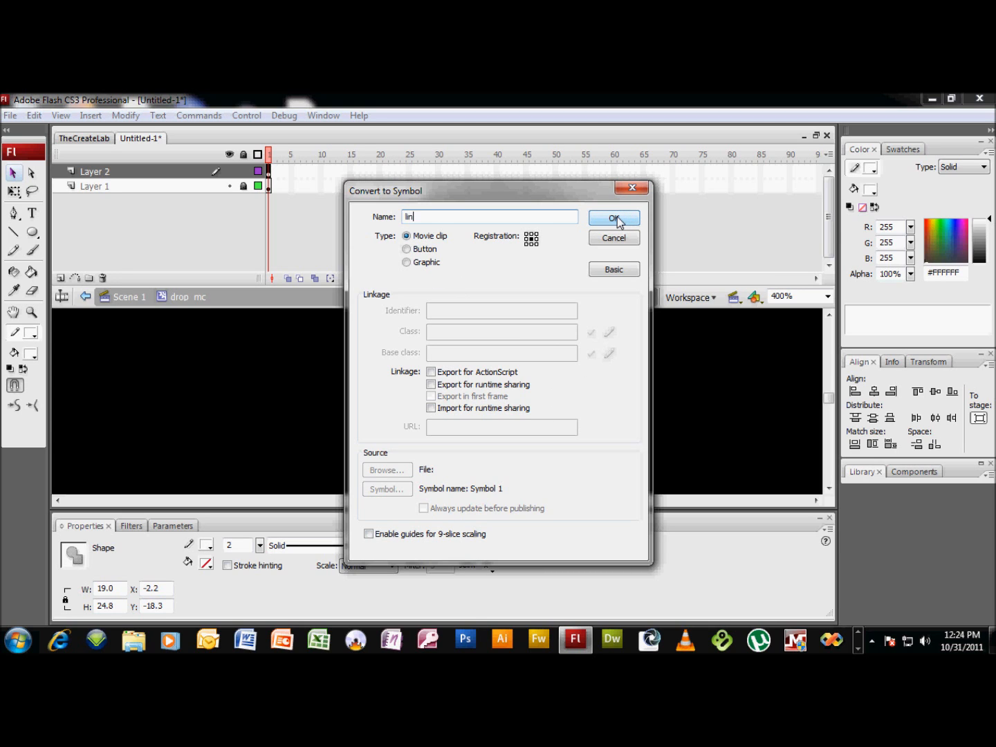
{"action": "left_click", "coordinate": [613, 219]}
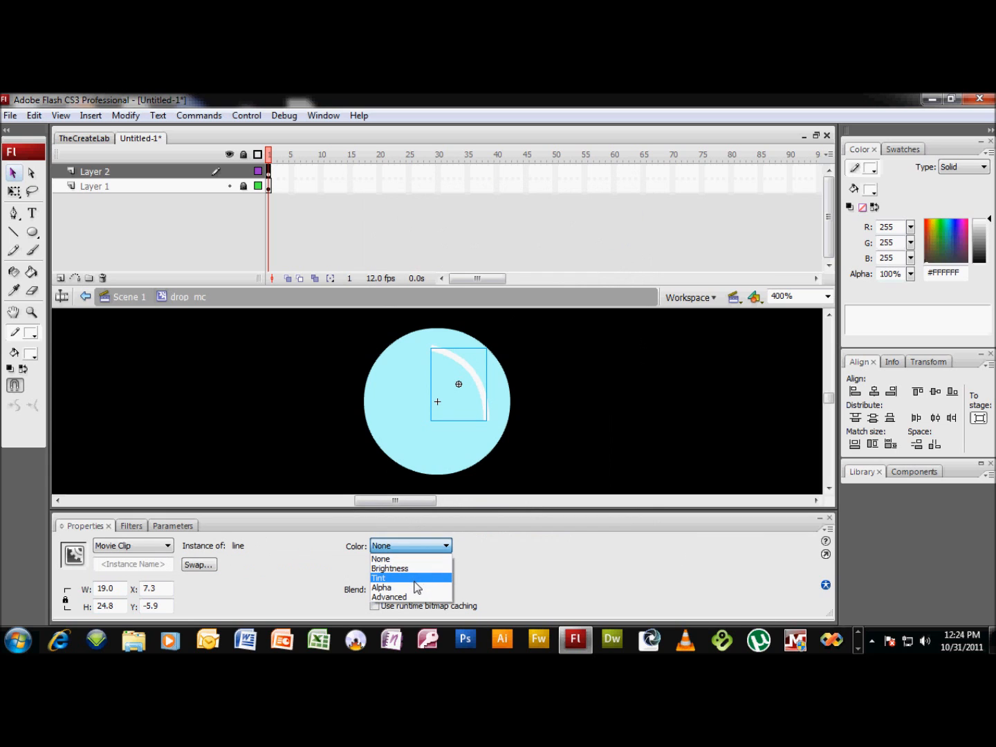
- Give the line instance a dark-green Tint colour effect at 24% strength
{"action": "left_click", "coordinate": [379, 578]}
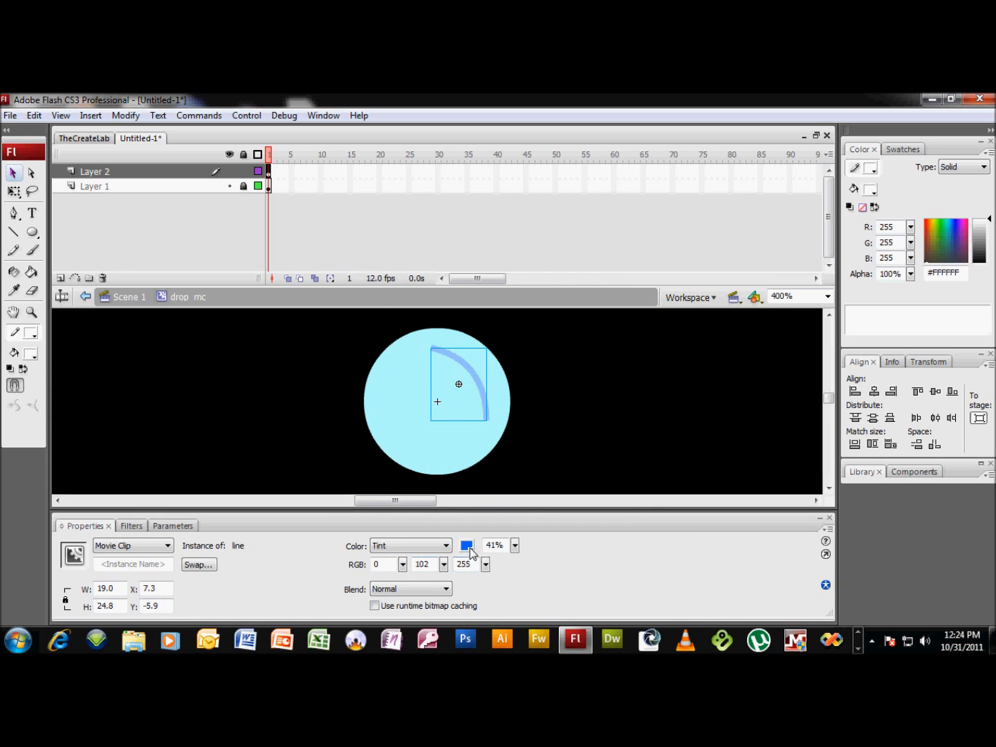
{"action": "left_click", "coordinate": [466, 545]}
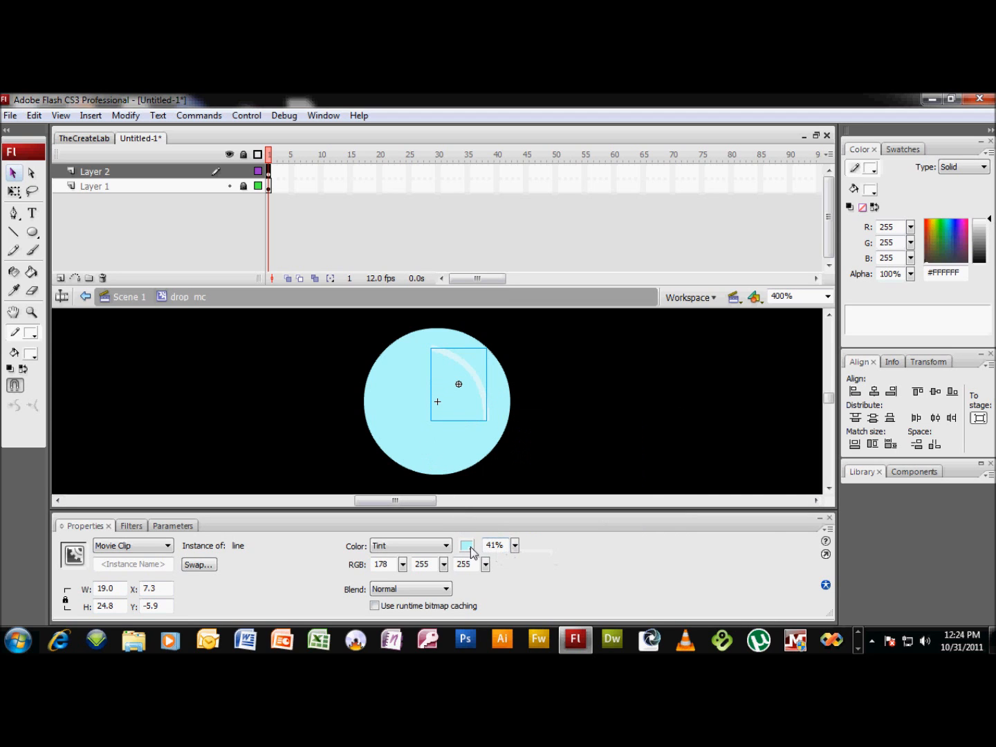
{"action": "left_click", "coordinate": [466, 545]}
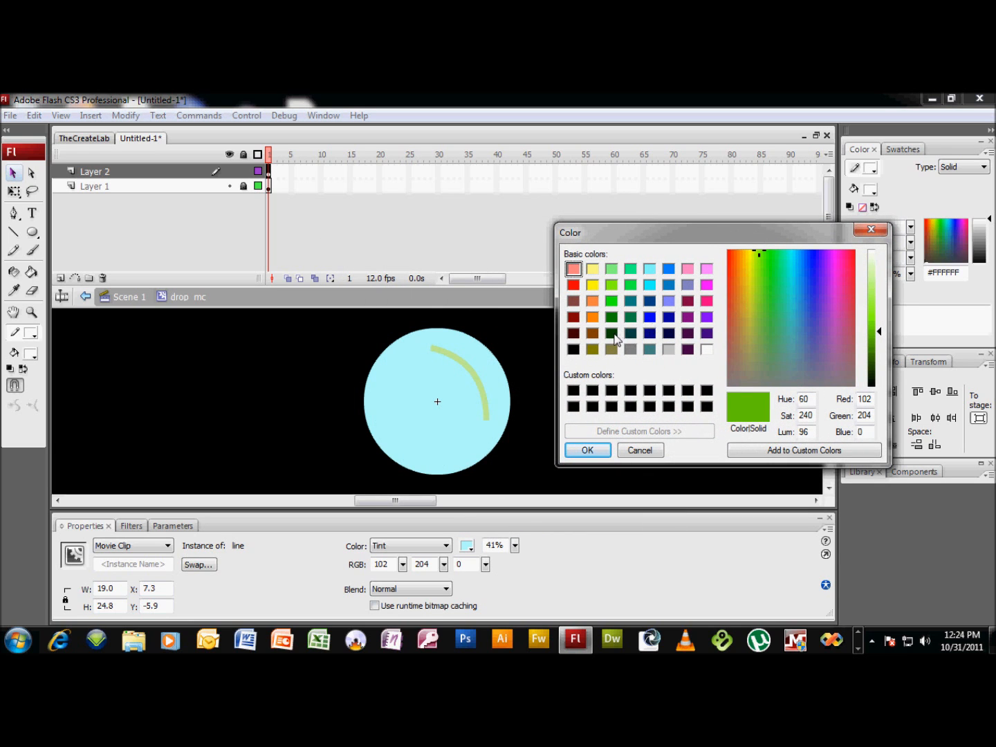
{"action": "left_click", "coordinate": [611, 332]}
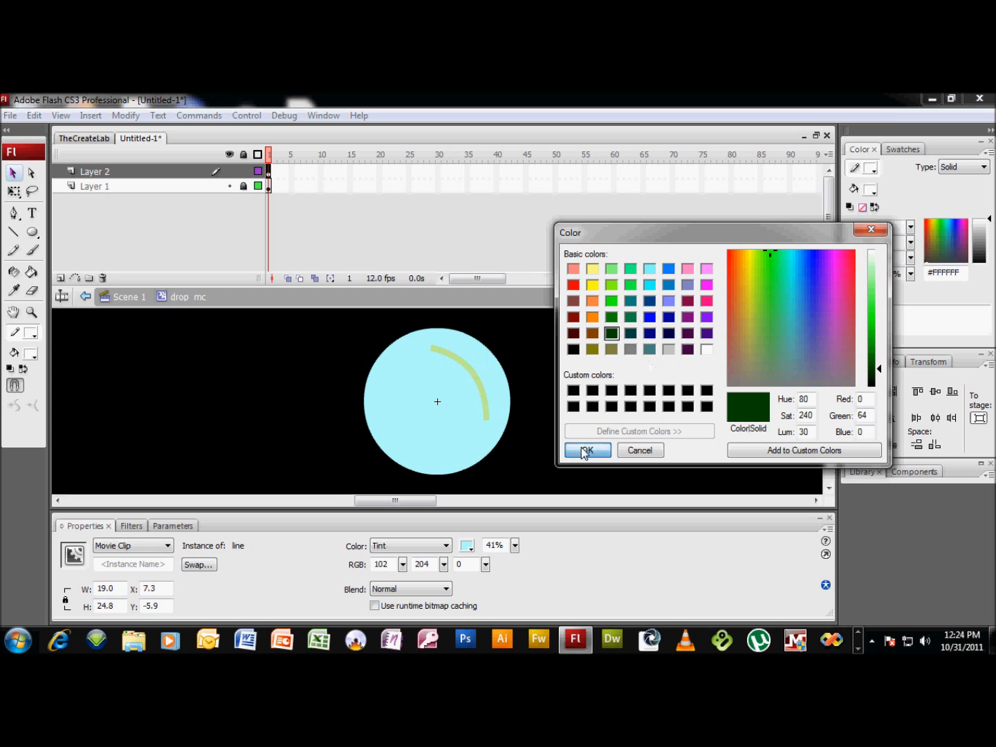
{"action": "left_click", "coordinate": [584, 450]}
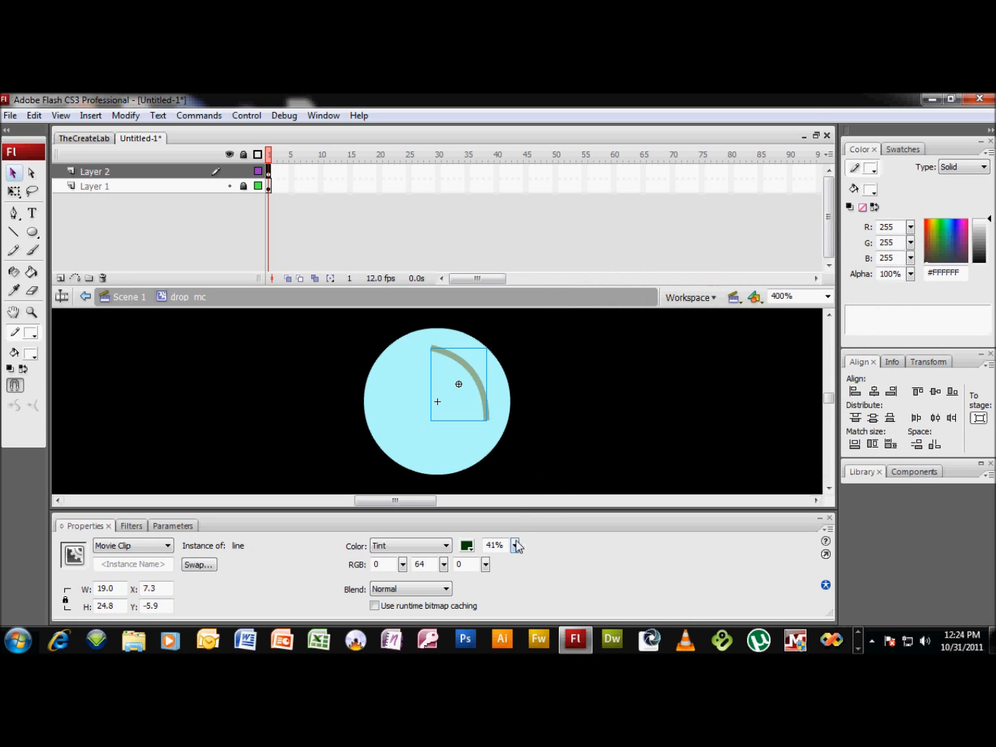
{"action": "left_click_drag", "start_coordinate": [516, 546], "coordinate": [516, 564]}
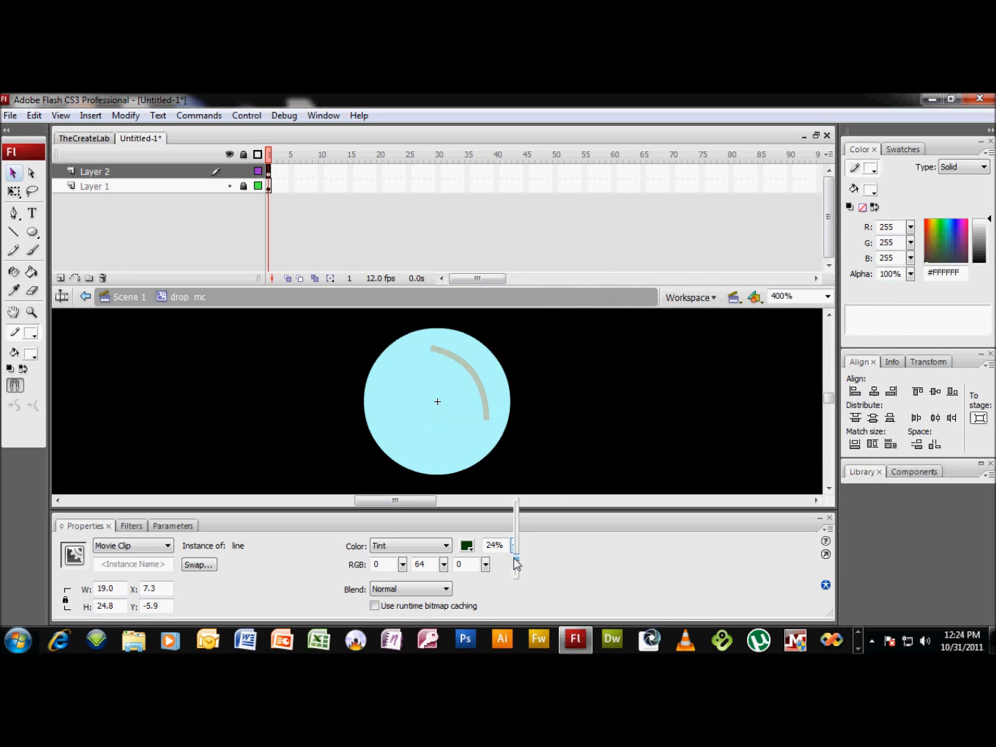
{"action": "left_click_drag", "start_coordinate": [516, 565], "coordinate": [516, 552]}
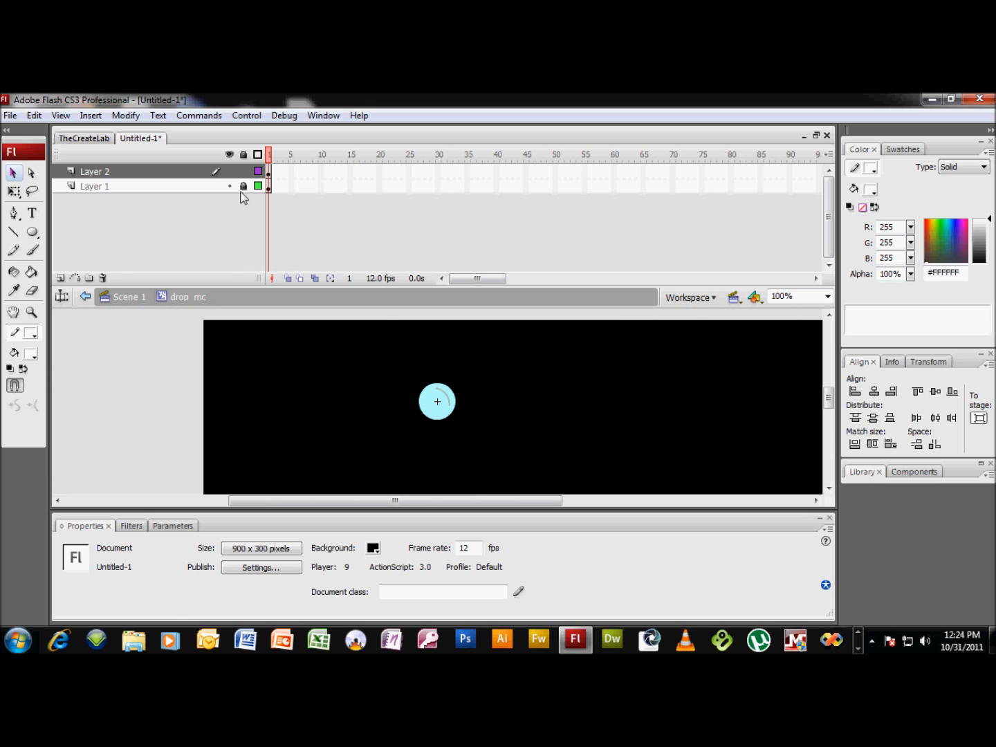
- On the main stage, convert the whole drop with highlight to a Movie clip named dropComplete
{"action": "left_click", "coordinate": [94, 171]}
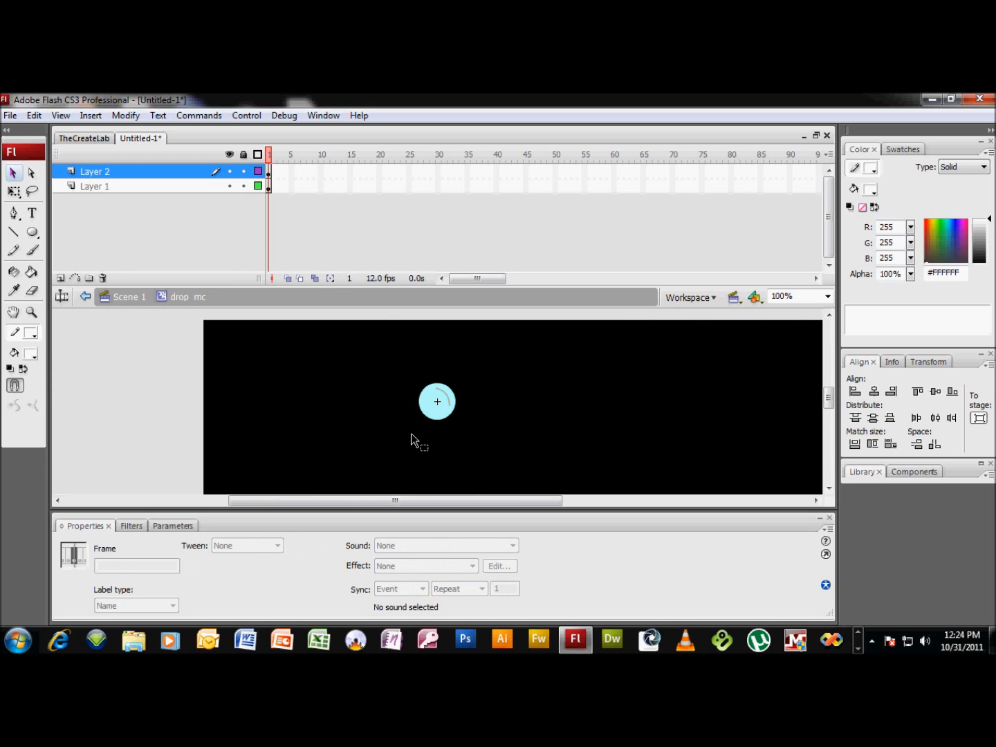
{"action": "mouse_move", "coordinate": [413, 435]}
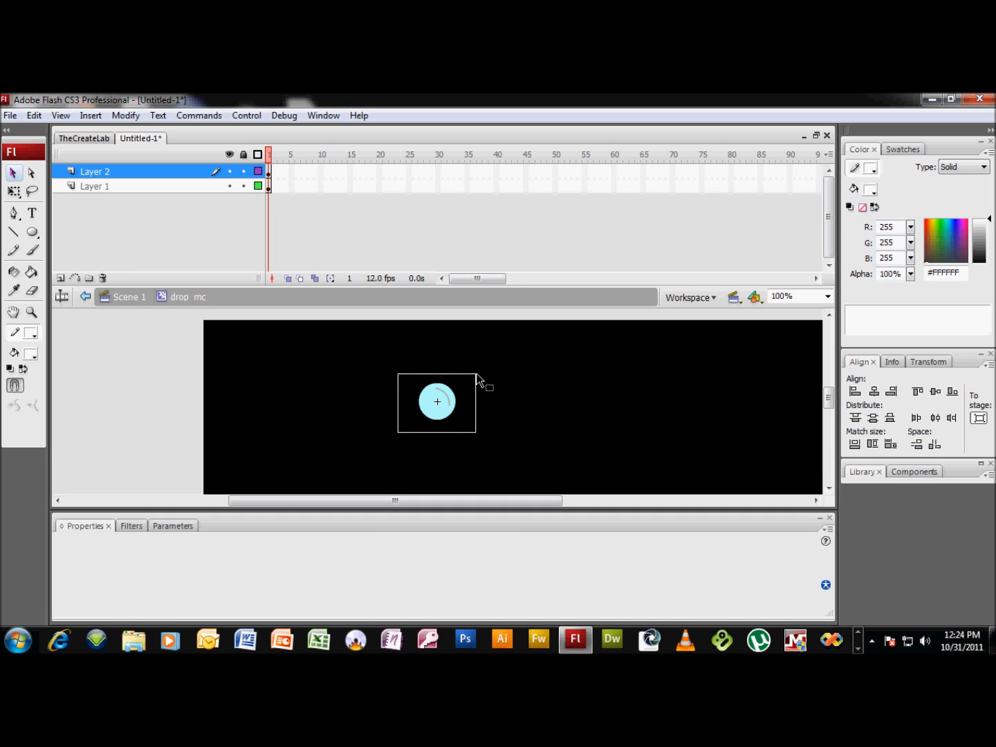
{"action": "left_click", "coordinate": [437, 401]}
{"action": "type", "text": "d"}
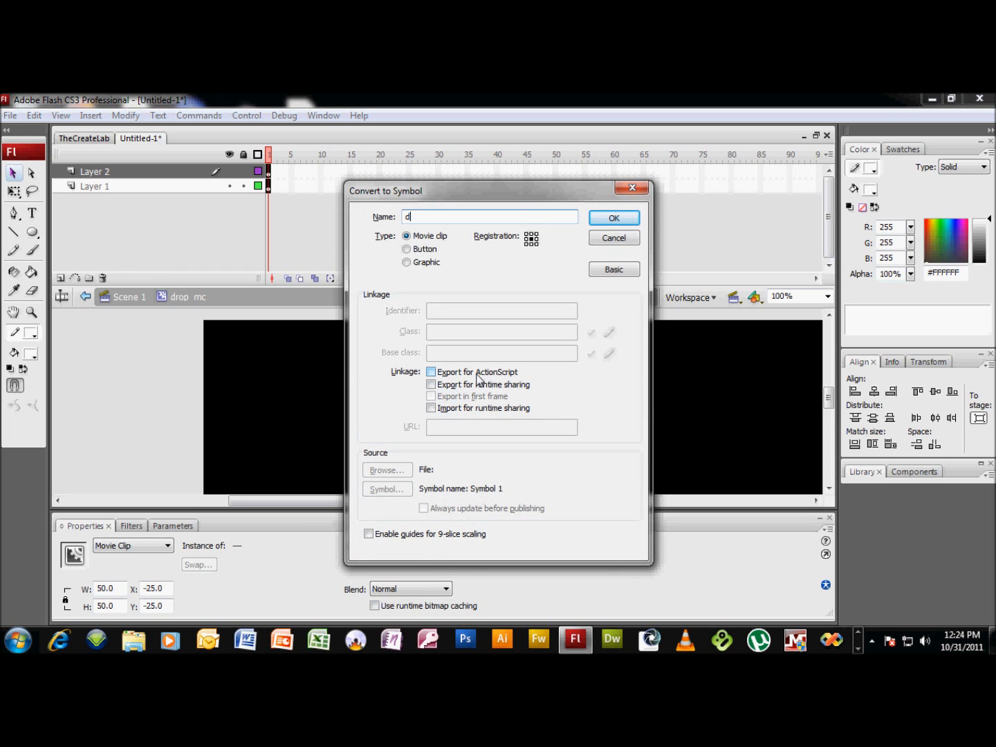
{"action": "type", "text": "ropComplete"}
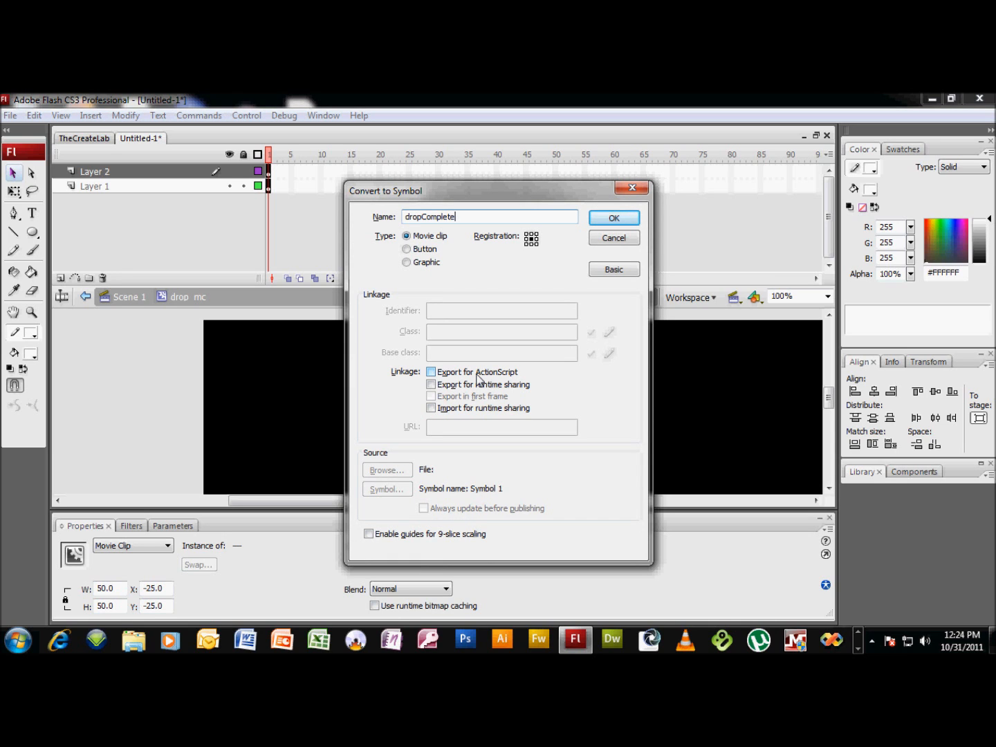
{"action": "left_click", "coordinate": [613, 219]}
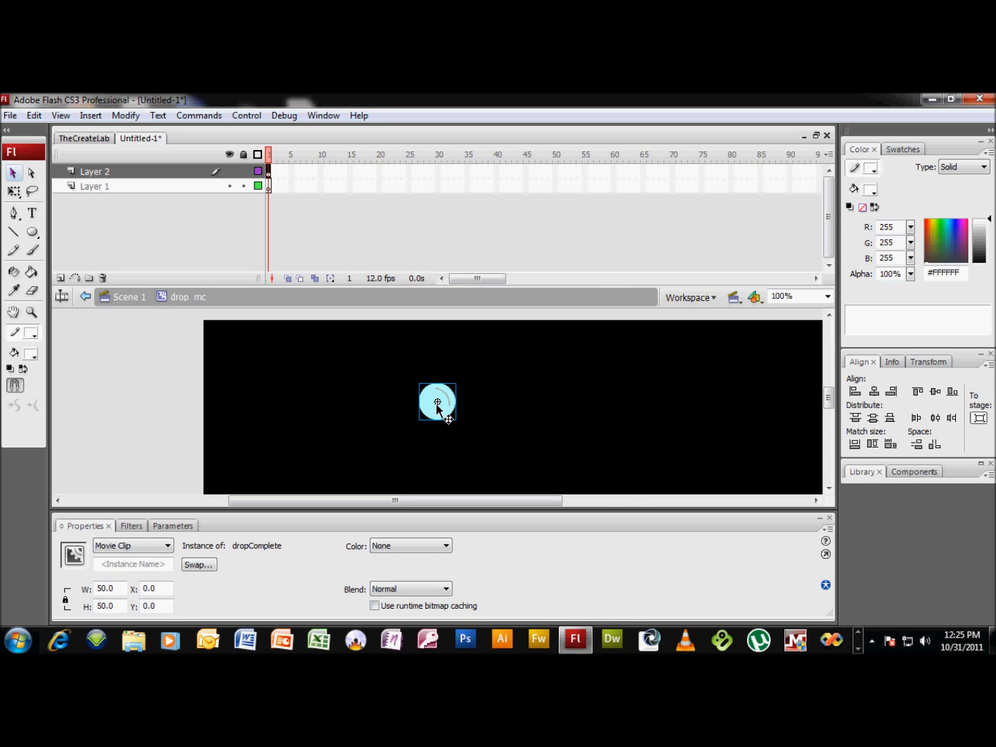
- Distribute the drop onto its own dropComplete layer and select it for repositioning
{"action": "right_click", "coordinate": [437, 401]}
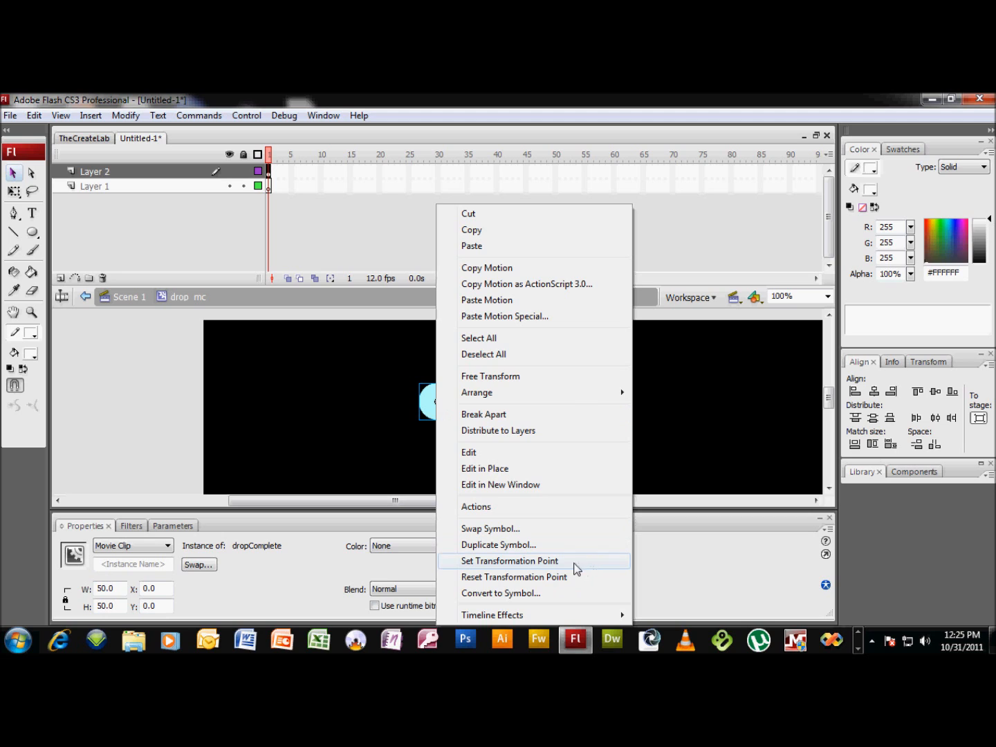
{"action": "left_click", "coordinate": [511, 561]}
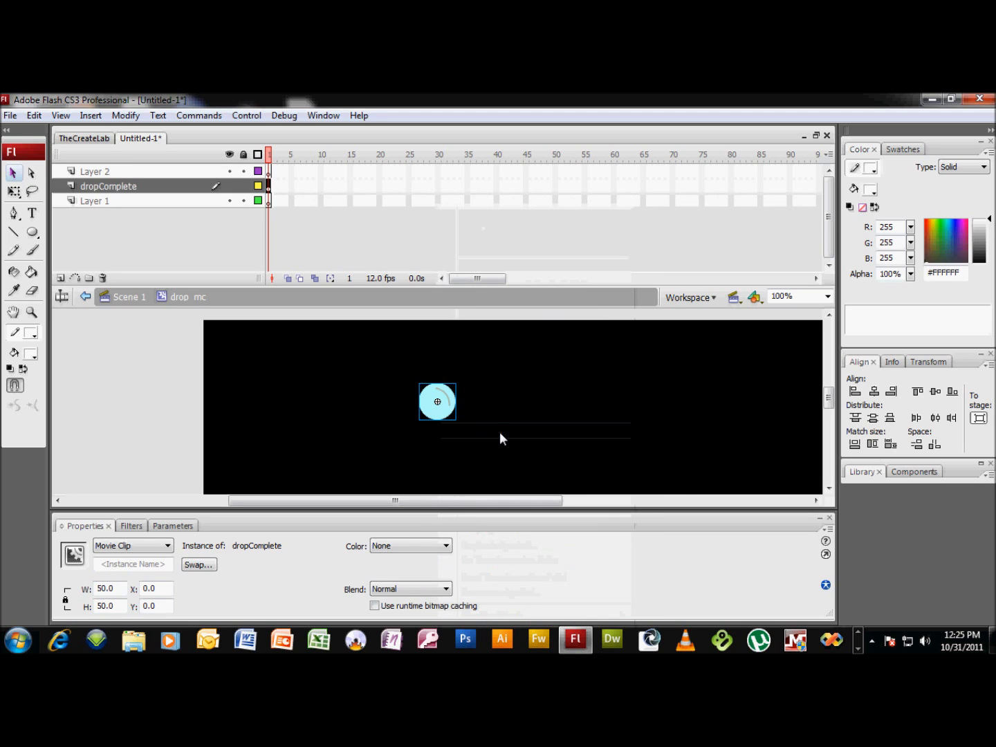
{"action": "mouse_move", "coordinate": [69, 194]}
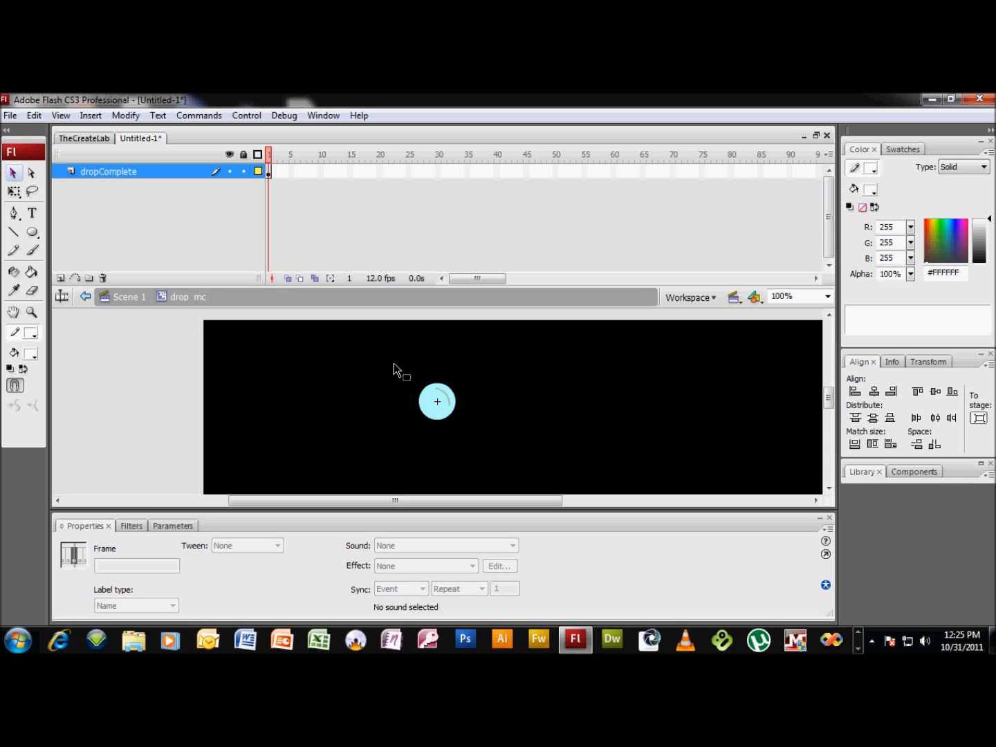
{"action": "left_click", "coordinate": [437, 401]}
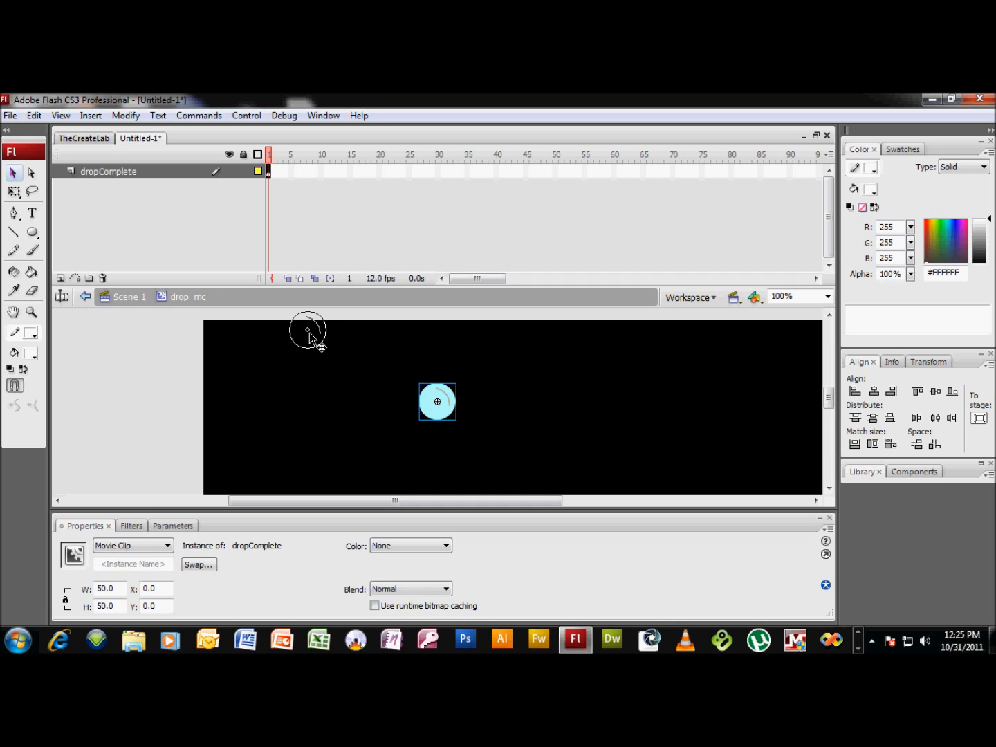
{"action": "mouse_move", "coordinate": [310, 321]}
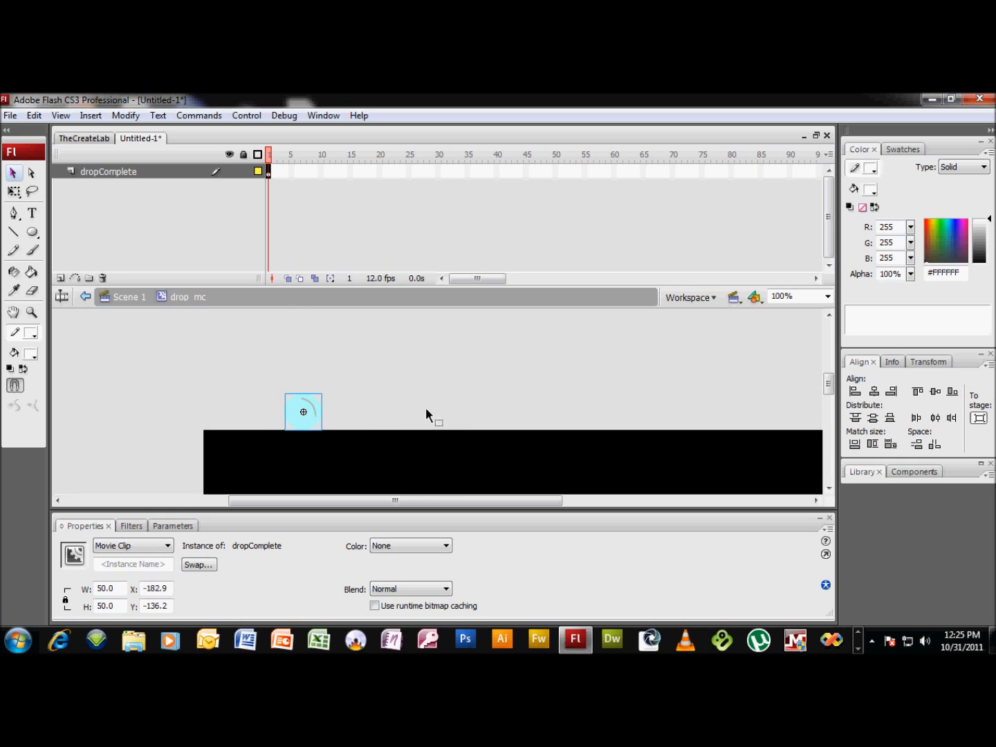
{"action": "mouse_move", "coordinate": [215, 165]}
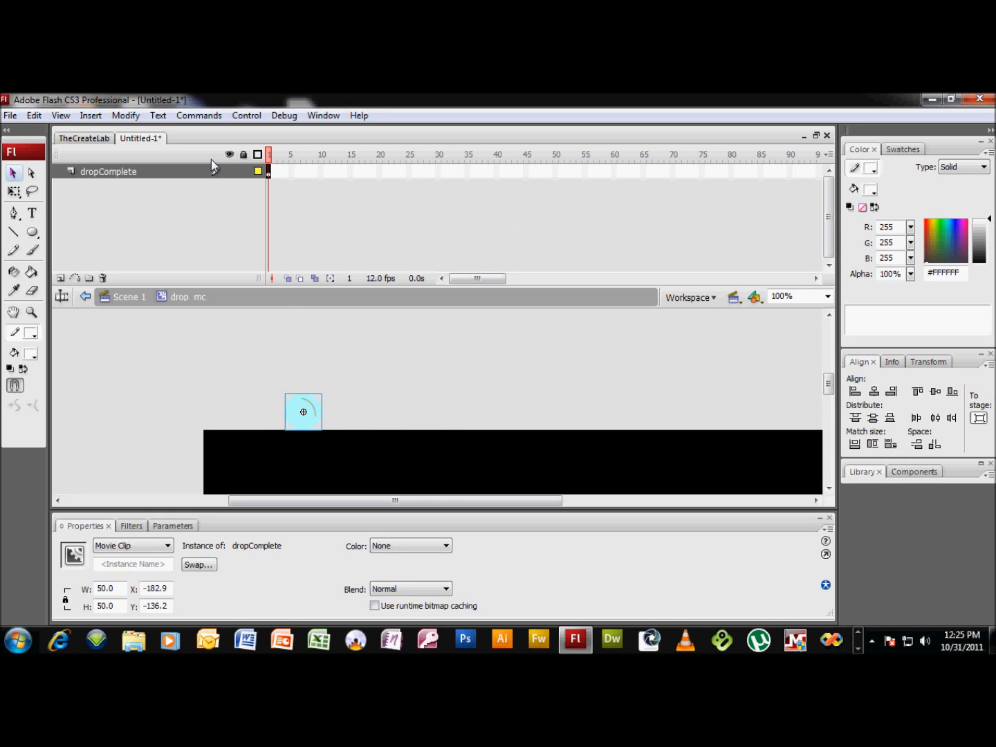
{"action": "mouse_move", "coordinate": [614, 174]}
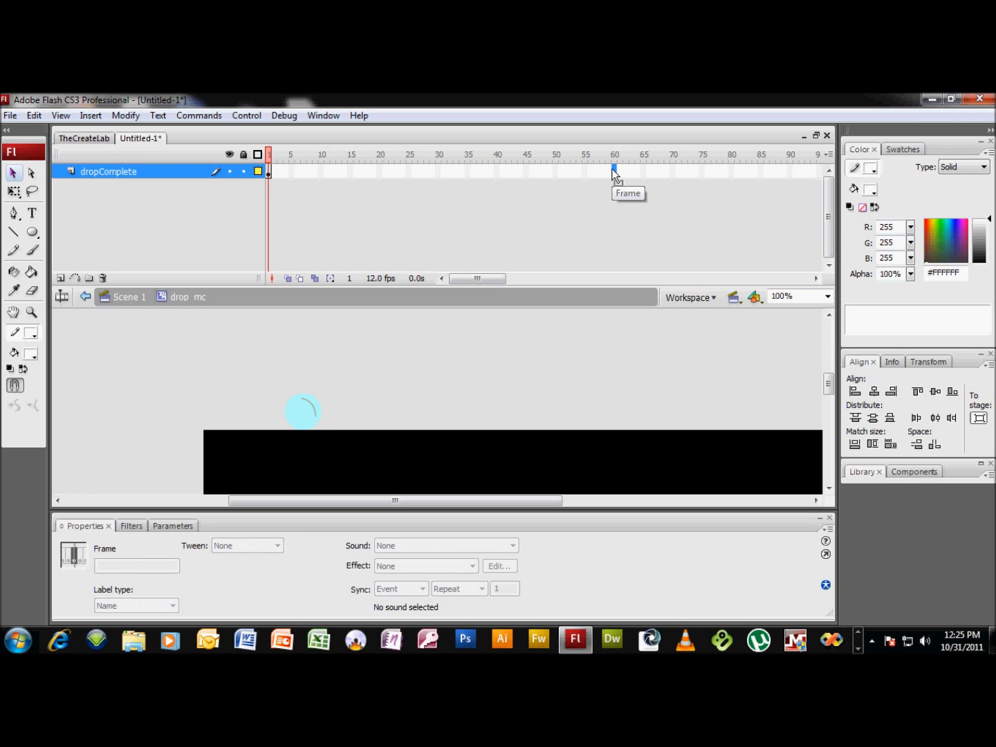
- Keyframe frame 60 on the drop's layer with the drop moved lower, zoomed to 400%
{"action": "left_click", "coordinate": [614, 171]}
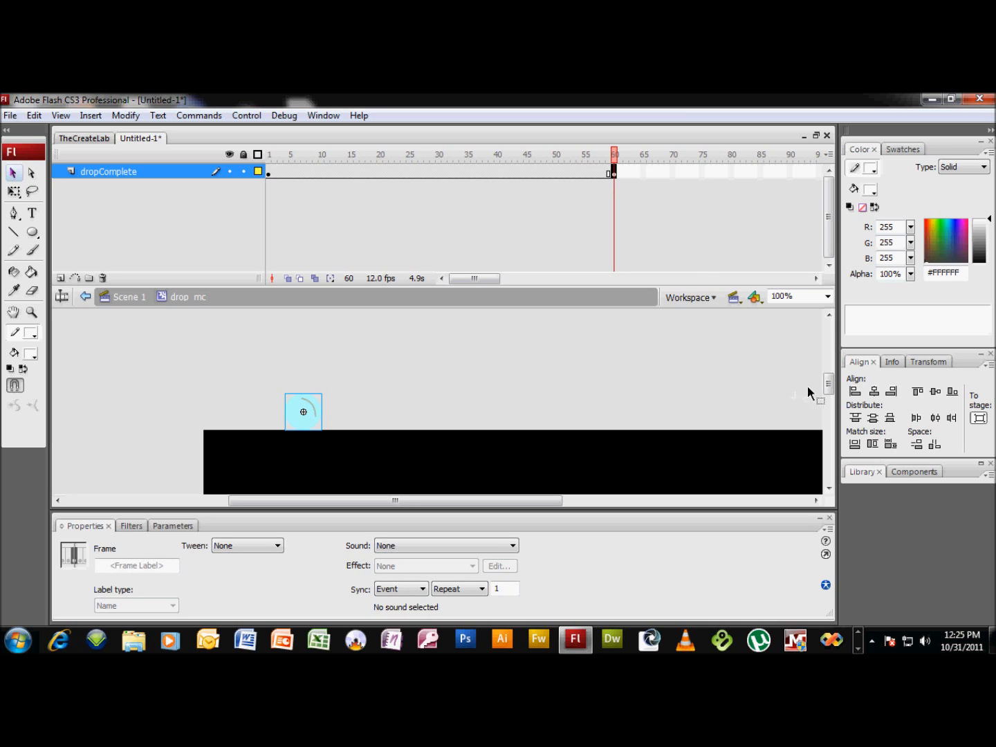
{"action": "left_click", "coordinate": [303, 411]}
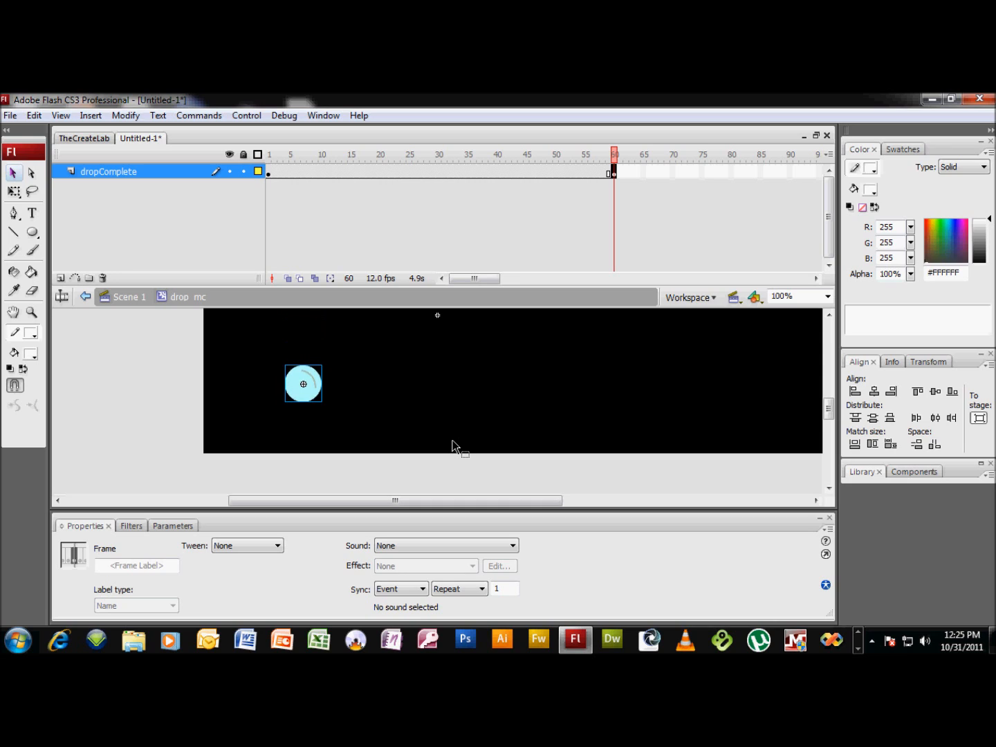
{"action": "left_click_drag", "start_coordinate": [303, 383], "coordinate": [303, 434]}
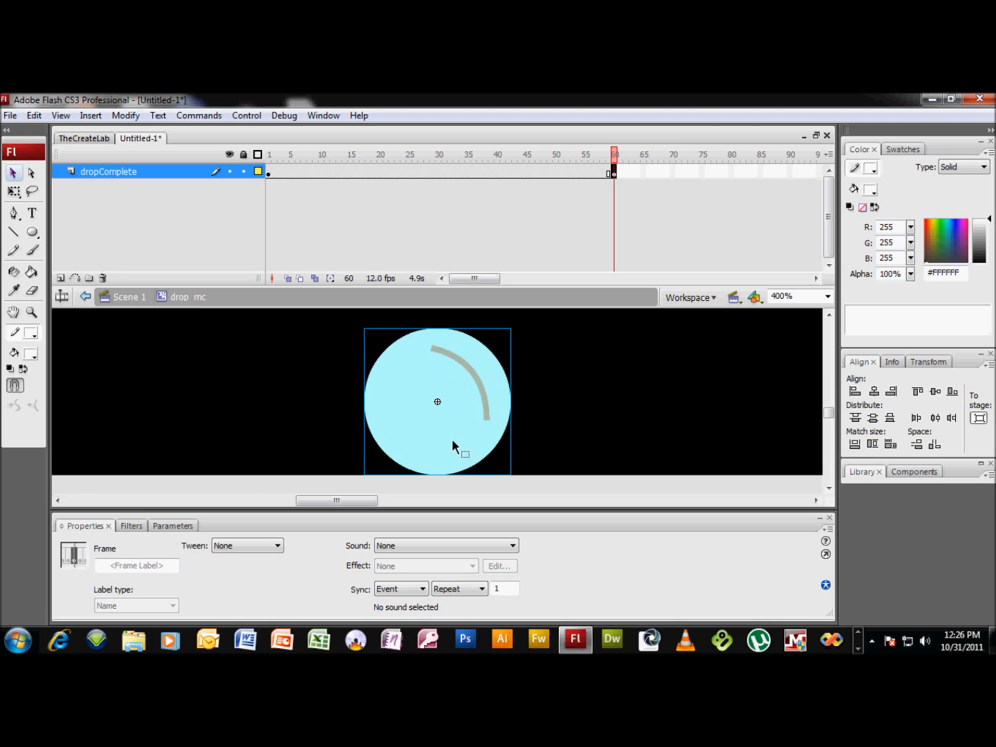
{"action": "mouse_move", "coordinate": [515, 441]}
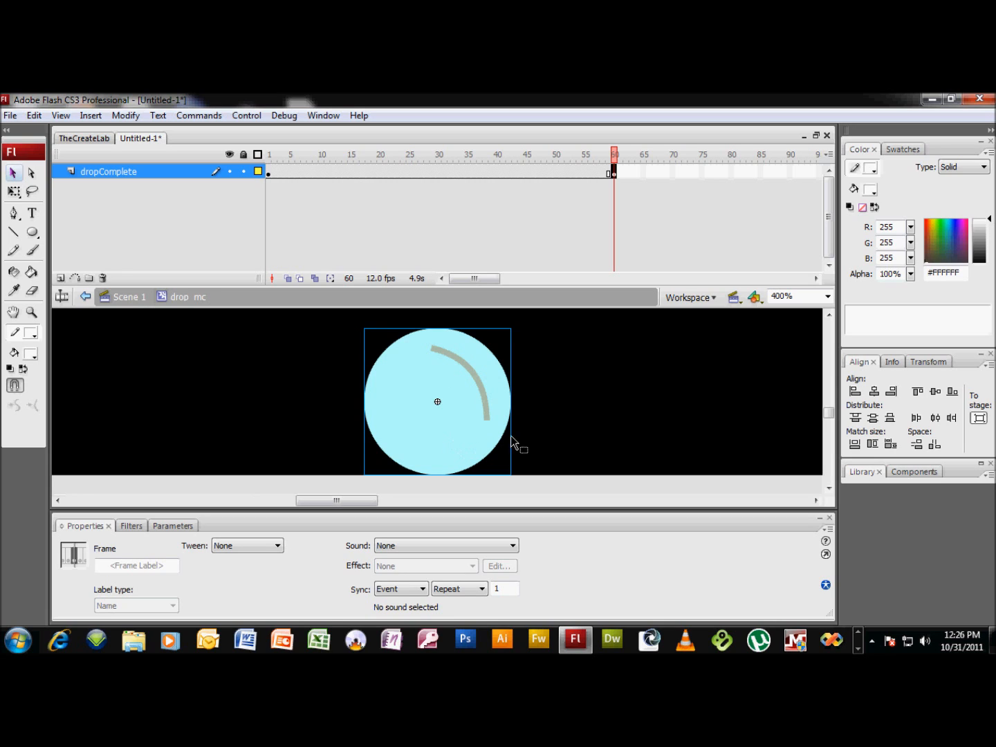
{"action": "mouse_move", "coordinate": [641, 388]}
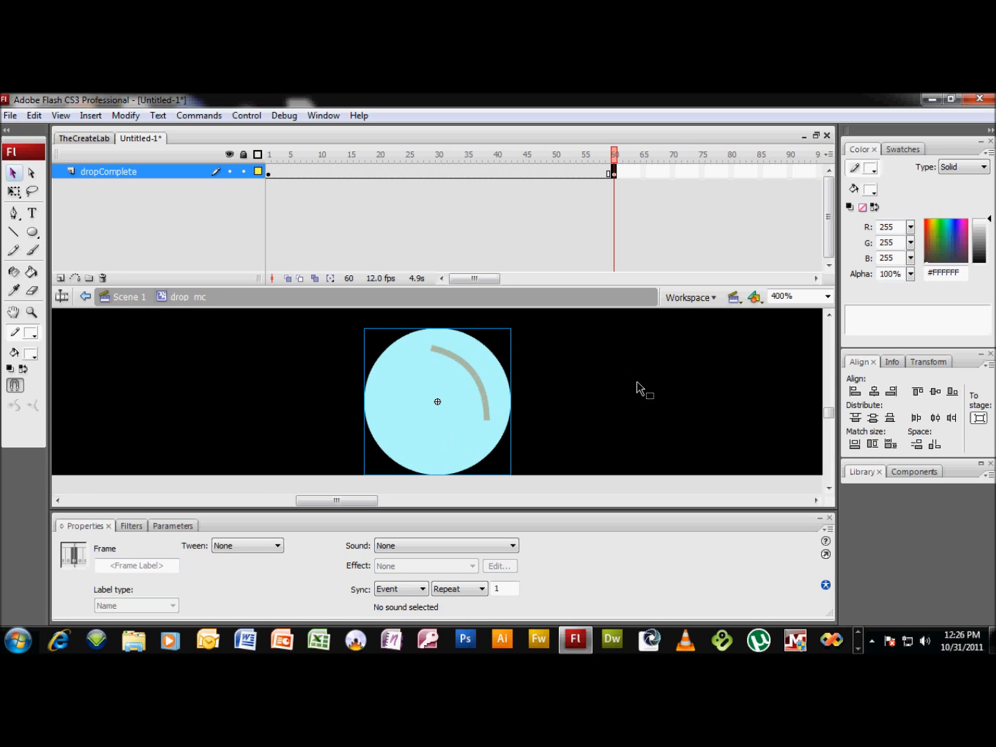
{"action": "mouse_move", "coordinate": [656, 202]}
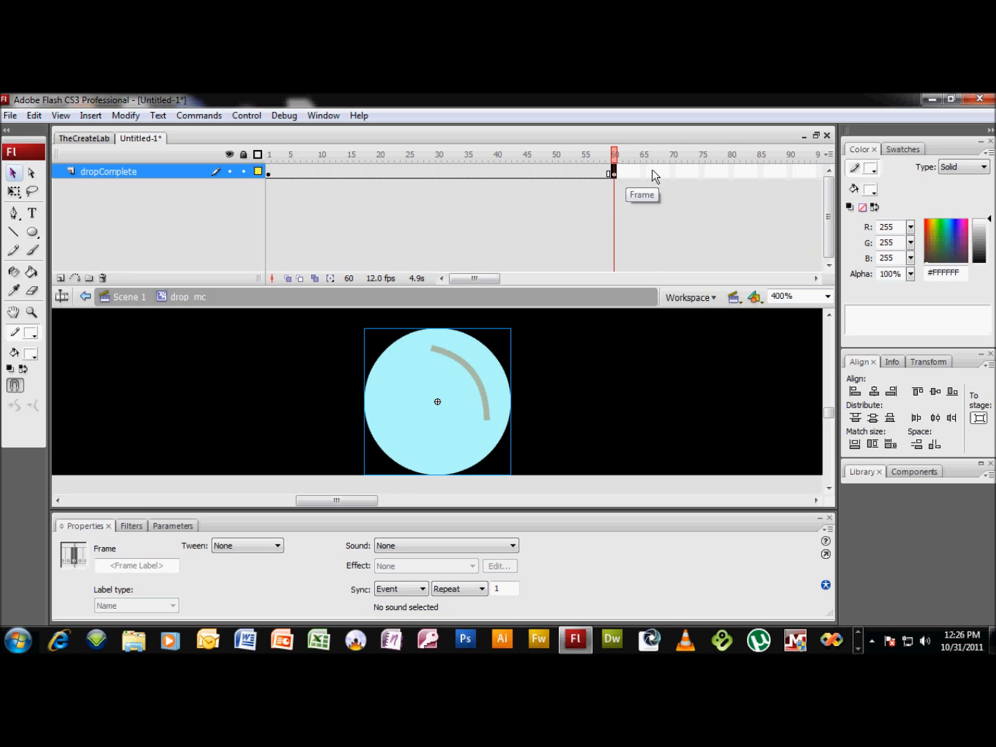
{"action": "mouse_move", "coordinate": [678, 174]}
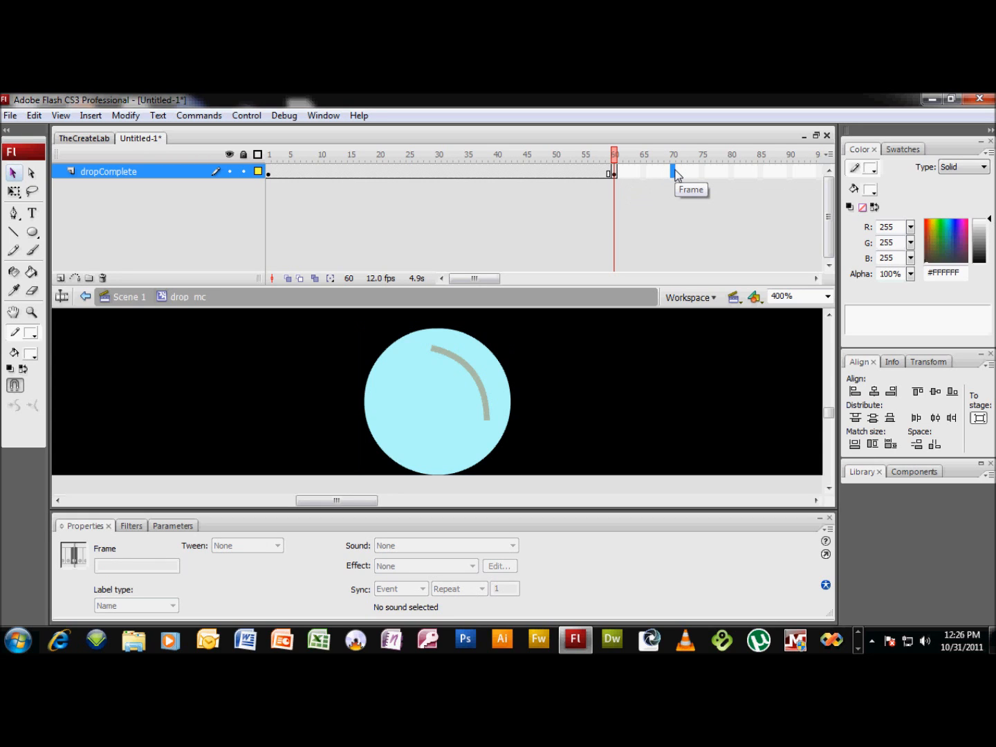
- Keyframe frame 70 and free-transform the drop into a flat oval 18.5 high
{"action": "left_click", "coordinate": [673, 171]}
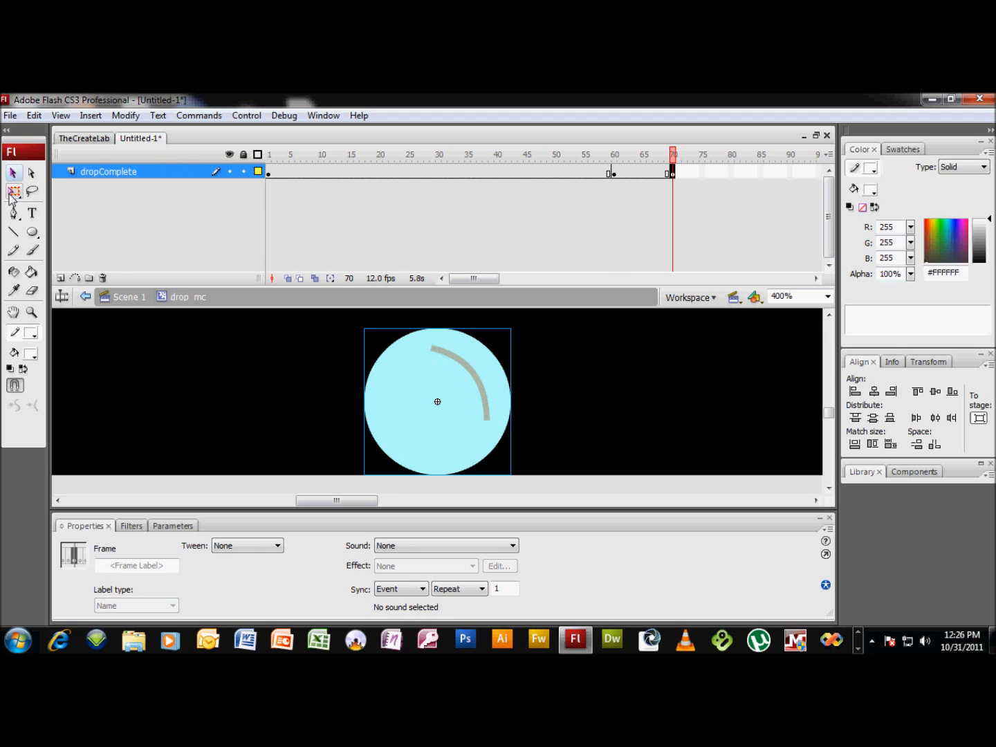
{"action": "left_click", "coordinate": [437, 401]}
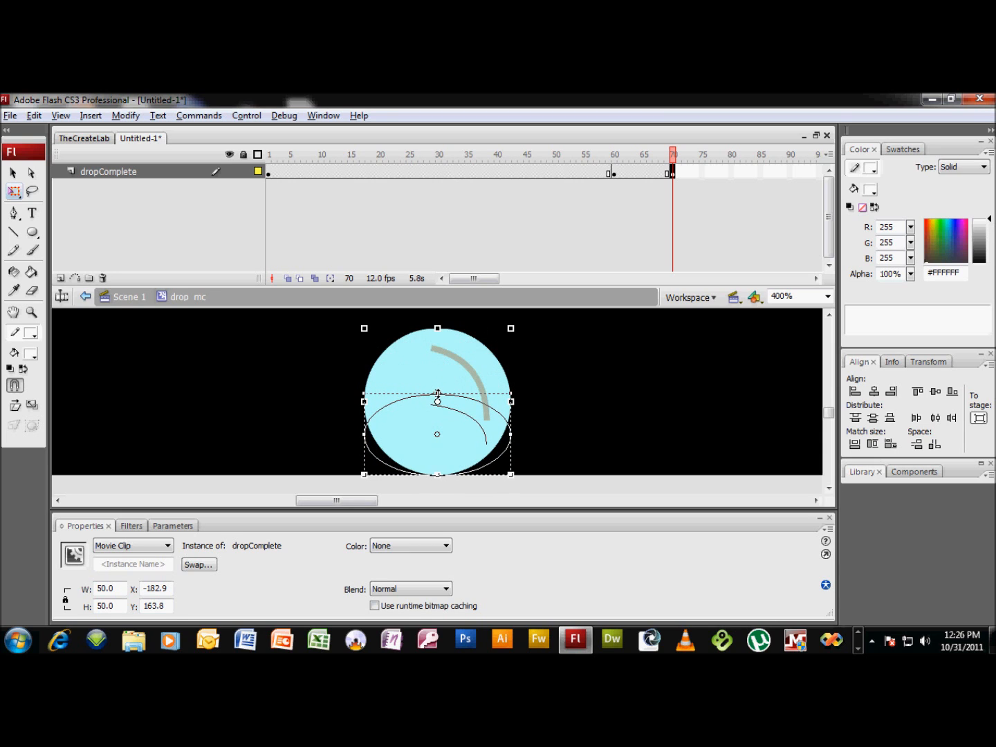
{"action": "left_click_drag", "start_coordinate": [438, 475], "coordinate": [438, 434]}
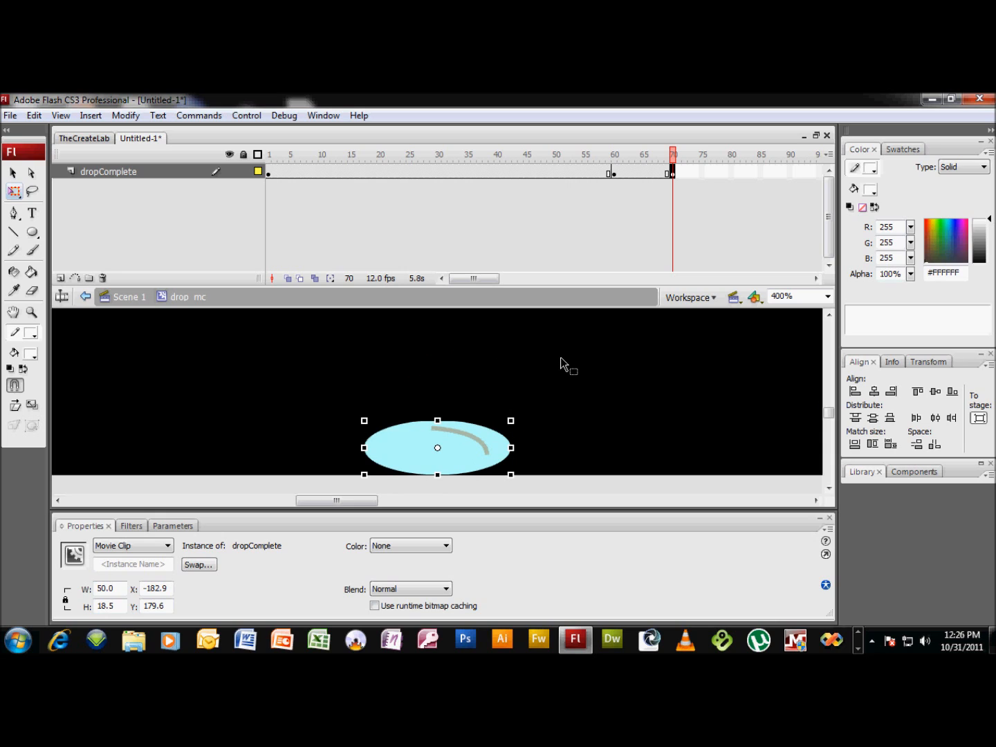
{"action": "mouse_move", "coordinate": [649, 222]}
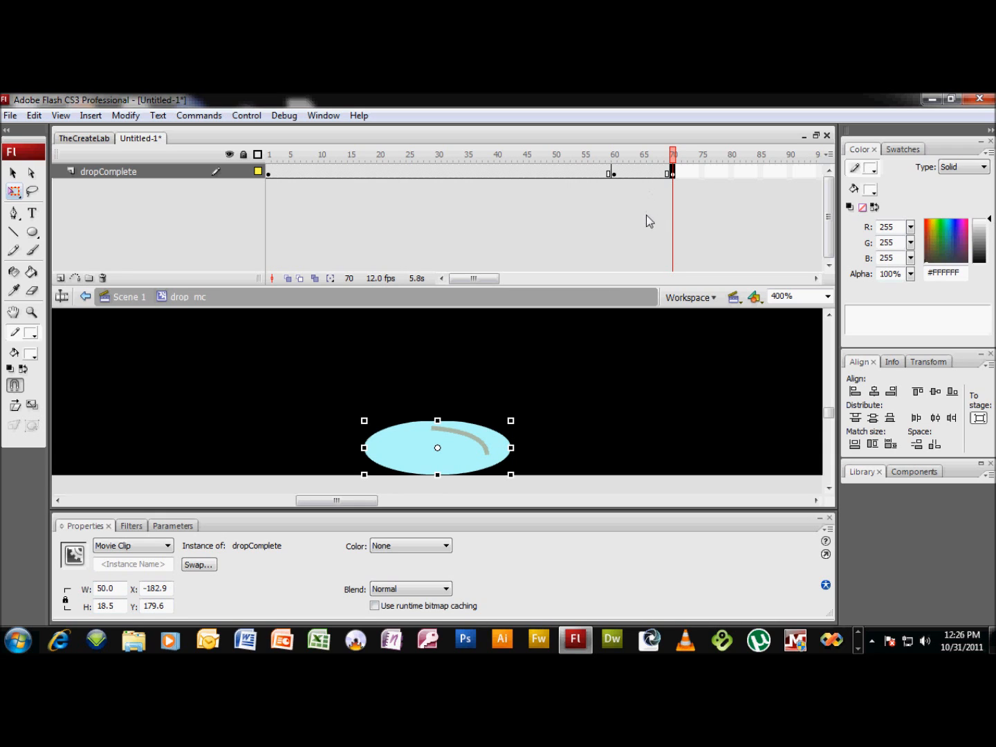
{"action": "mouse_move", "coordinate": [653, 233]}
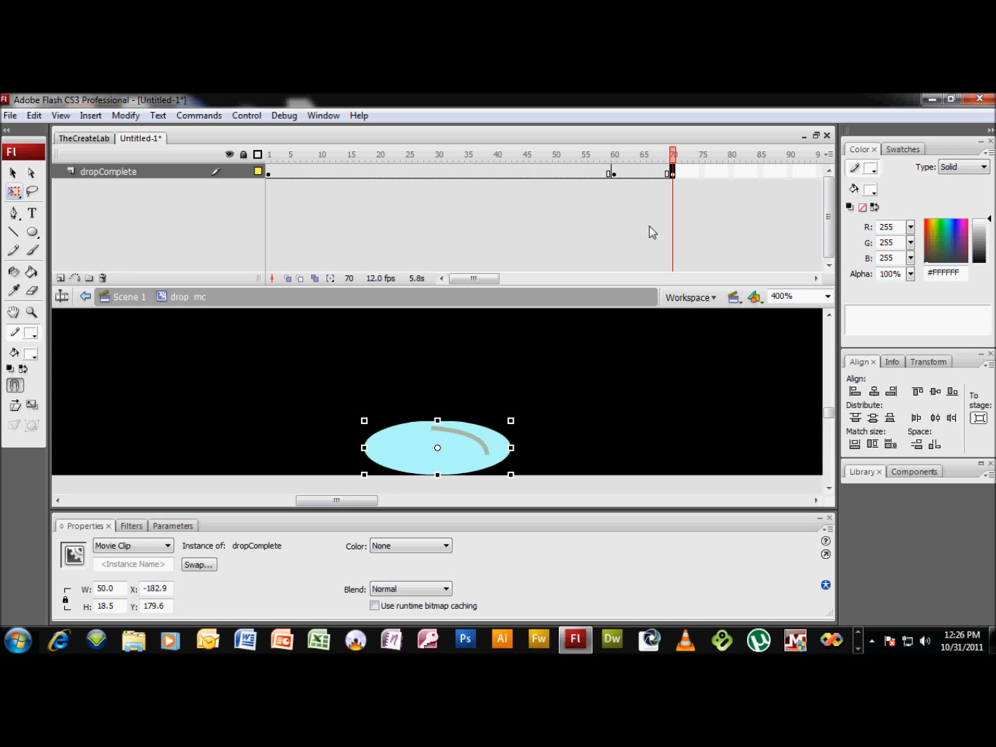
{"action": "mouse_move", "coordinate": [725, 178]}
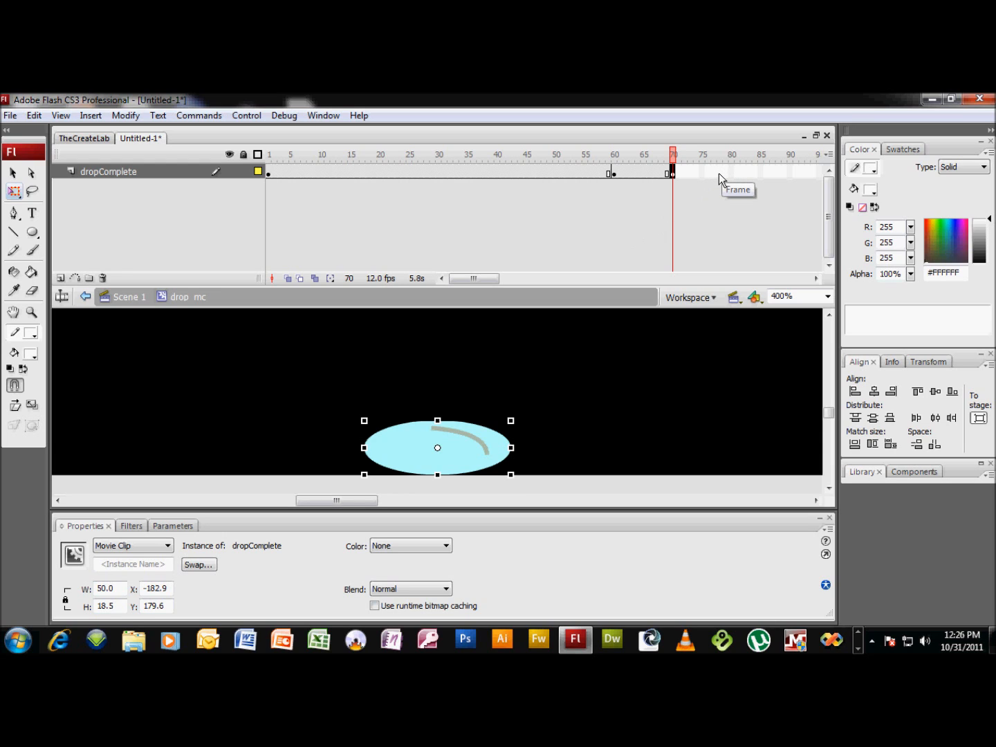
{"action": "mouse_move", "coordinate": [712, 178]}
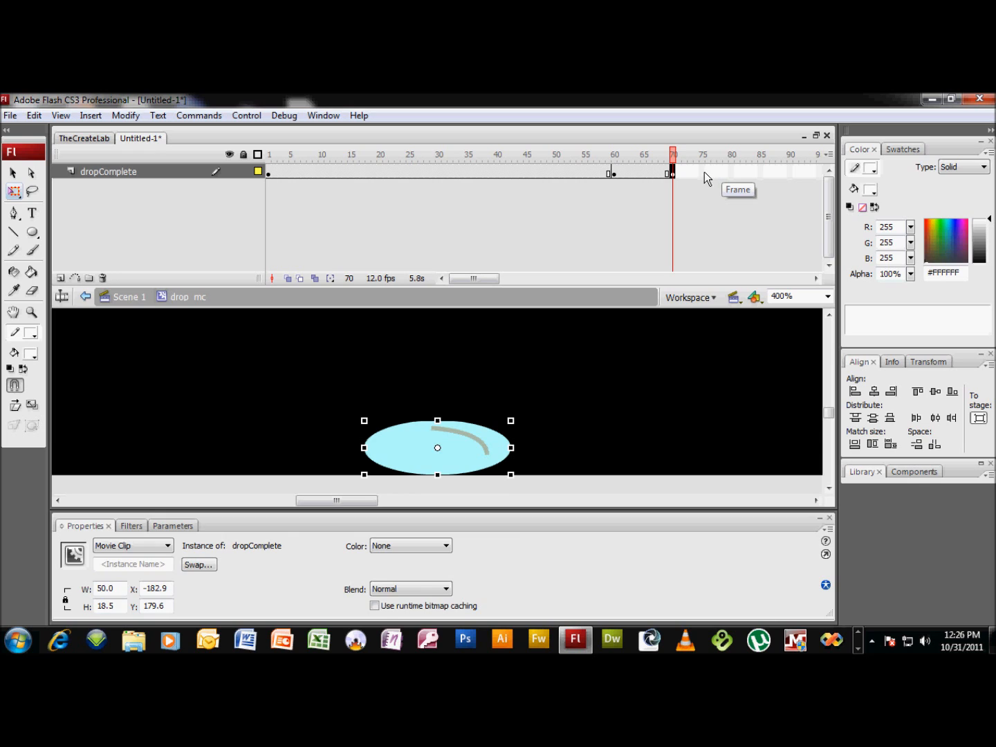
- Keyframe frame 75 with the flattened drop set lower and stretched wider
{"action": "left_click", "coordinate": [703, 171]}
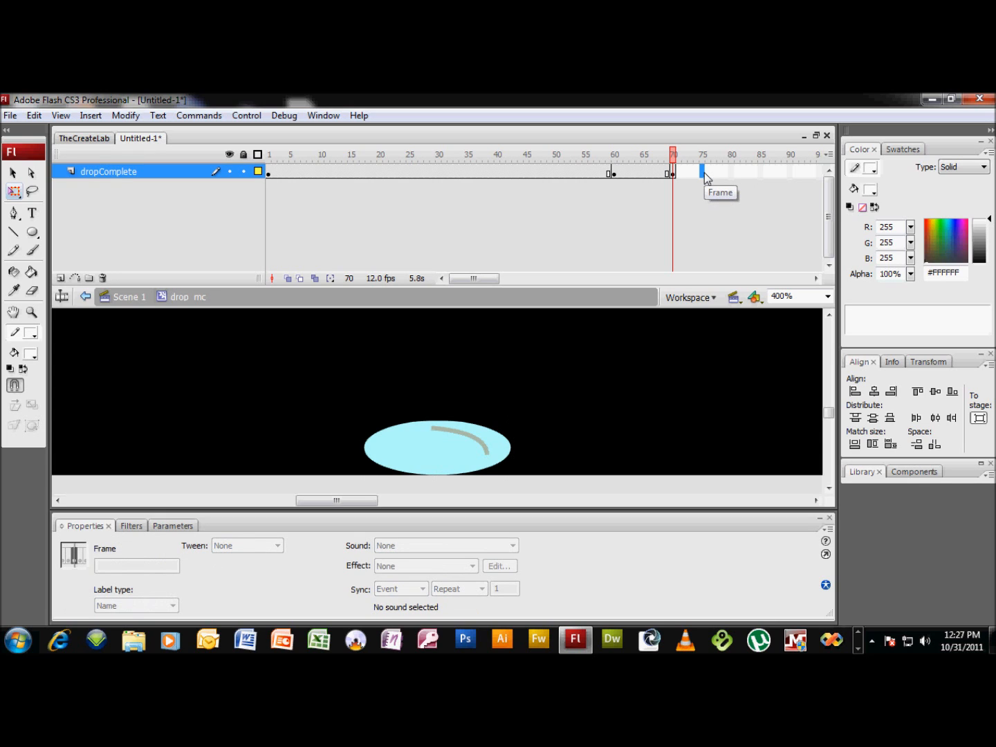
{"action": "left_click", "coordinate": [702, 173]}
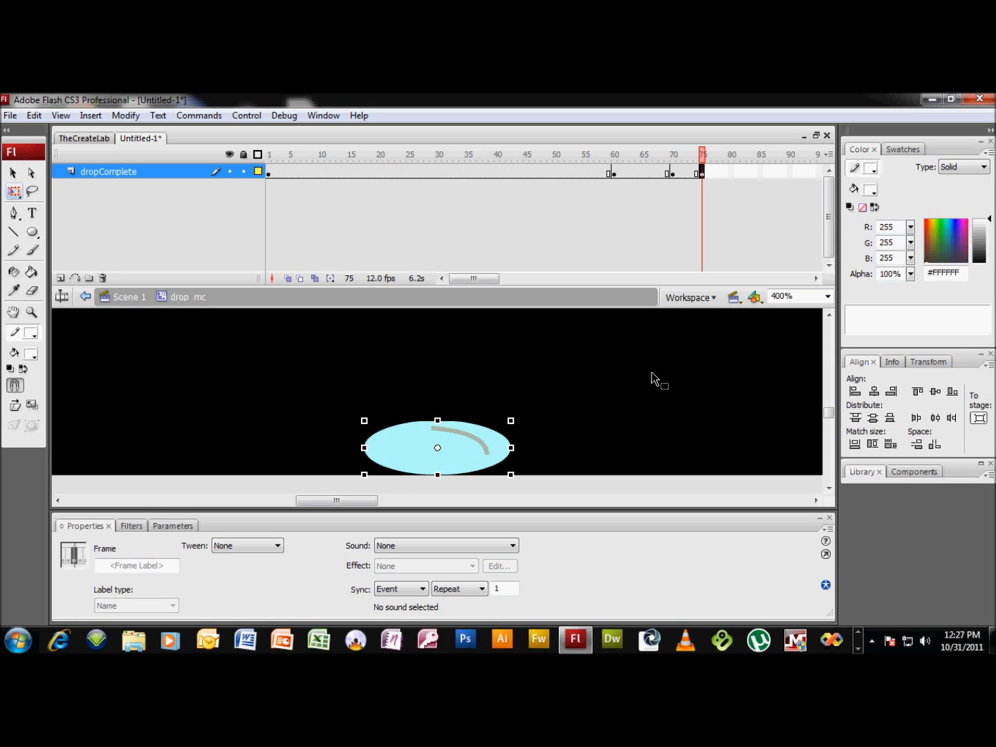
{"action": "left_click_drag", "start_coordinate": [437, 447], "coordinate": [437, 454]}
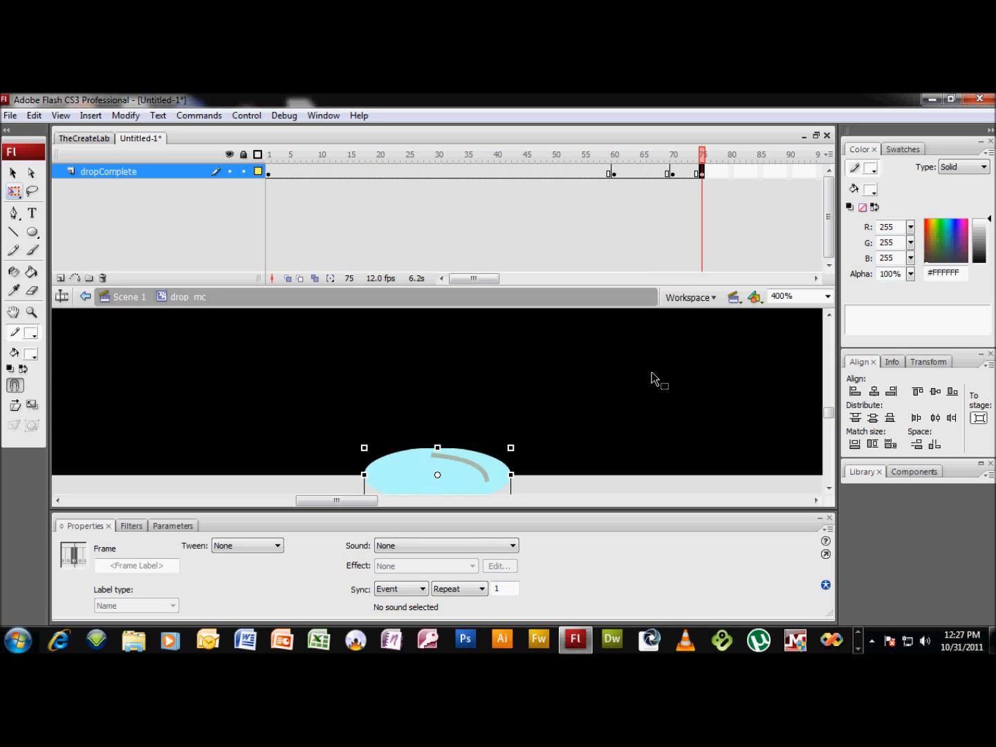
{"action": "mouse_move", "coordinate": [630, 420]}
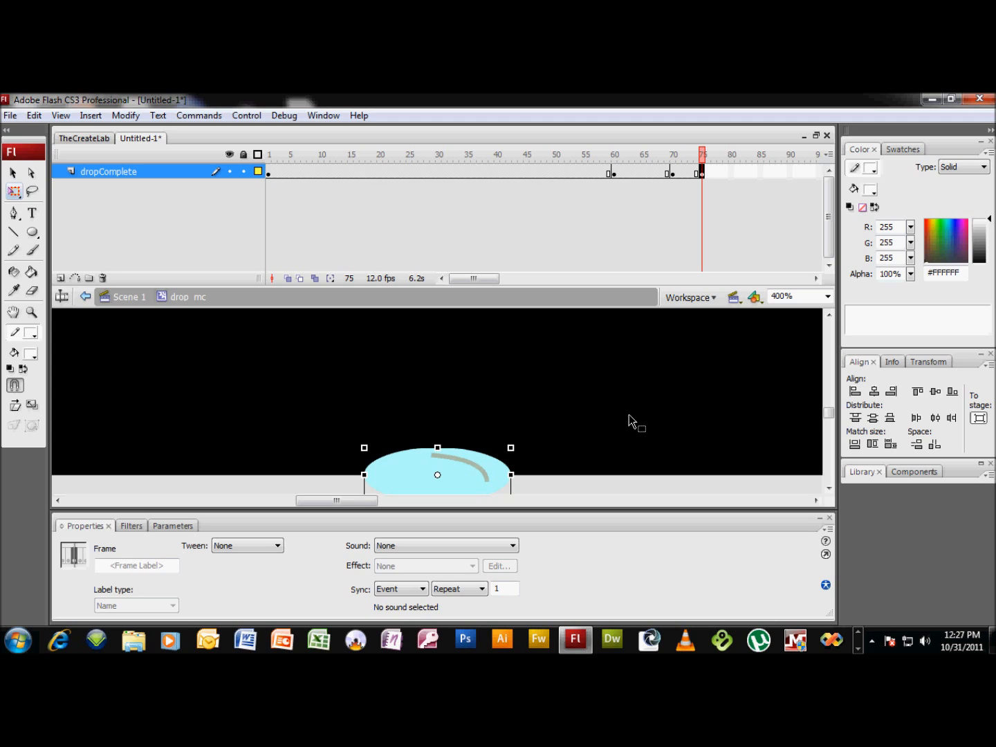
{"action": "mouse_move", "coordinate": [573, 469]}
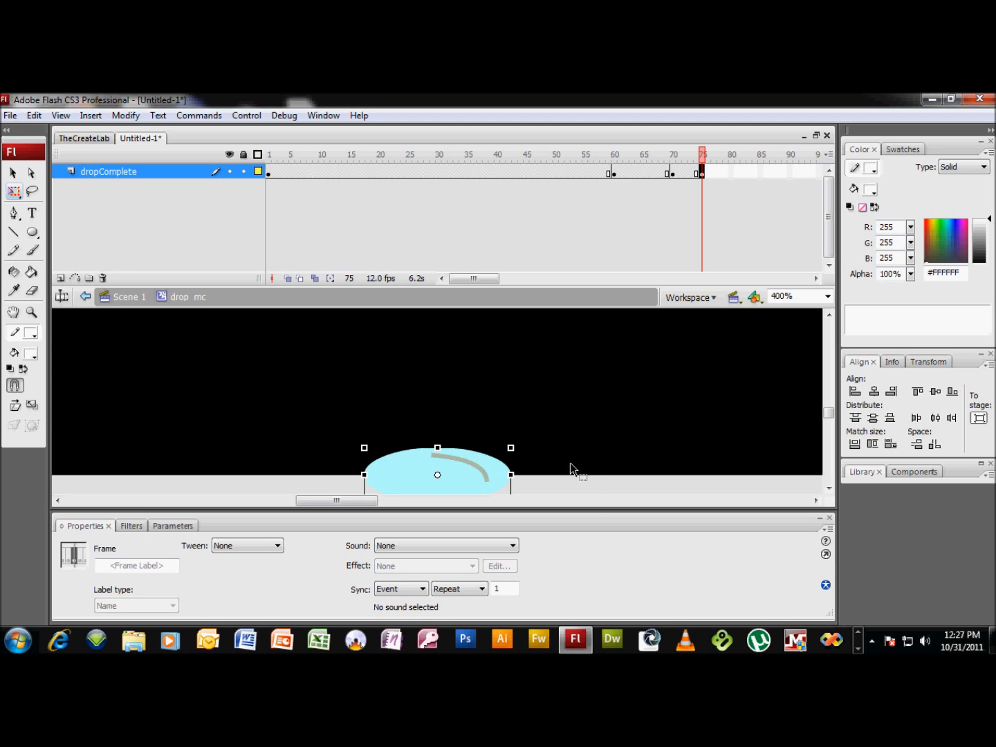
{"action": "mouse_move", "coordinate": [523, 481]}
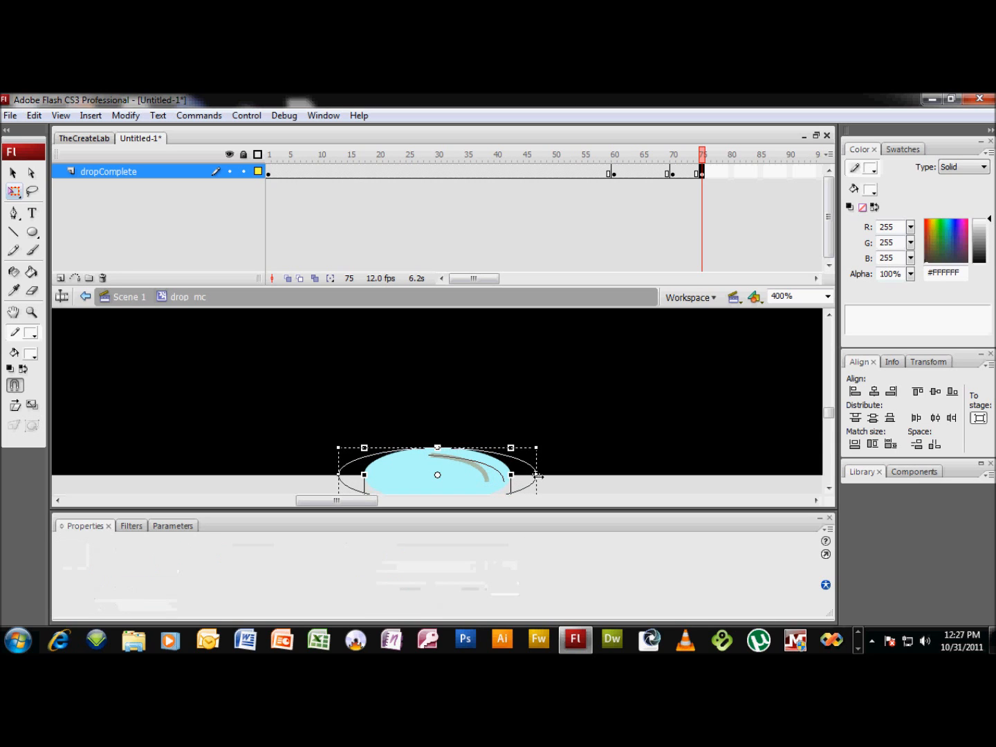
{"action": "left_click_drag", "start_coordinate": [537, 476], "coordinate": [570, 482]}
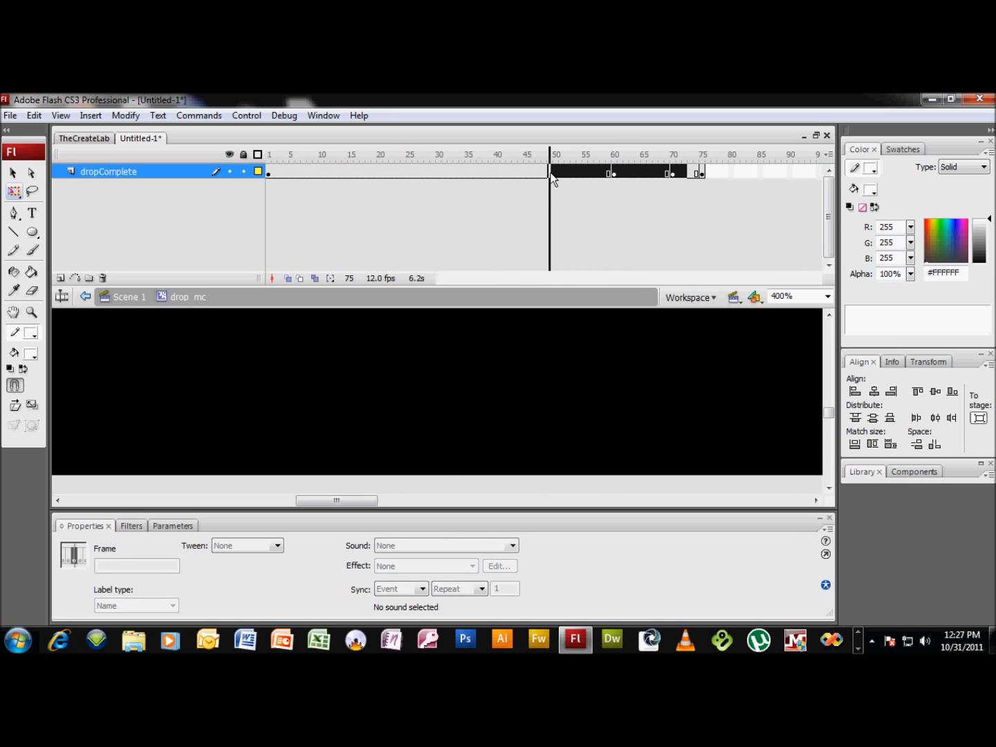
- Create a motion tween across the drop's frames and scrub frames 34–75 to preview the squash
{"action": "right_click", "coordinate": [556, 172]}
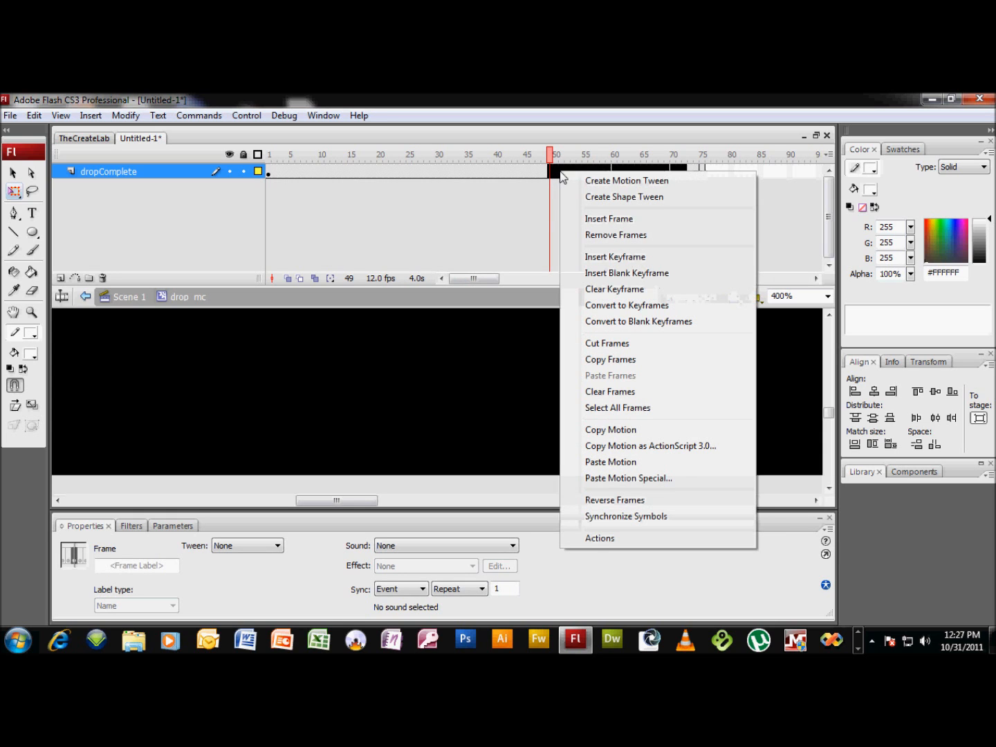
{"action": "left_click", "coordinate": [625, 180]}
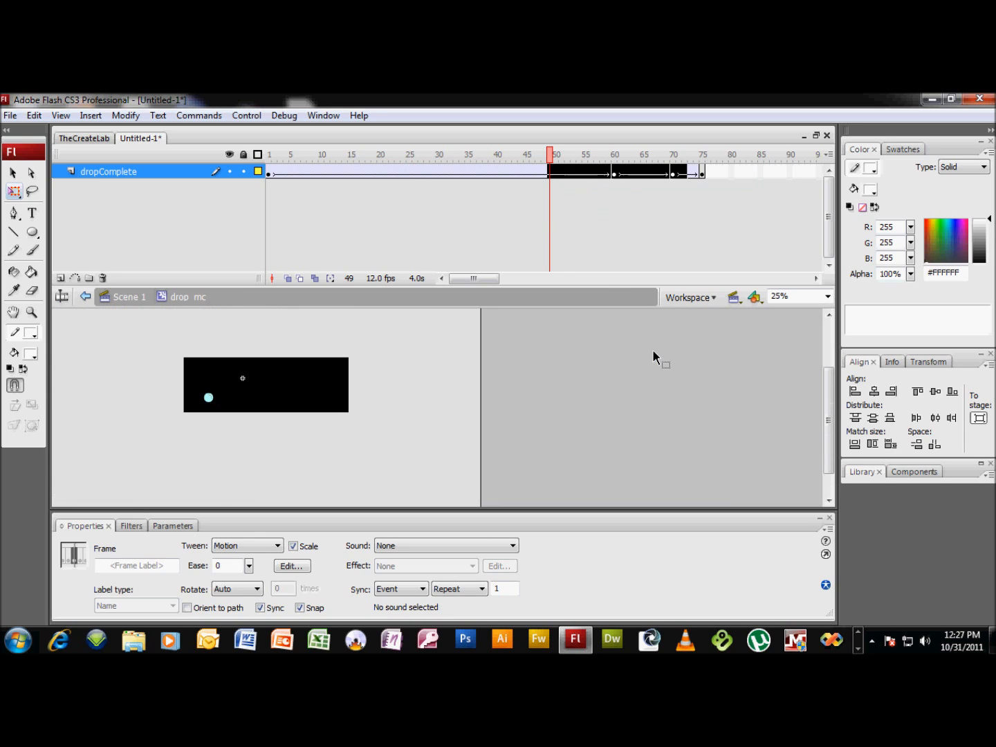
{"action": "left_click", "coordinate": [501, 155]}
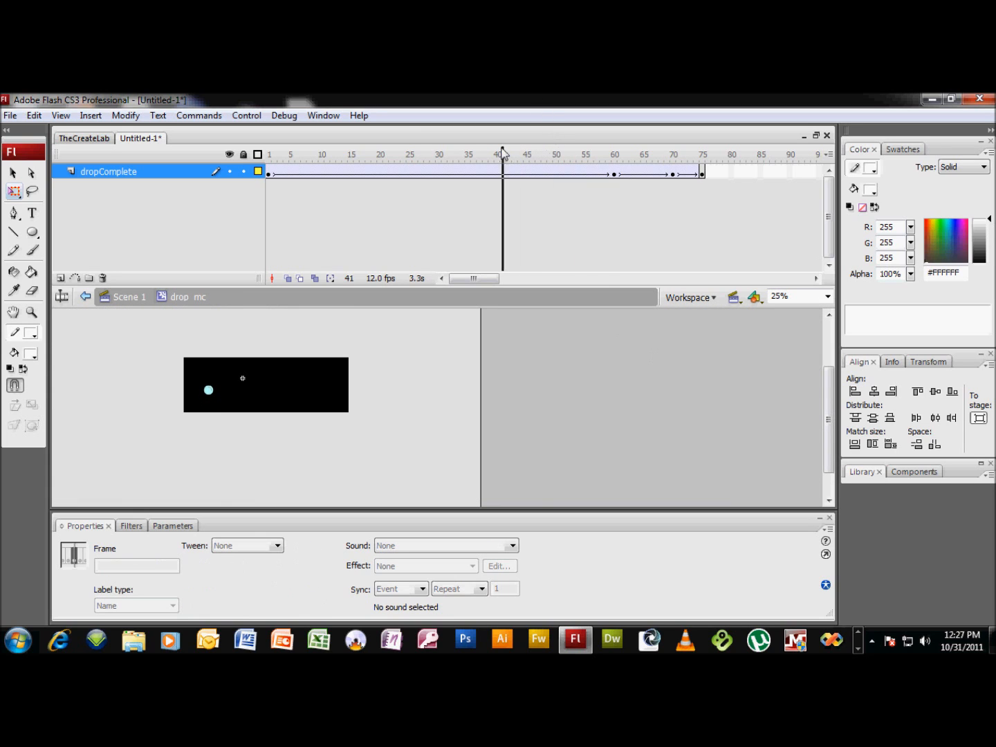
{"action": "left_click", "coordinate": [462, 155]}
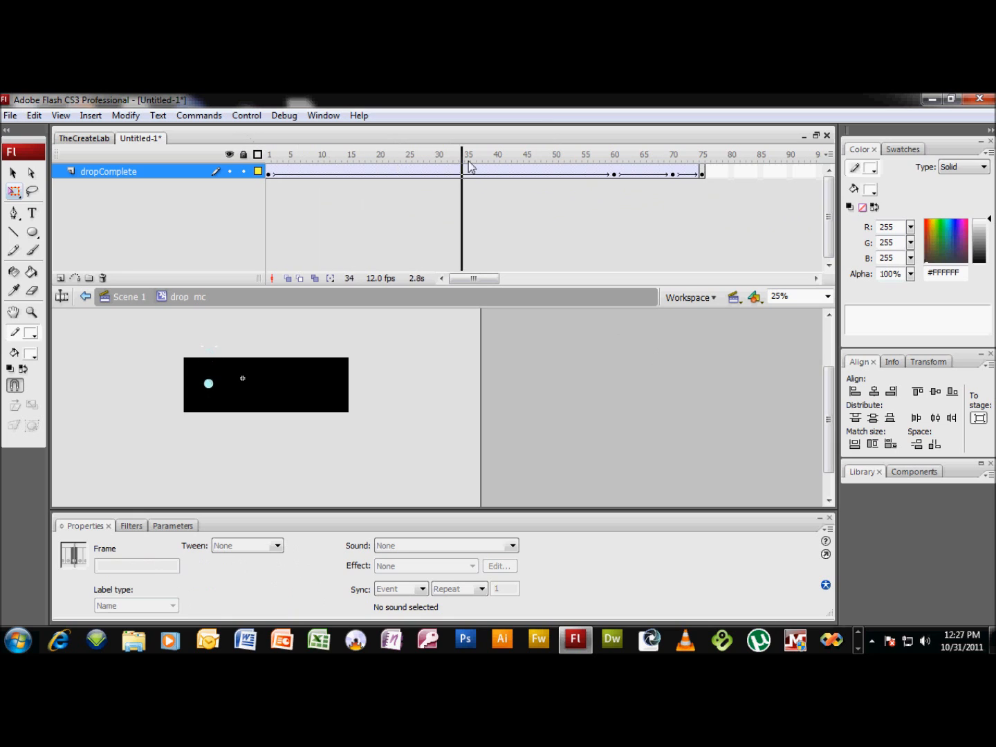
{"action": "left_click", "coordinate": [631, 155]}
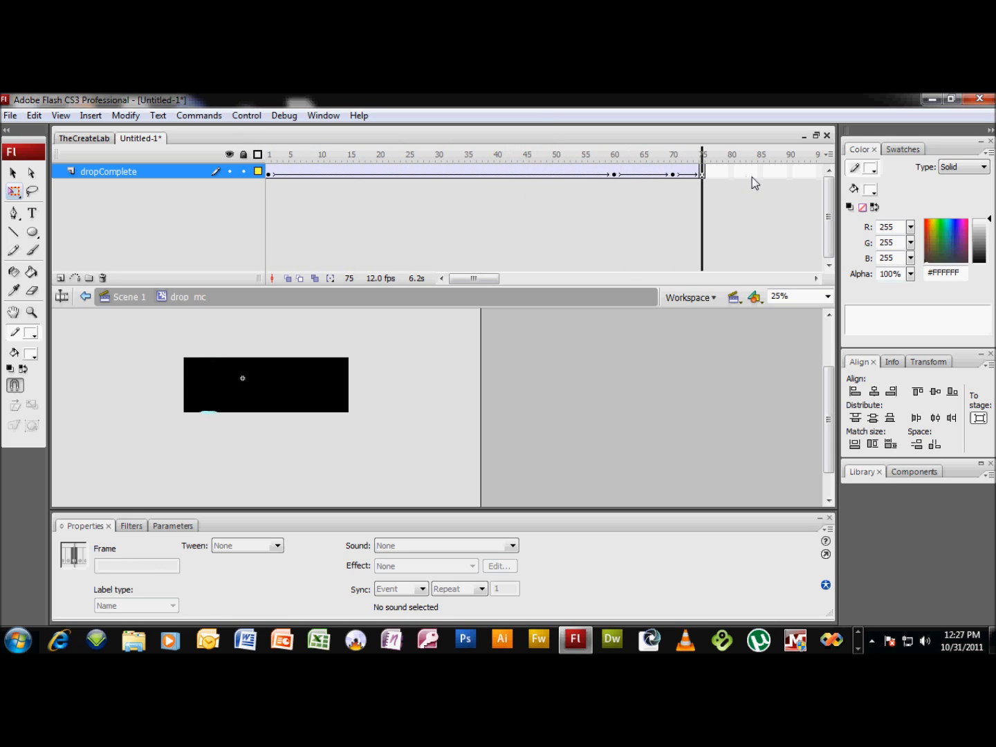
{"action": "left_click", "coordinate": [426, 173]}
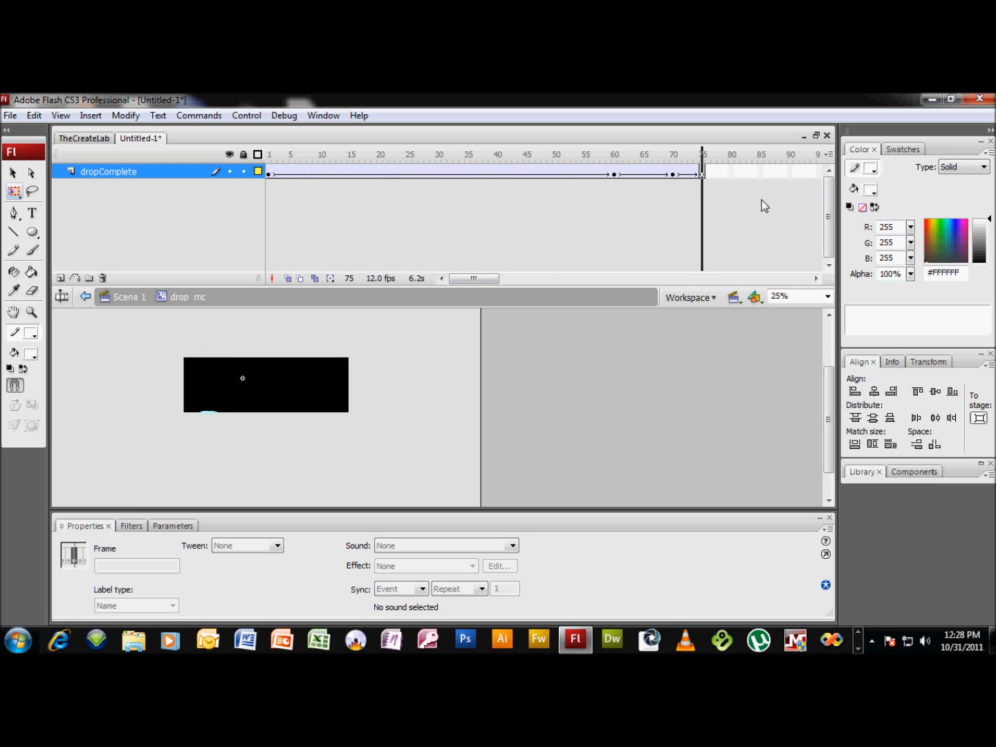
{"action": "left_click", "coordinate": [703, 154]}
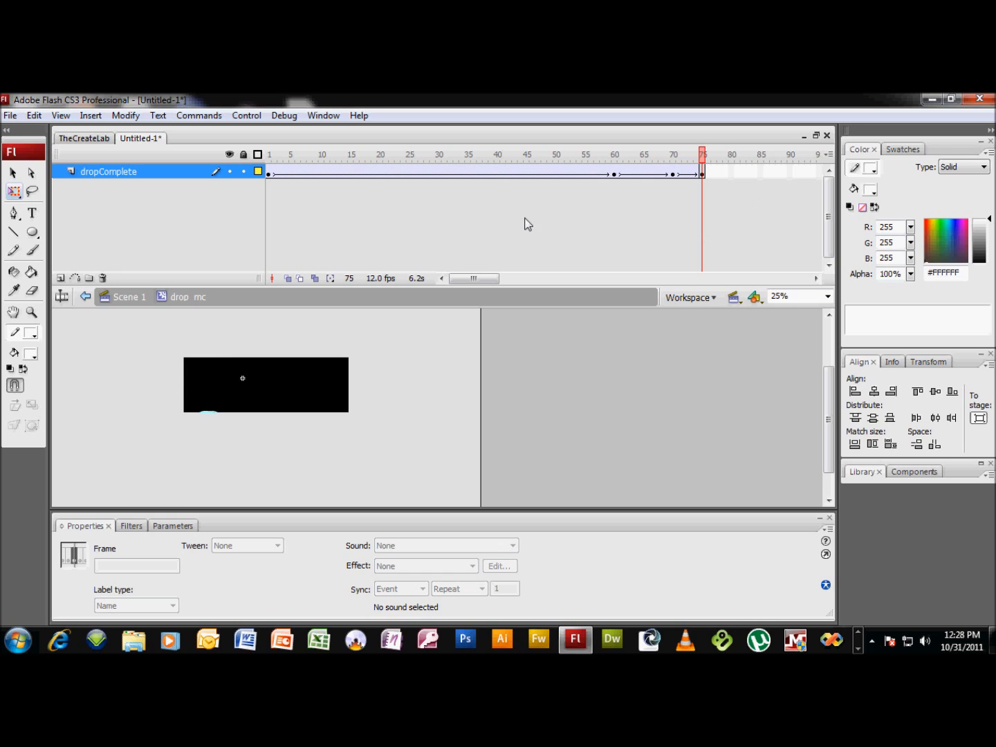
{"action": "mouse_move", "coordinate": [736, 370]}
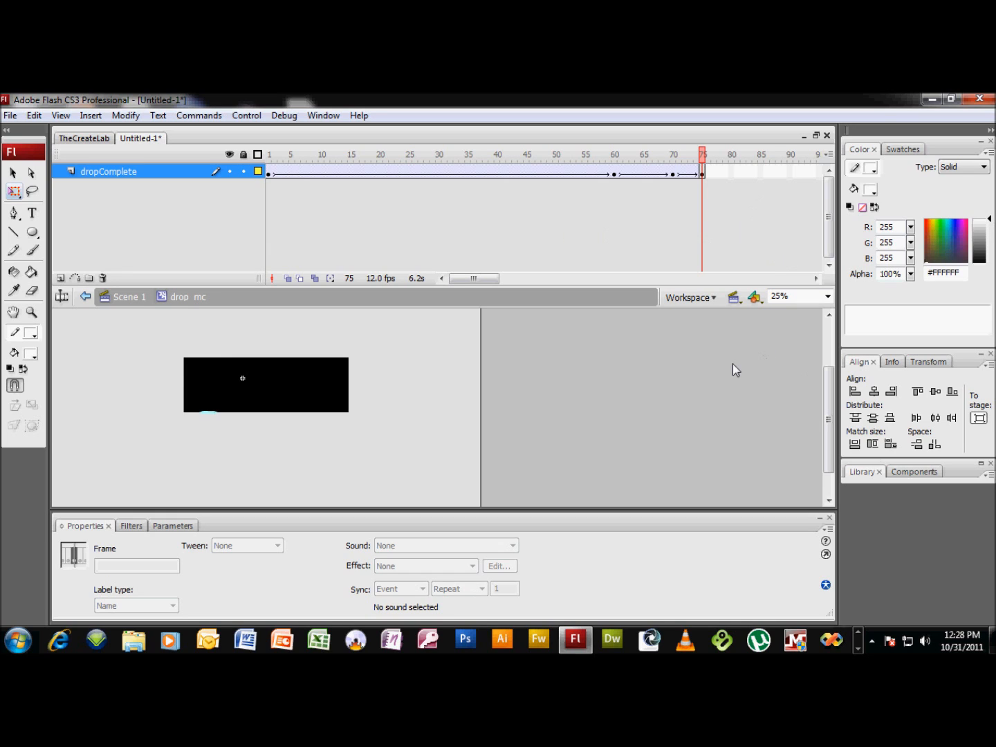
{"action": "mouse_move", "coordinate": [734, 365]}
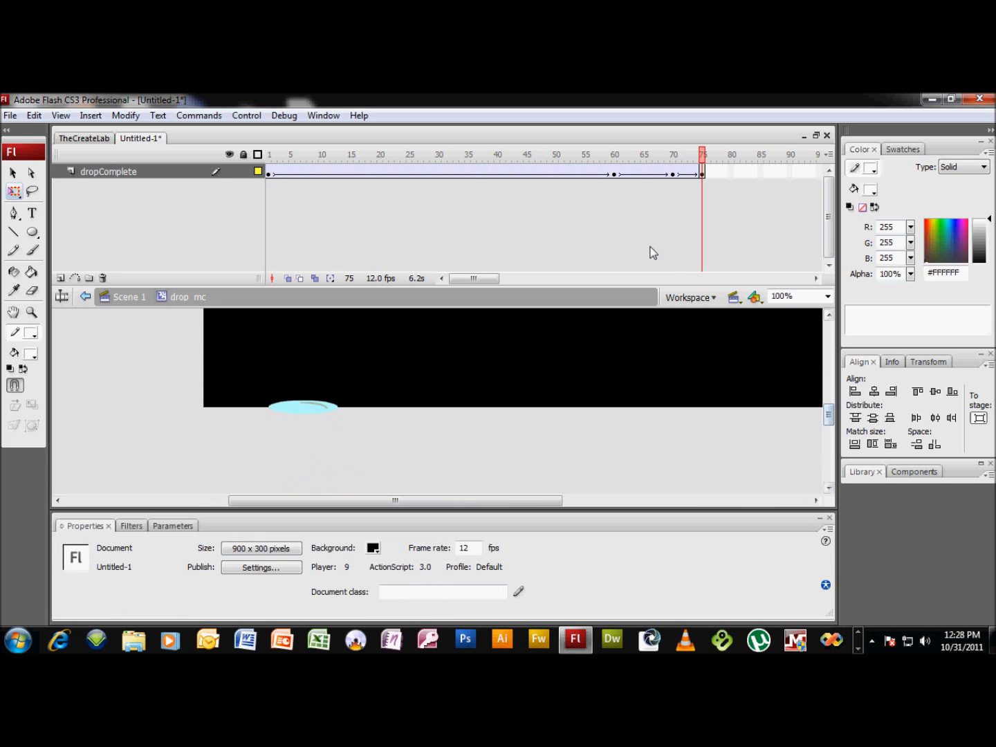
{"action": "mouse_move", "coordinate": [481, 207]}
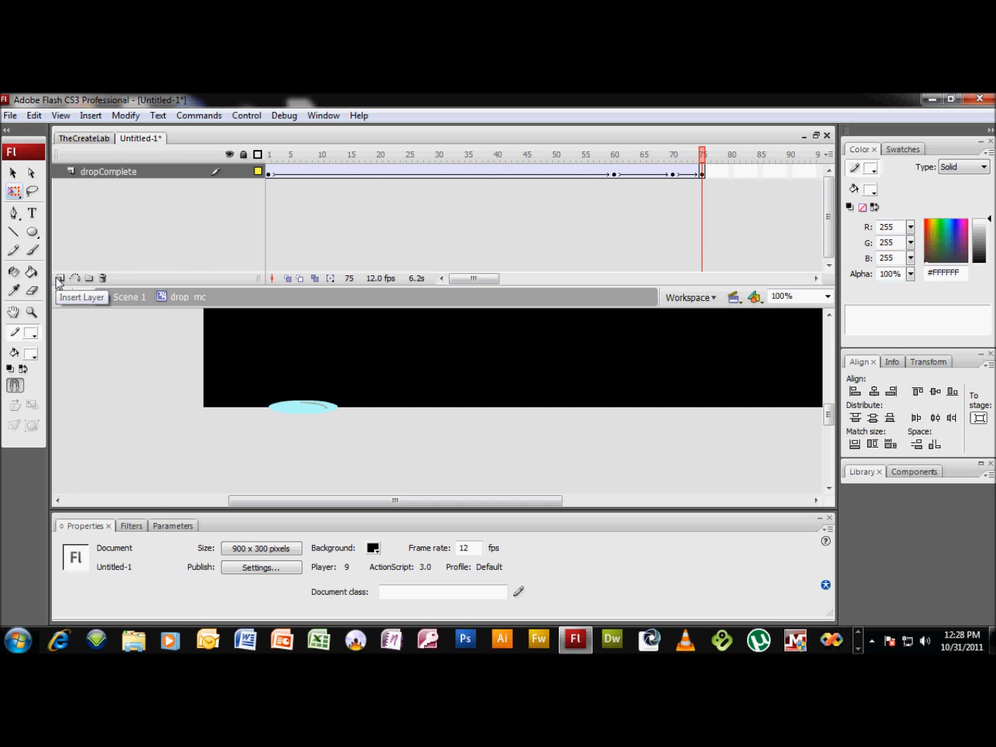
- Insert a layer keyframed at frame 70, then another layer above it renamed Guide
{"action": "left_click", "coordinate": [60, 276]}
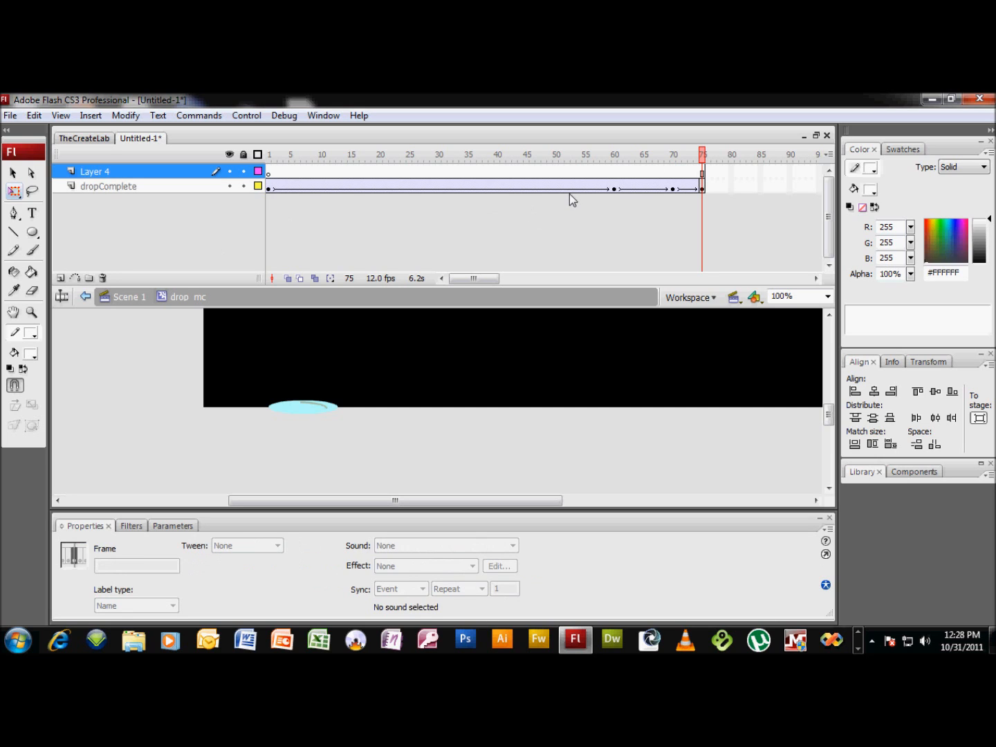
{"action": "mouse_move", "coordinate": [621, 193]}
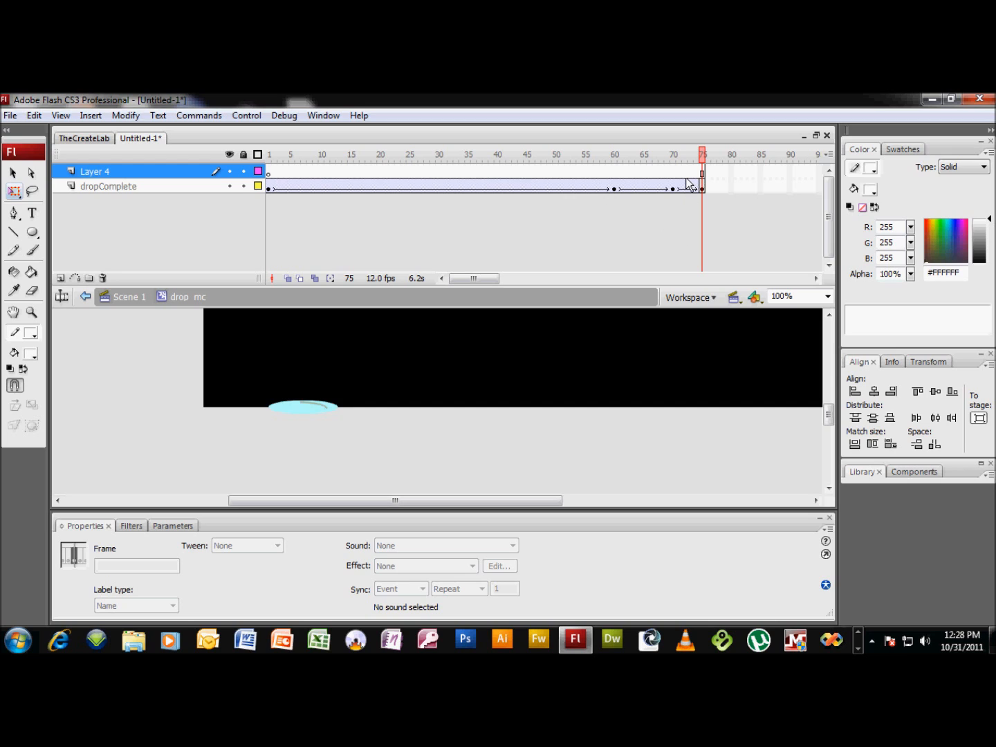
{"action": "mouse_move", "coordinate": [689, 182]}
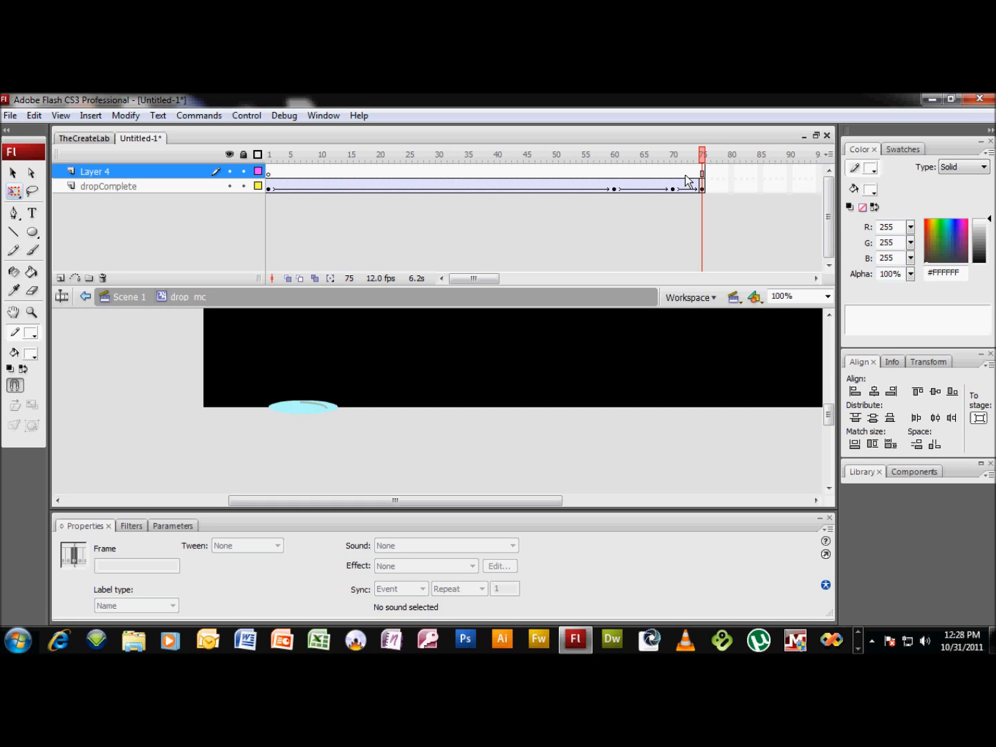
{"action": "mouse_move", "coordinate": [609, 238]}
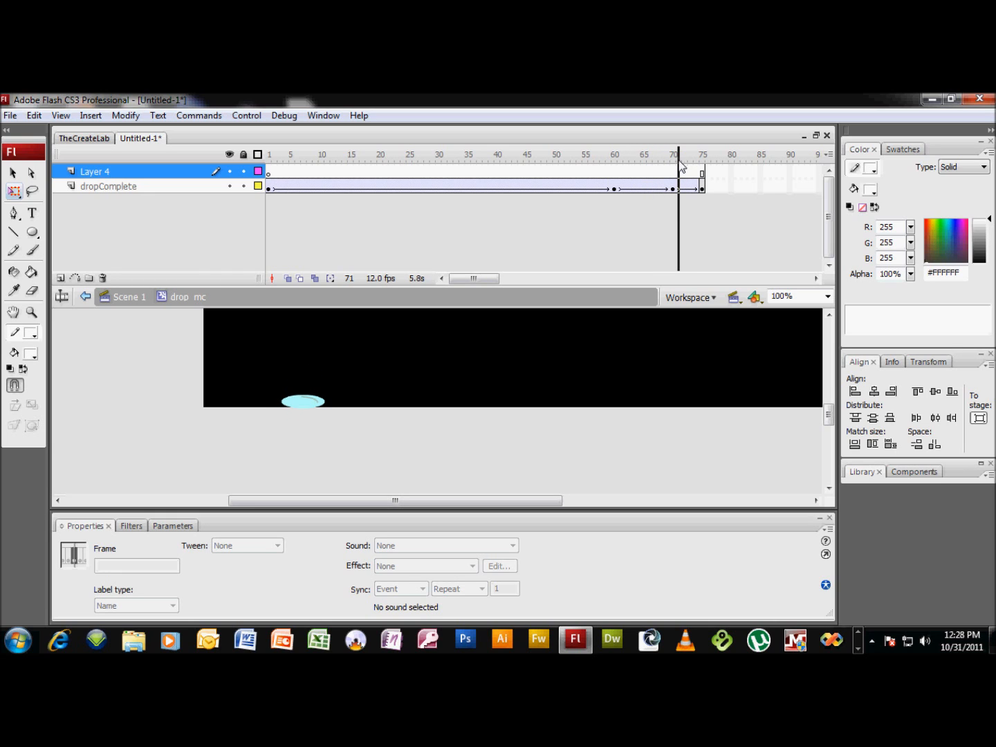
{"action": "left_click", "coordinate": [672, 172]}
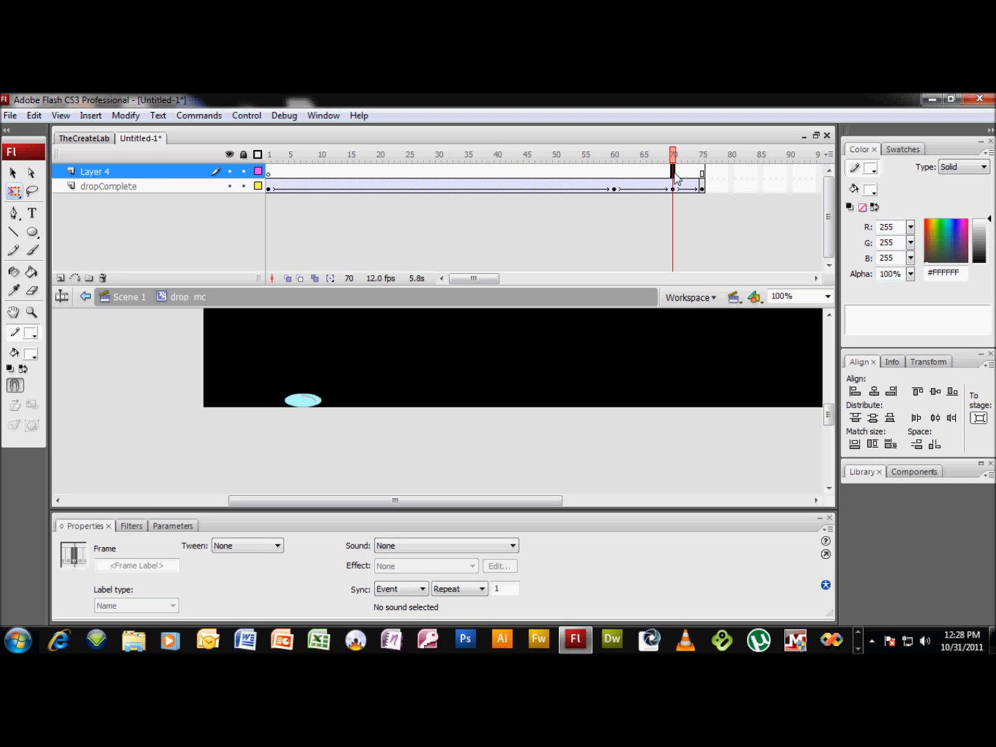
{"action": "mouse_move", "coordinate": [695, 174]}
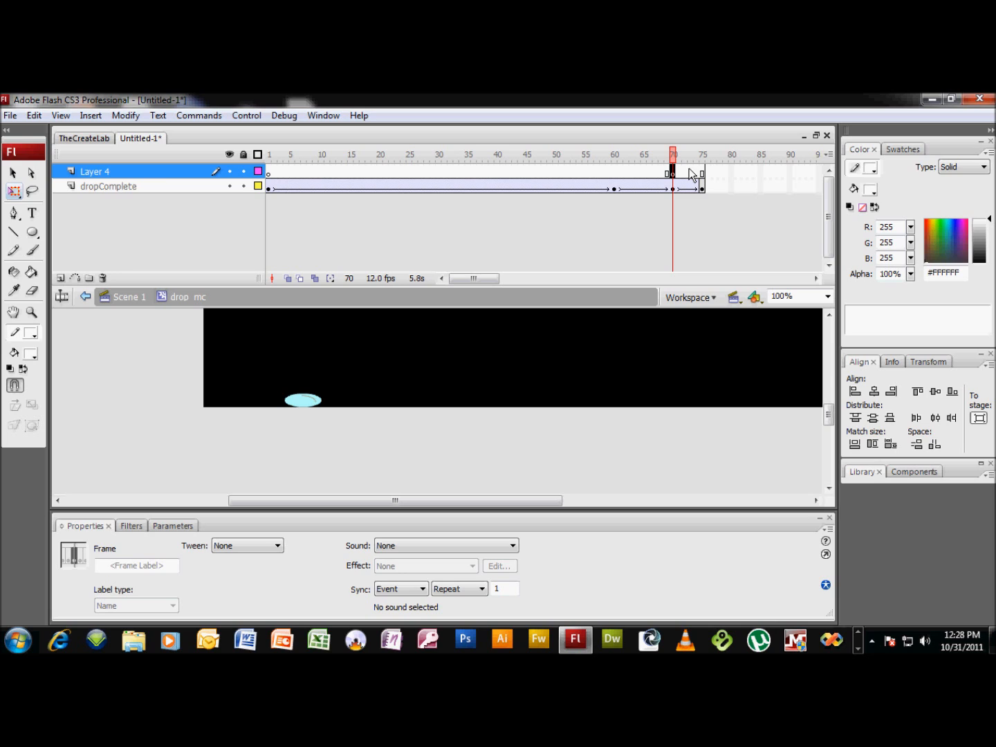
{"action": "mouse_move", "coordinate": [61, 279]}
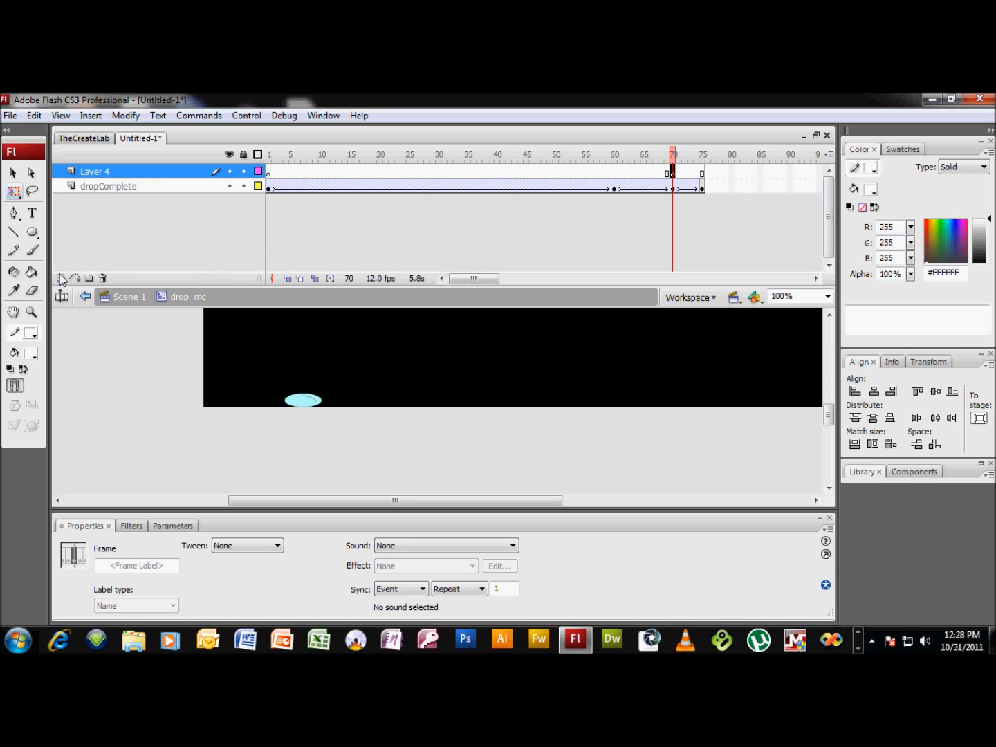
{"action": "left_click", "coordinate": [61, 276]}
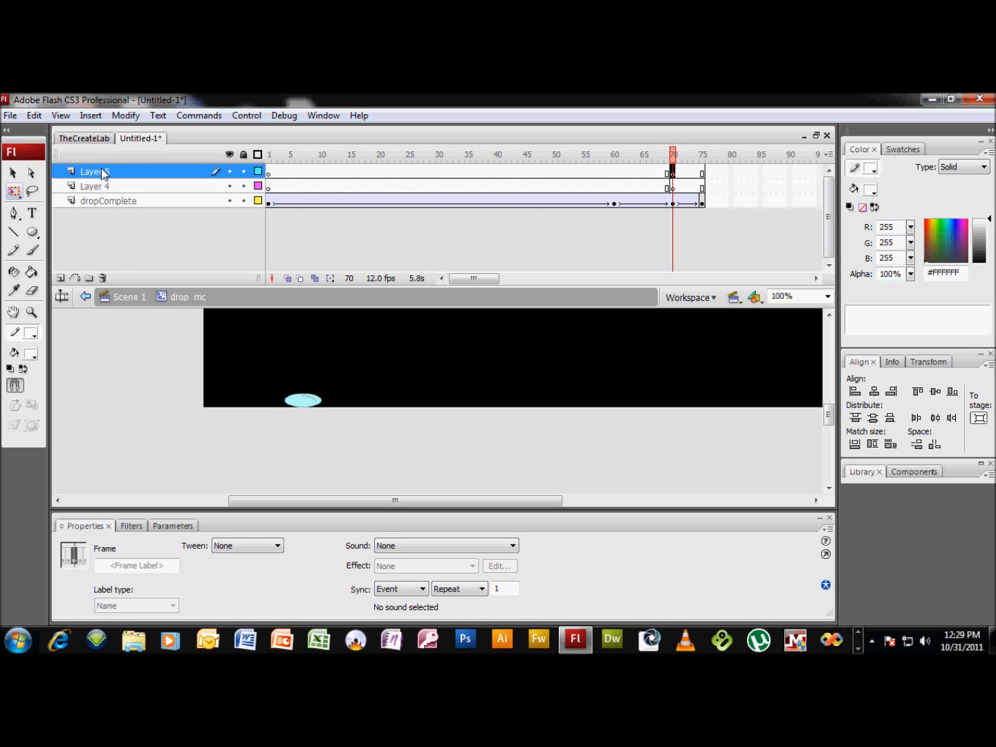
{"action": "double_click", "coordinate": [96, 171]}
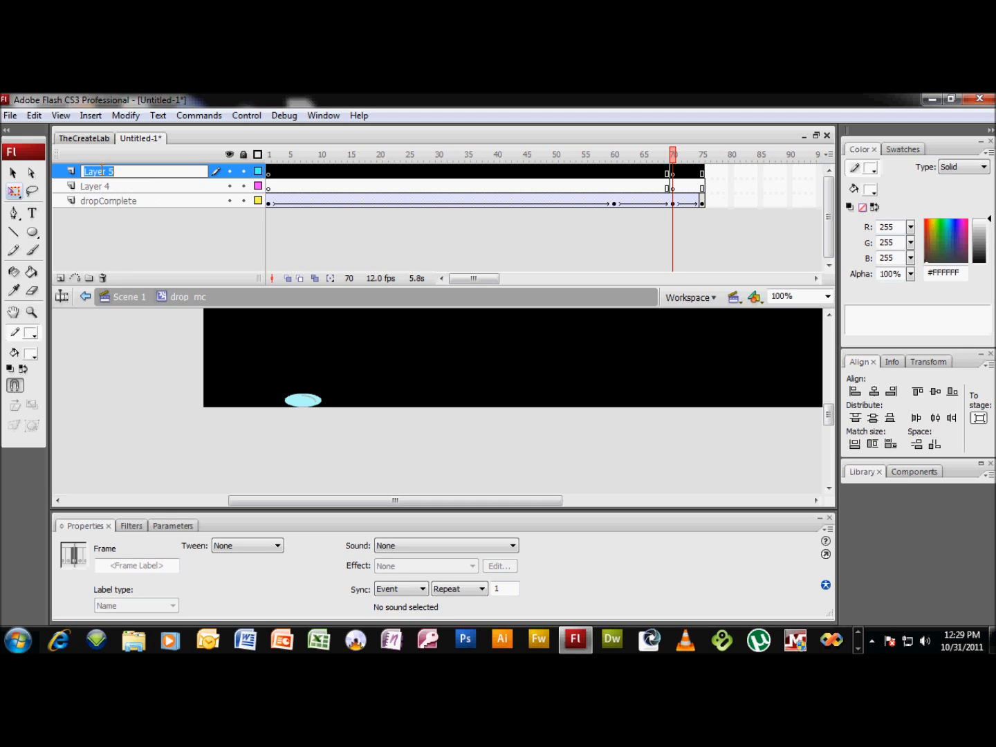
{"action": "type", "text": "Guide"}
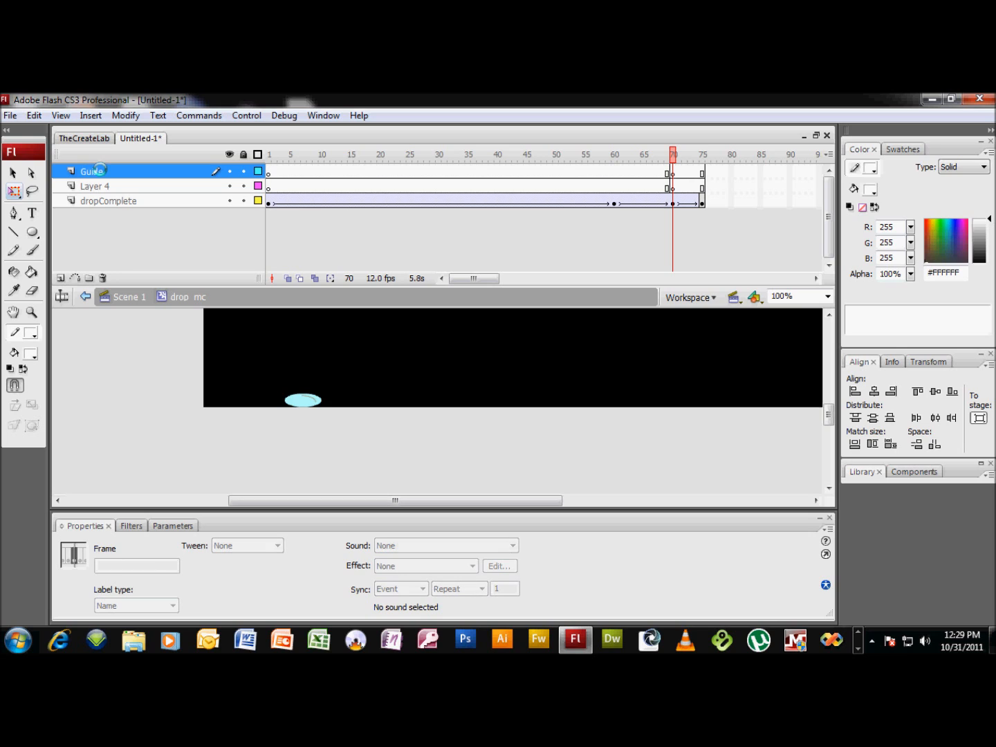
{"action": "mouse_move", "coordinate": [166, 237]}
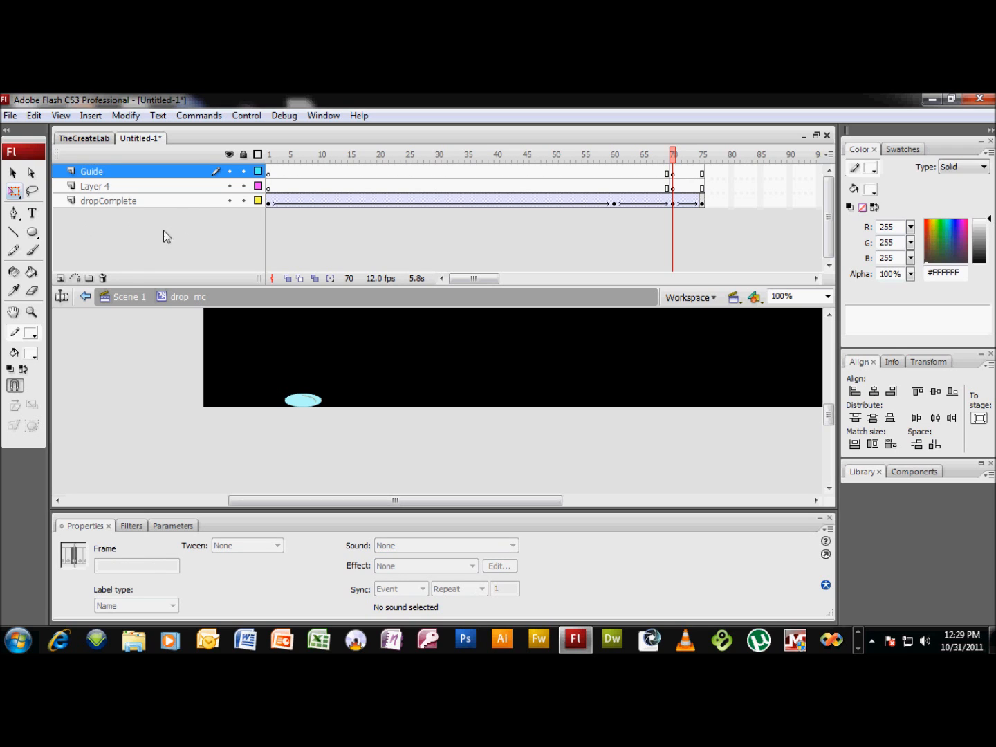
{"action": "mouse_move", "coordinate": [677, 174]}
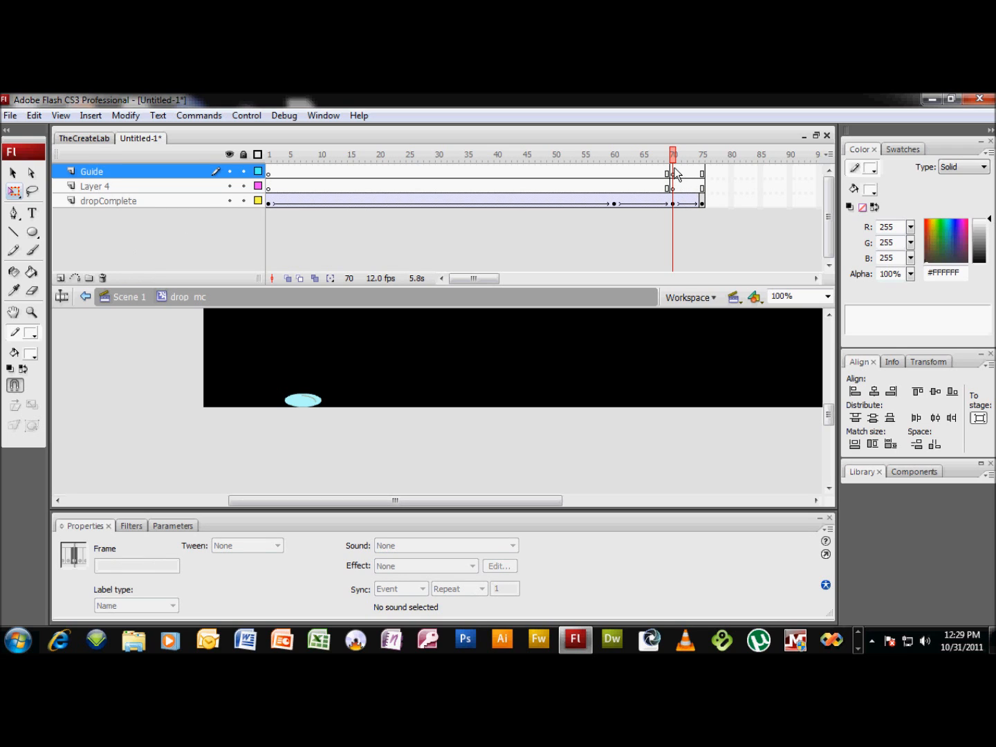
- At frame 70 on the Guide layer, draw a path line rising right from the squashed drop
{"action": "left_click", "coordinate": [672, 172]}
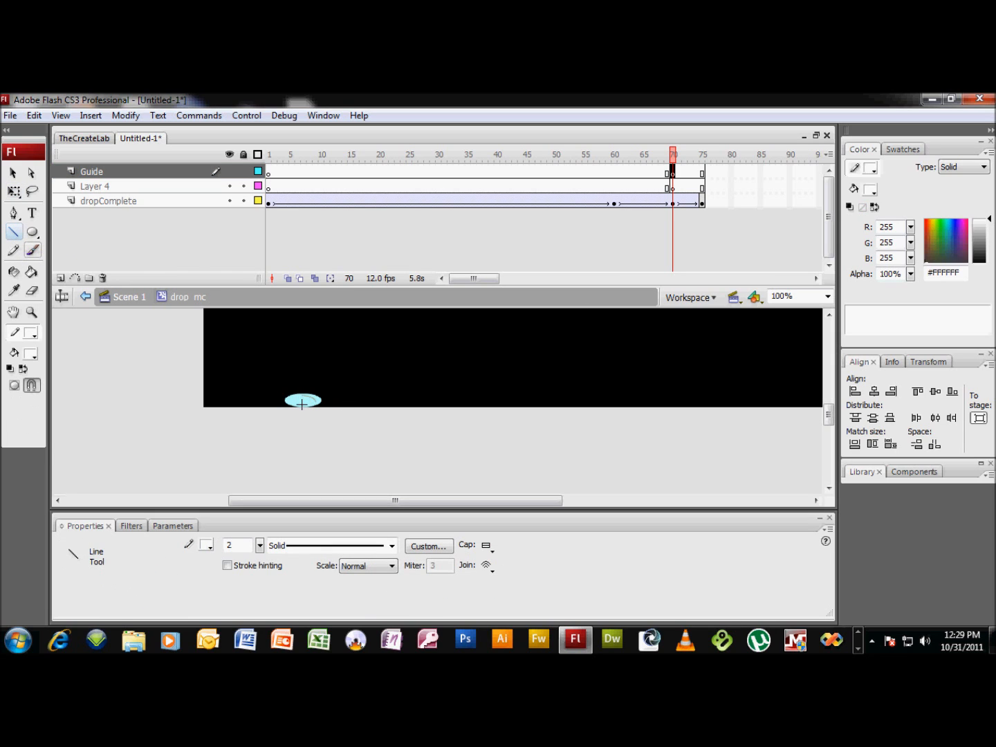
{"action": "left_click_drag", "start_coordinate": [303, 404], "coordinate": [423, 353]}
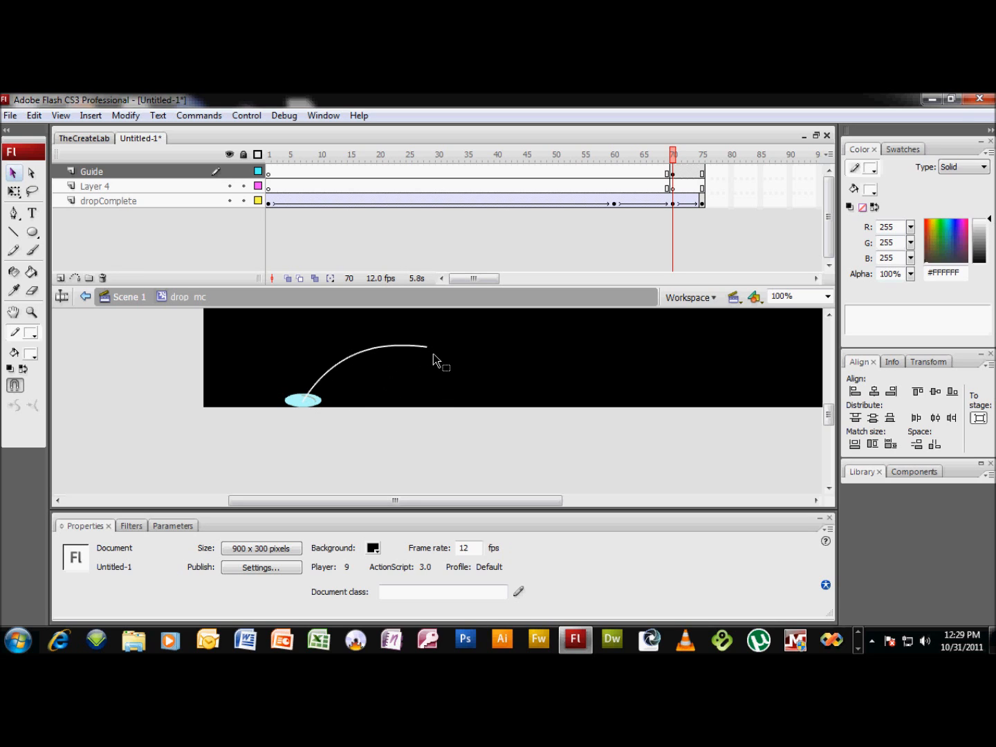
{"action": "mouse_move", "coordinate": [484, 343]}
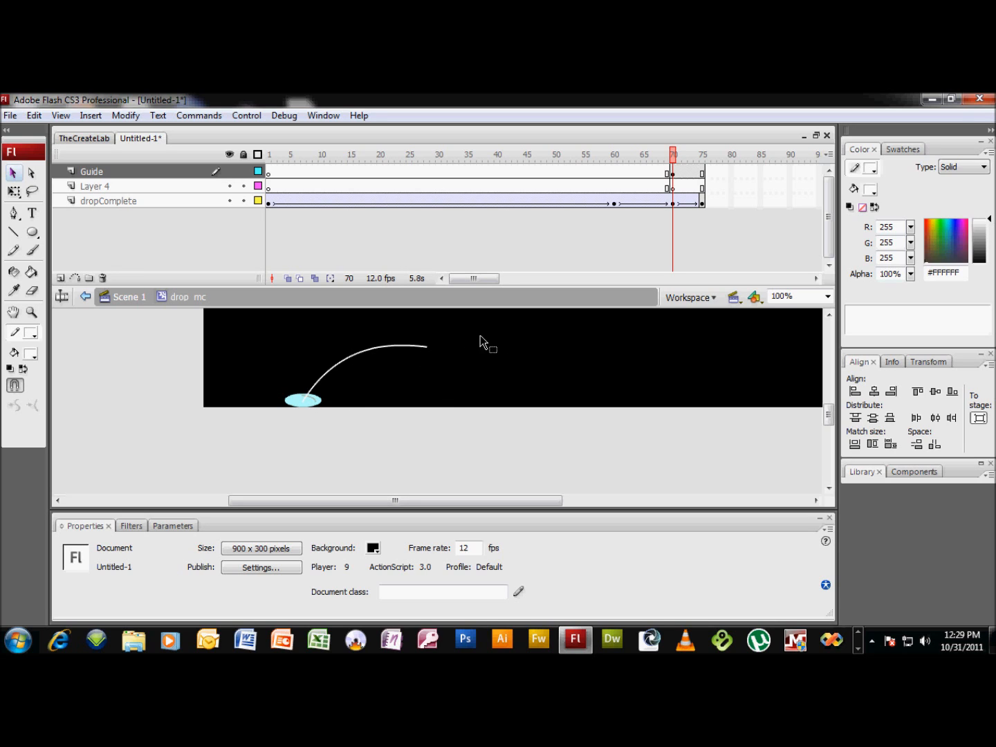
{"action": "mouse_move", "coordinate": [240, 194]}
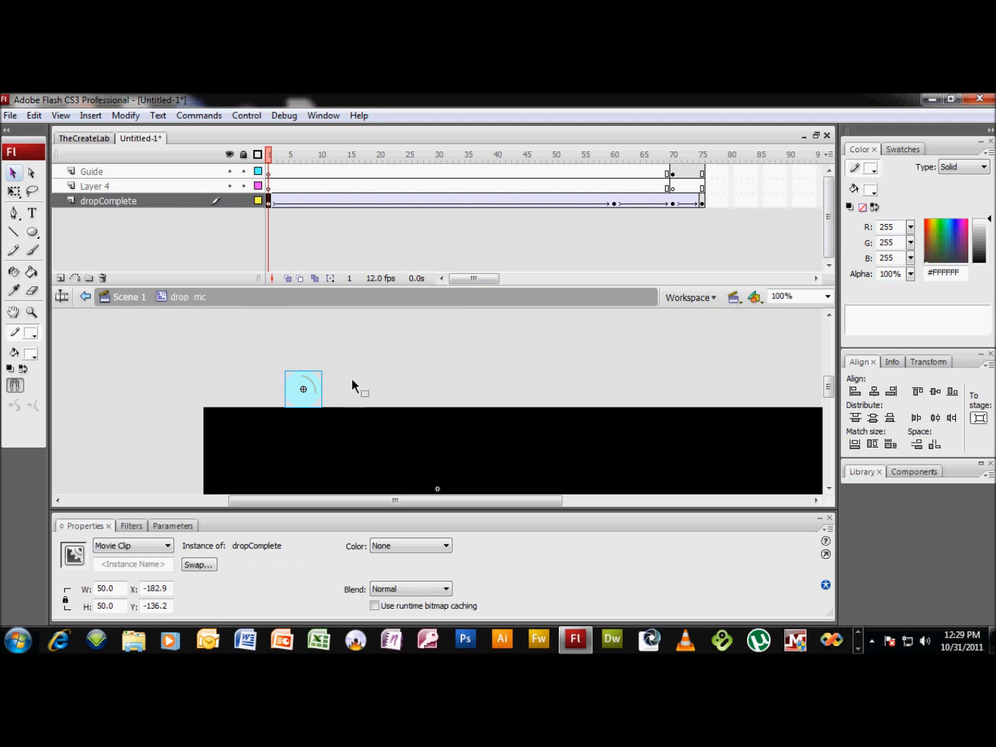
{"action": "mouse_move", "coordinate": [590, 238]}
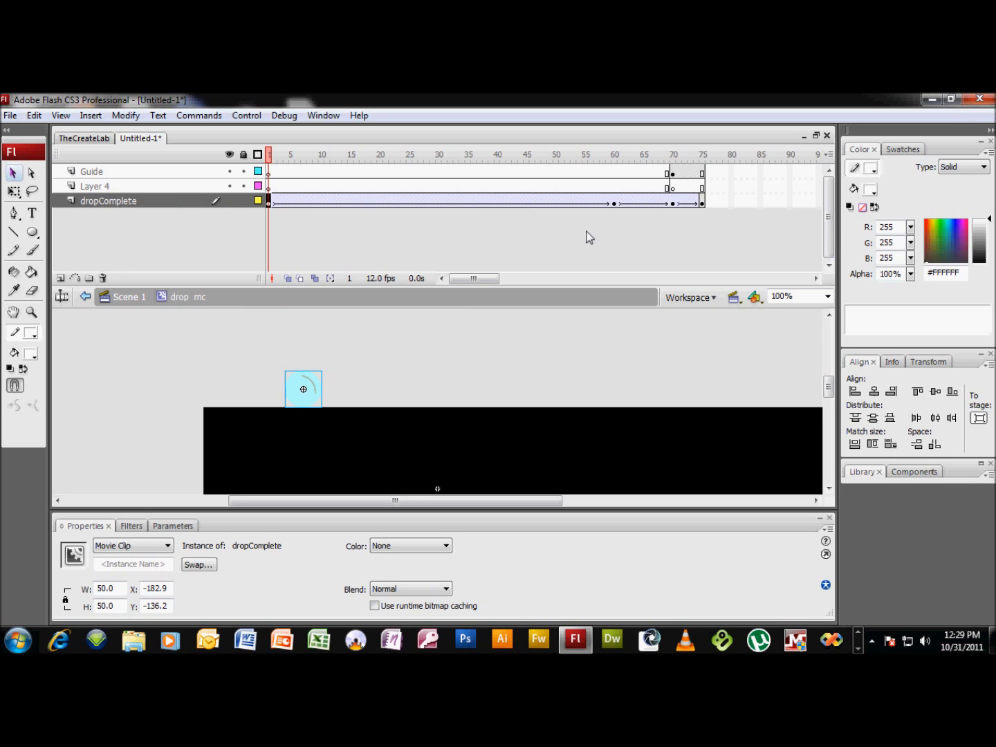
{"action": "mouse_move", "coordinate": [675, 193]}
{"action": "type", "text": "splash"}
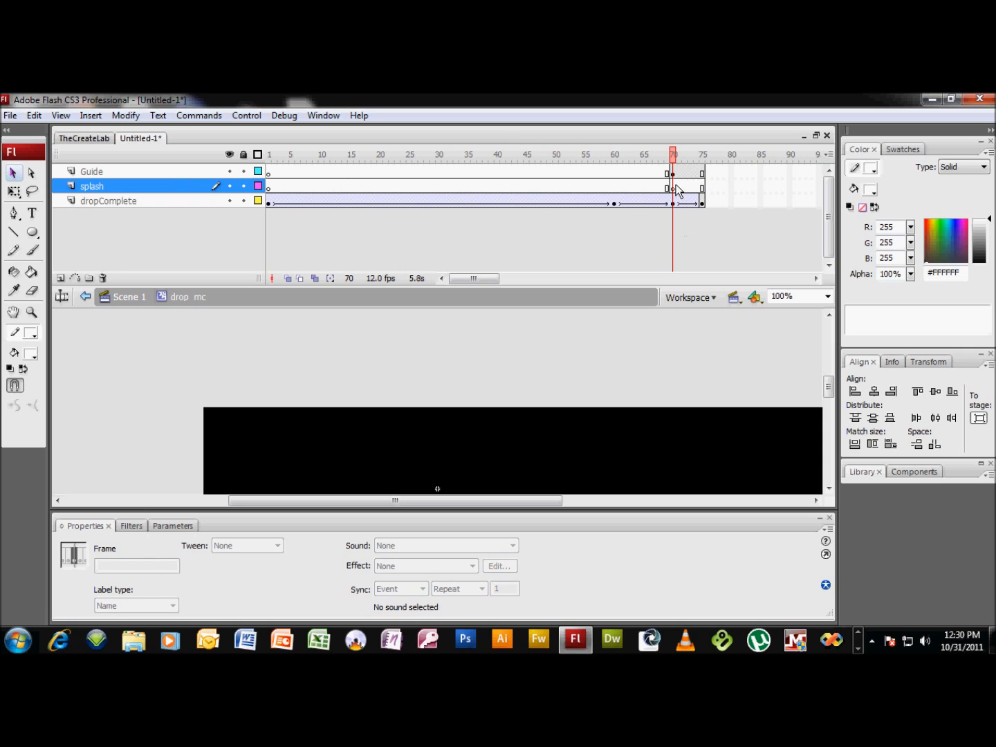
- Select the drop copy at frame 70 on the splash layer and shrink it to a 10-pixel droplet
{"action": "left_click", "coordinate": [672, 186]}
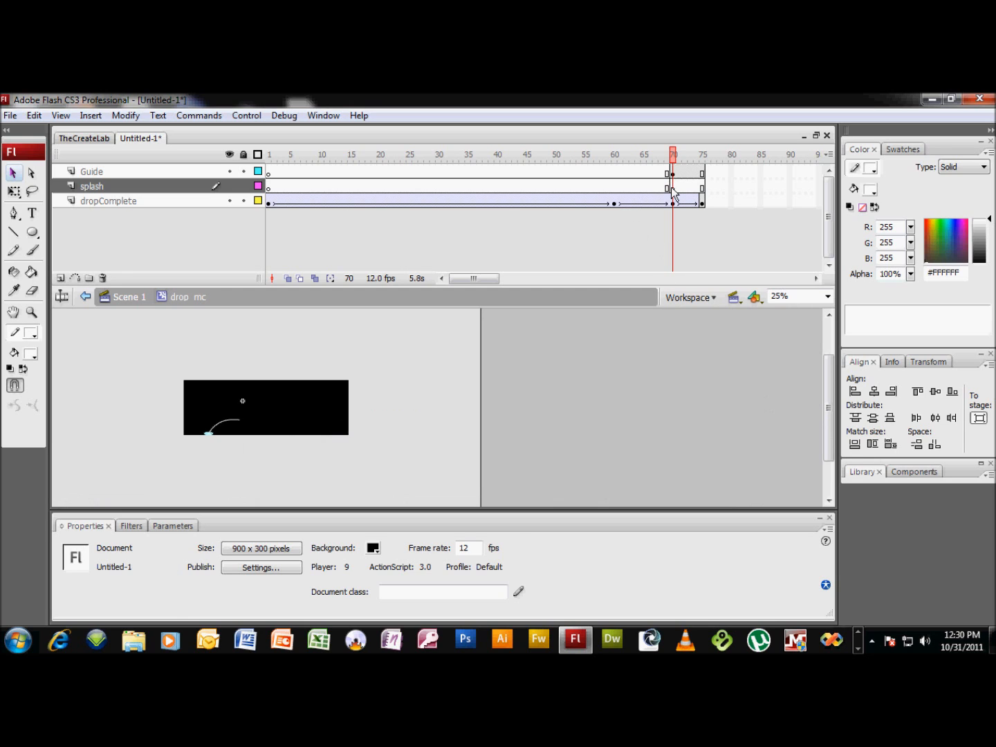
{"action": "left_click", "coordinate": [671, 185]}
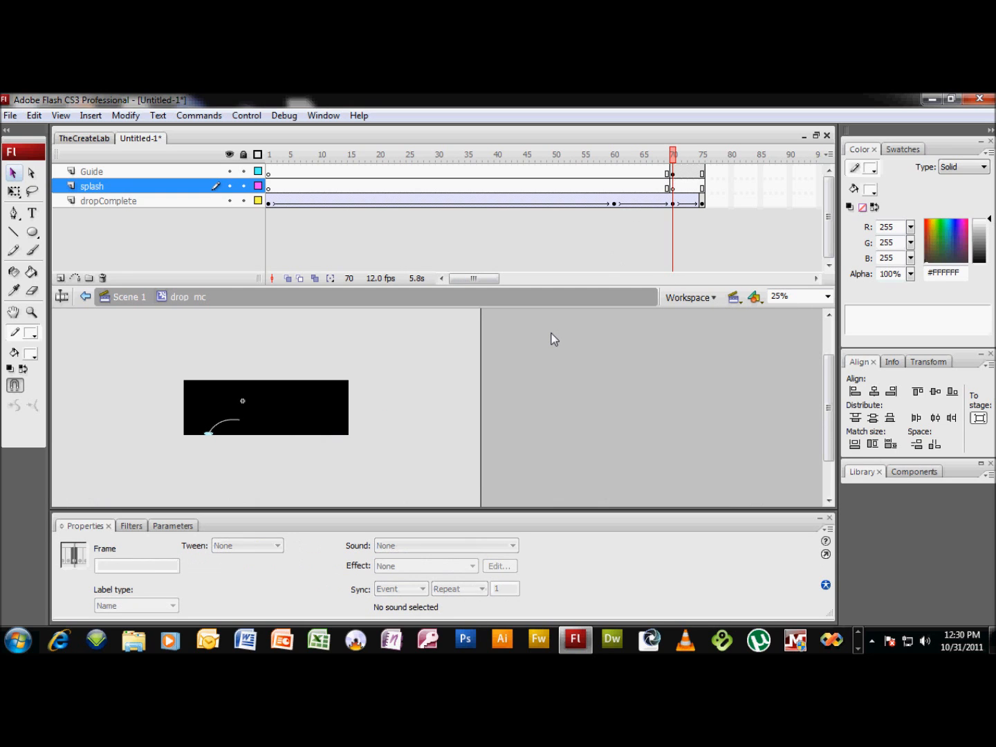
{"action": "mouse_move", "coordinate": [252, 412]}
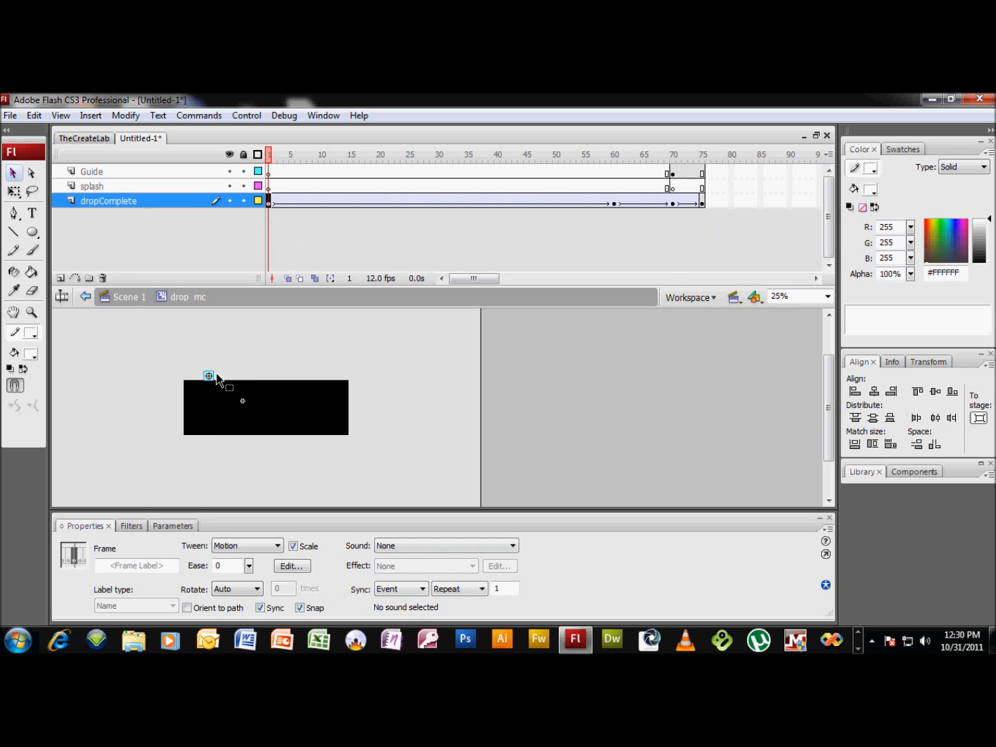
{"action": "left_click", "coordinate": [207, 376]}
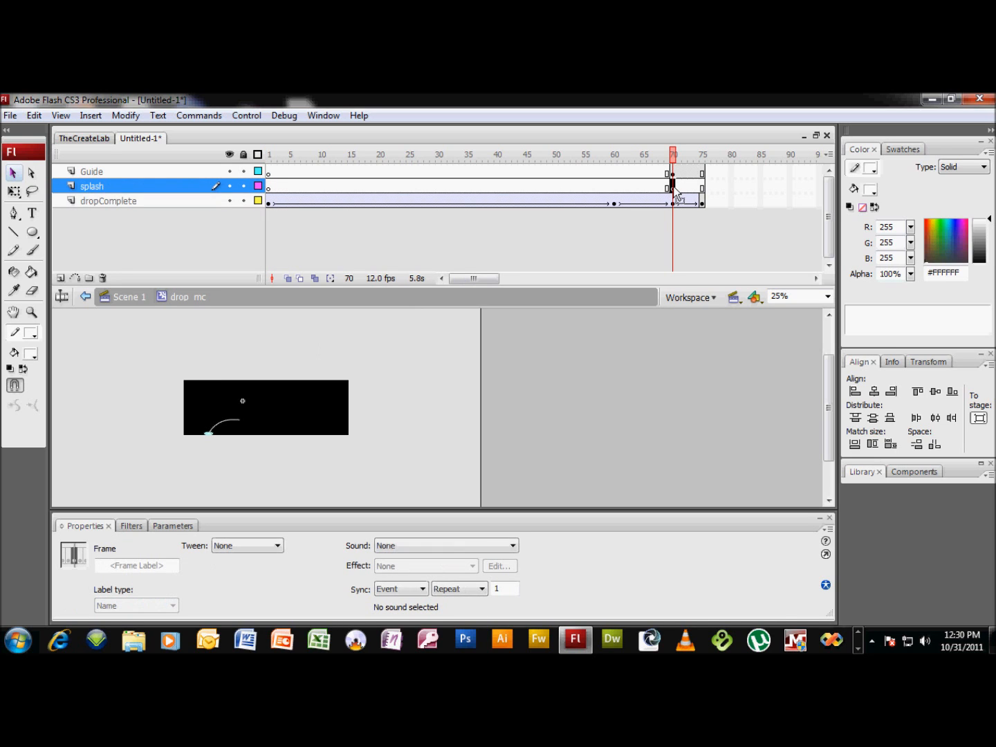
{"action": "mouse_move", "coordinate": [343, 391]}
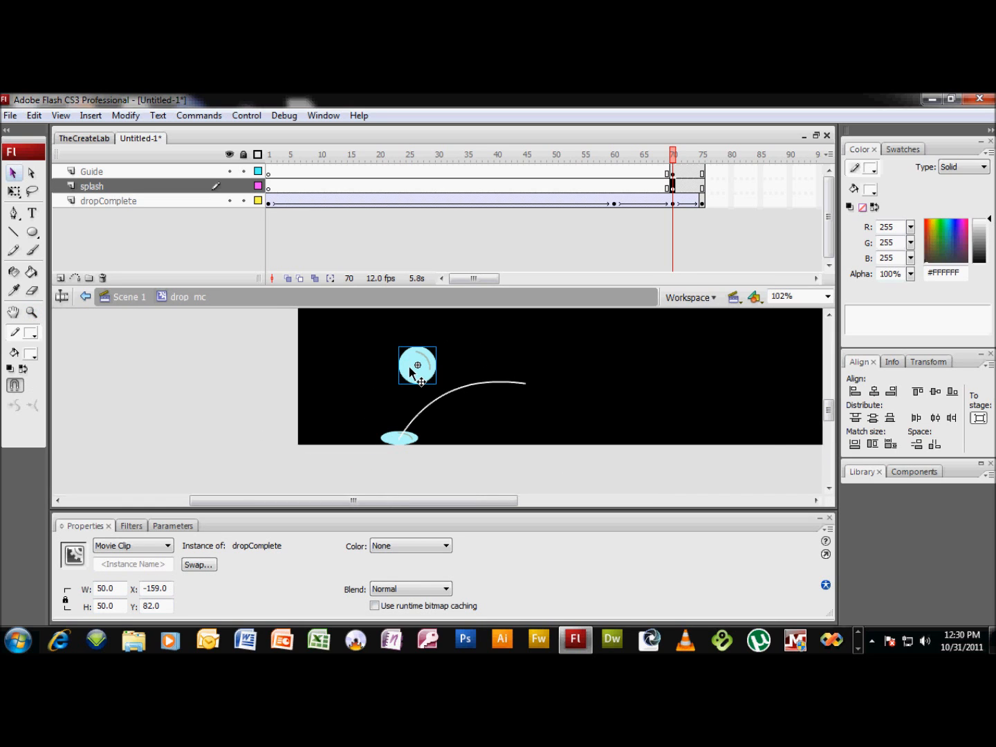
{"action": "mouse_move", "coordinate": [445, 377]}
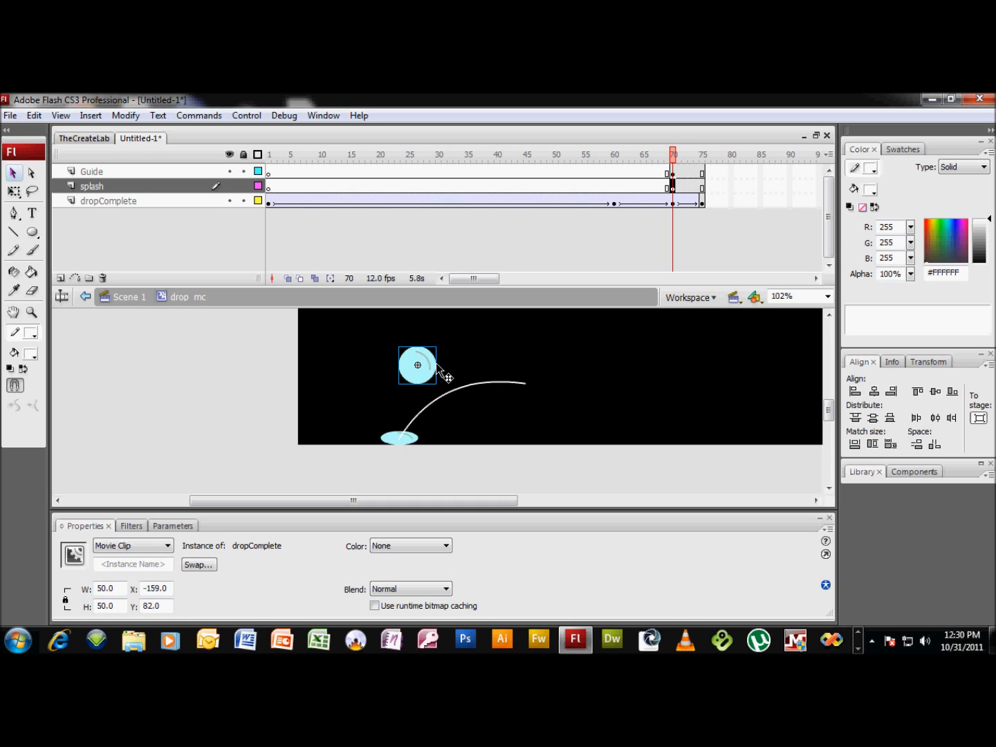
{"action": "mouse_move", "coordinate": [108, 589]}
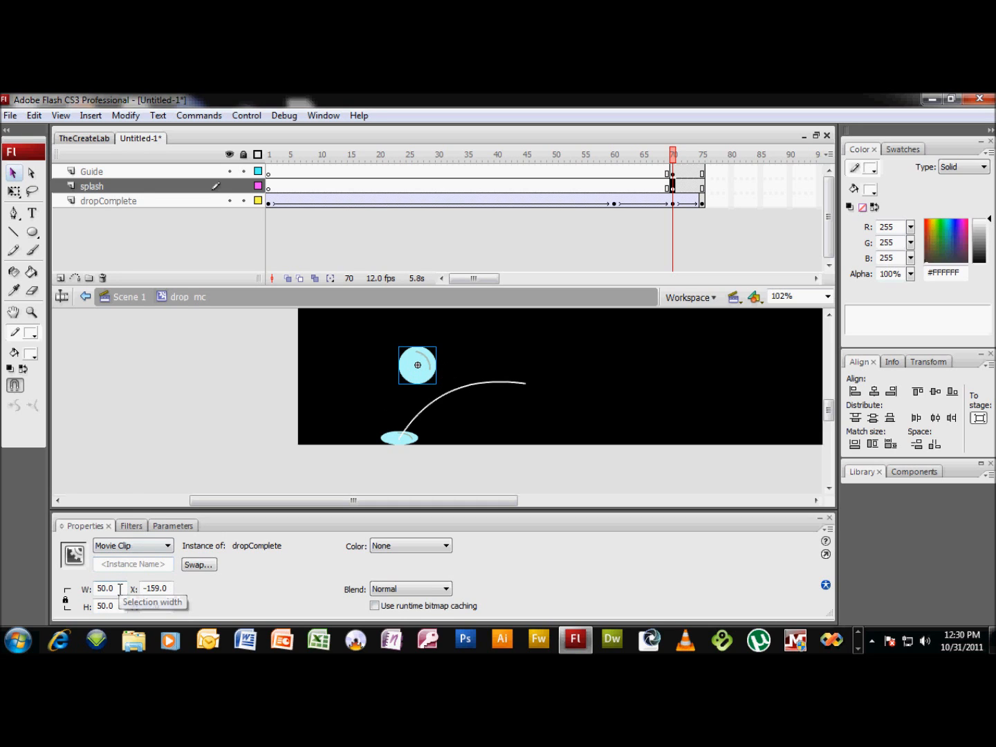
{"action": "left_click", "coordinate": [106, 589]}
{"action": "type", "text": "10"}
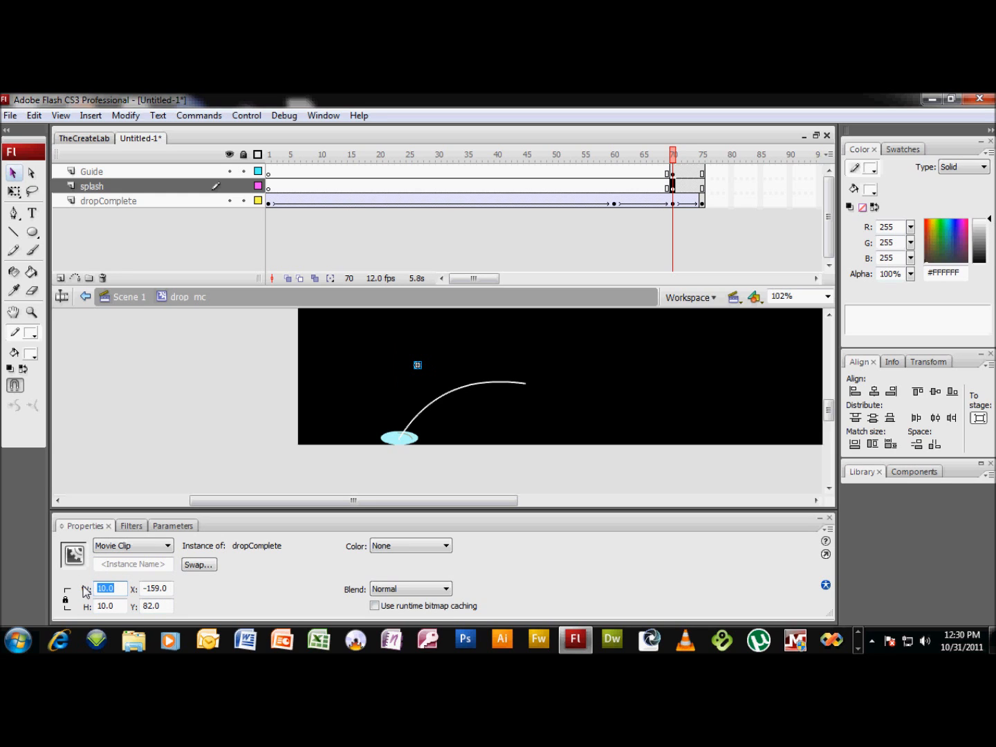
{"action": "mouse_move", "coordinate": [132, 565]}
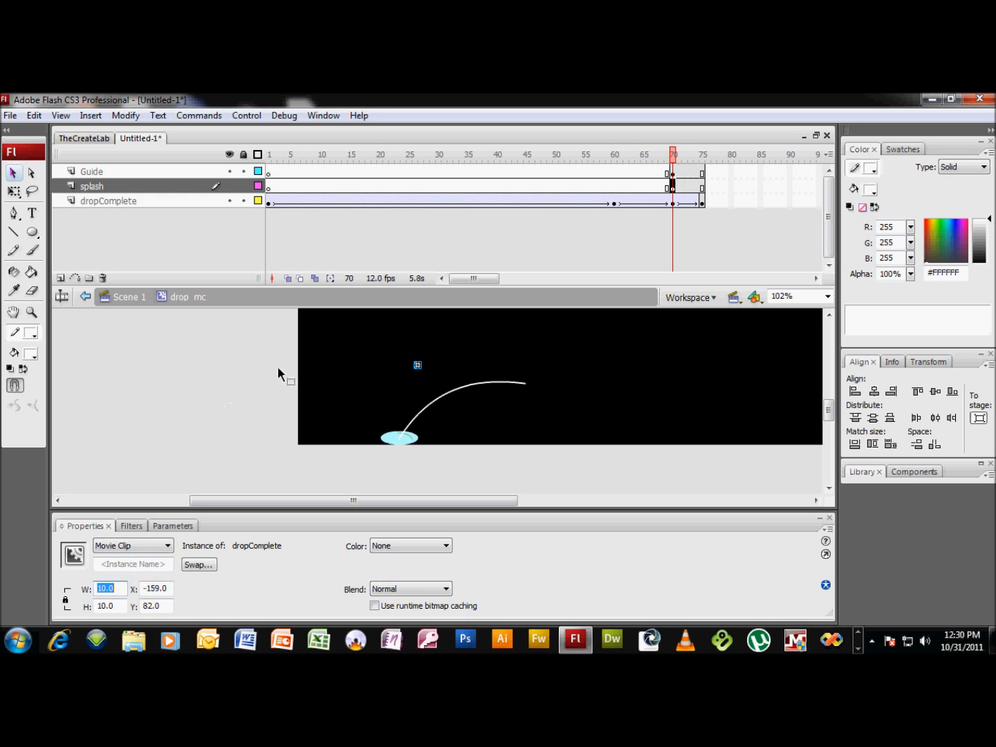
{"action": "mouse_move", "coordinate": [357, 379]}
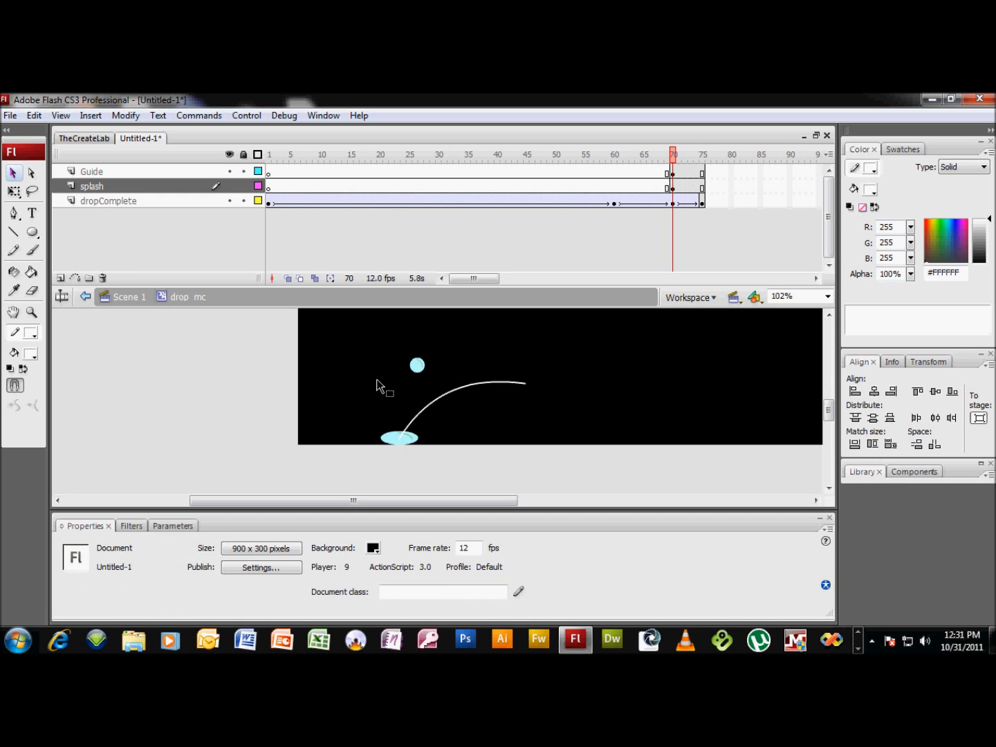
- Snap the droplet to the curve's start and make Guide a motion guide for the splash layer
{"action": "left_click", "coordinate": [418, 365]}
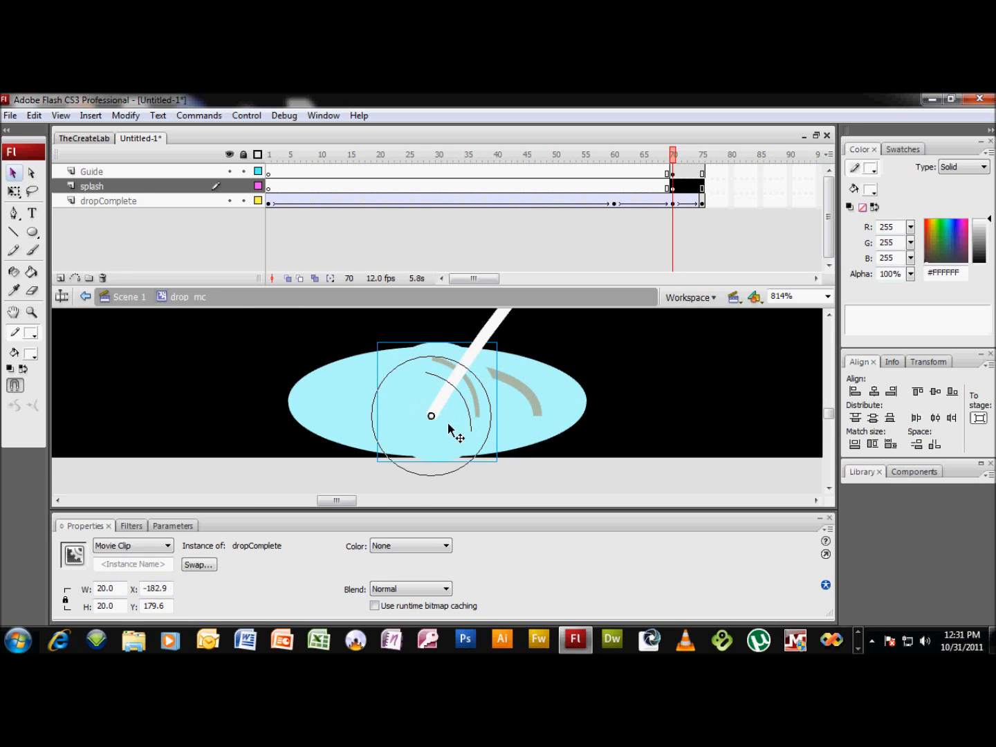
{"action": "left_click_drag", "start_coordinate": [431, 415], "coordinate": [431, 420]}
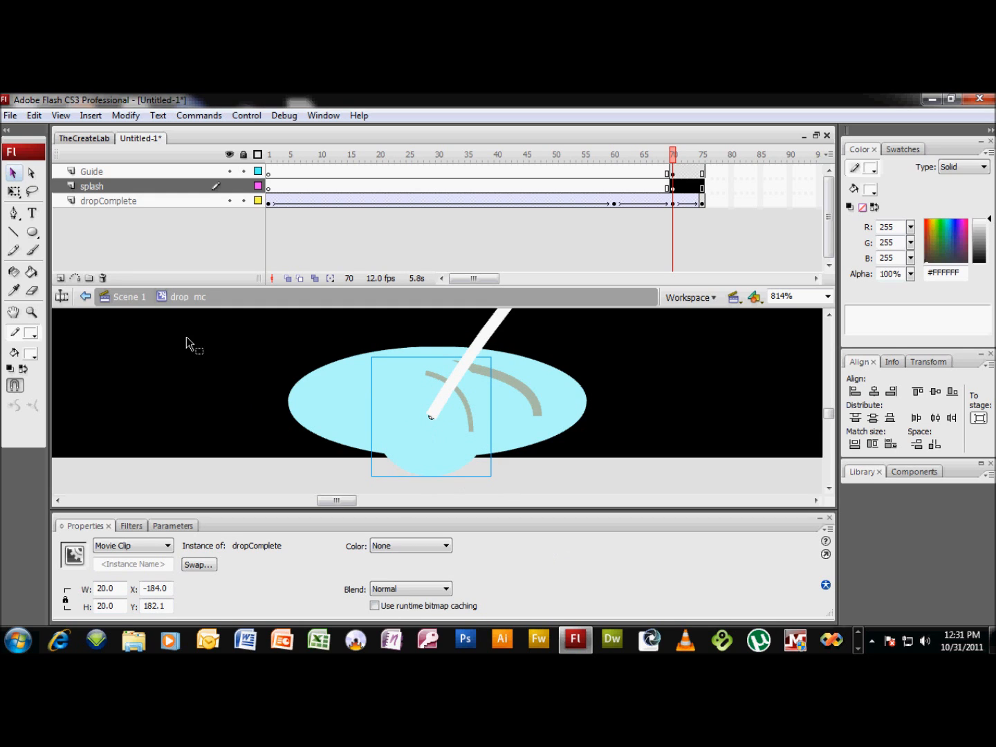
{"action": "left_click", "coordinate": [91, 172]}
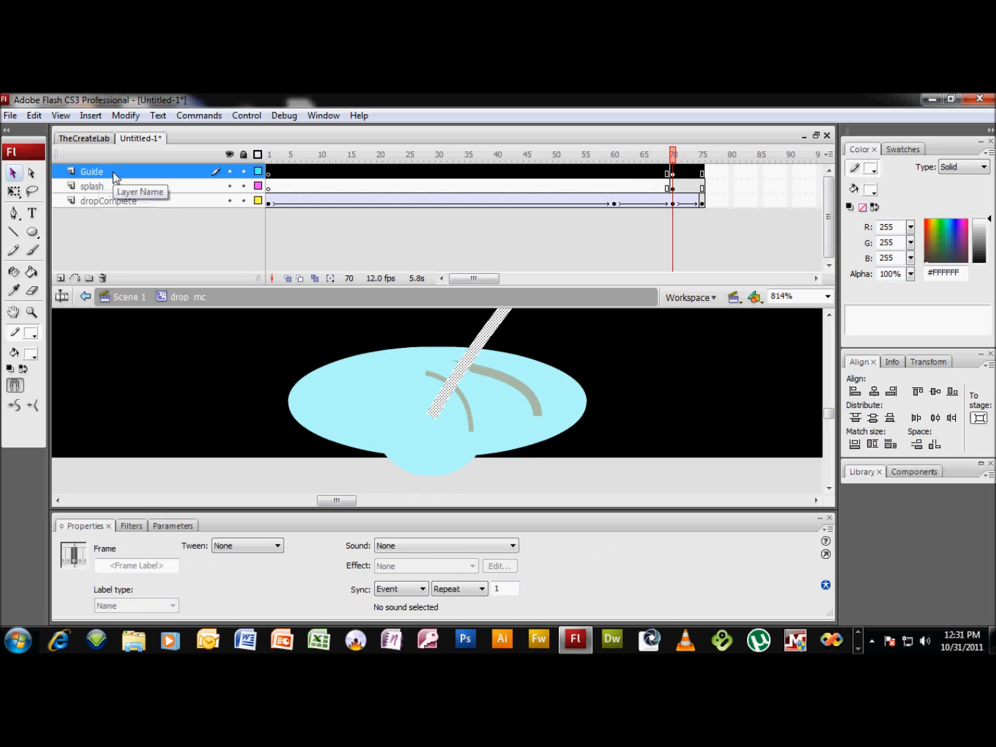
{"action": "right_click", "coordinate": [91, 172]}
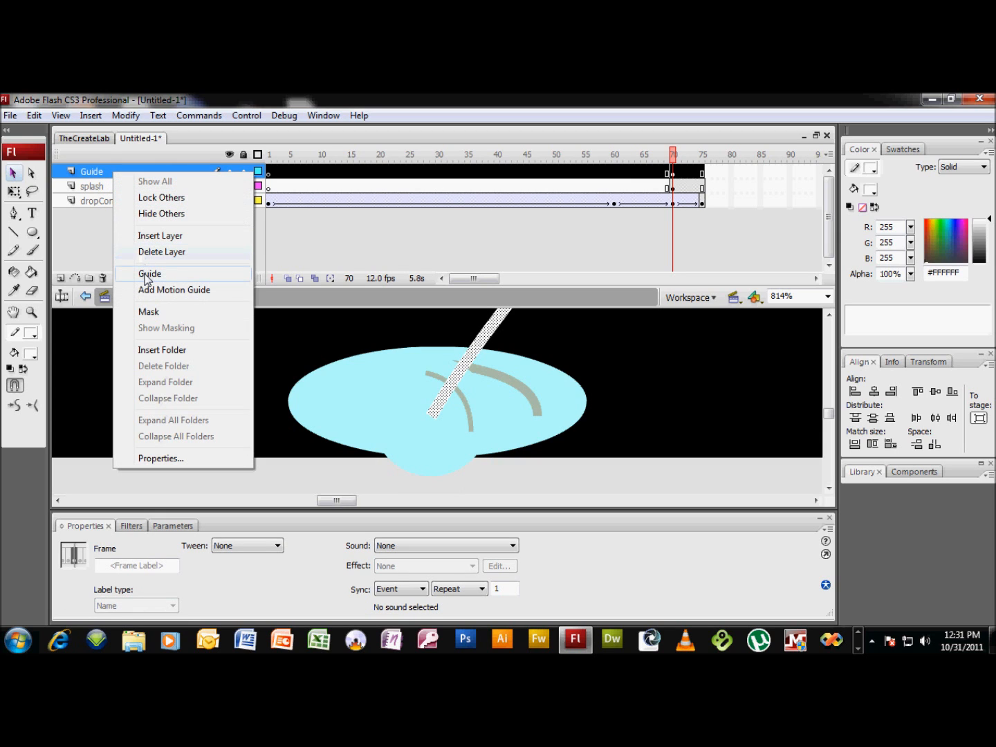
{"action": "left_click", "coordinate": [150, 274]}
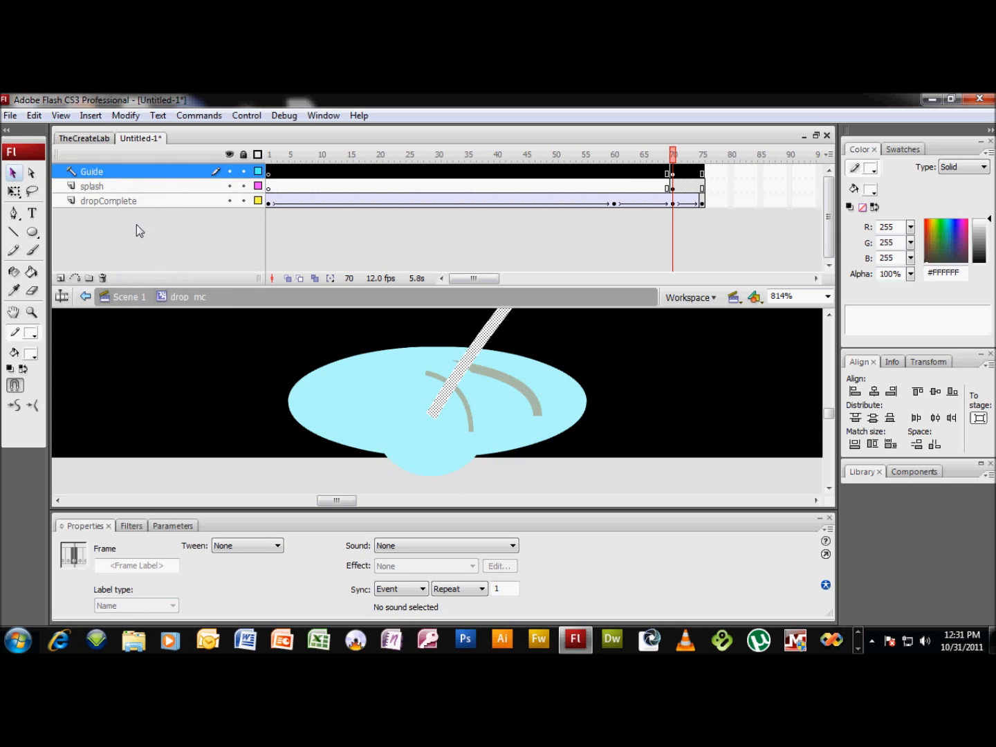
{"action": "mouse_move", "coordinate": [72, 201]}
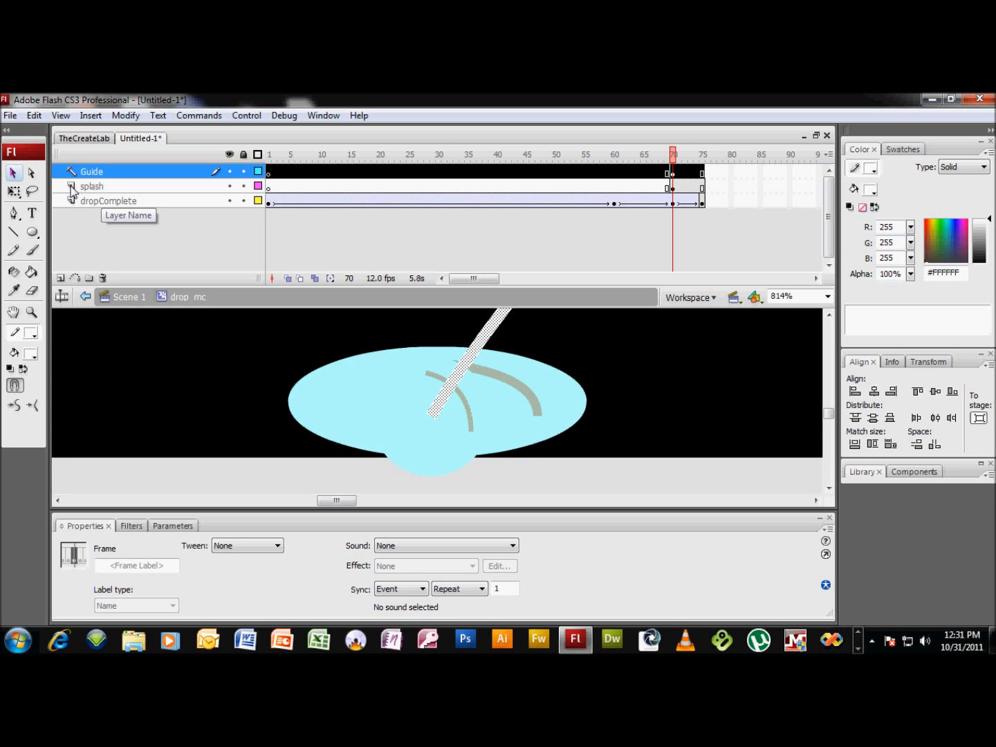
{"action": "left_click", "coordinate": [92, 185]}
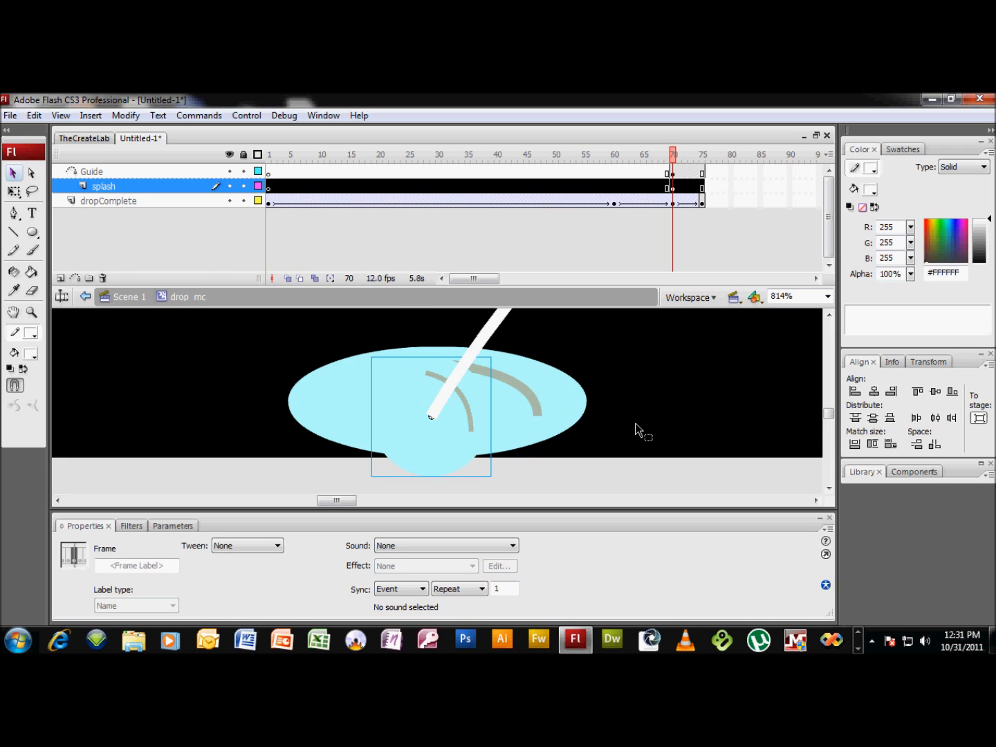
{"action": "mouse_move", "coordinate": [680, 330]}
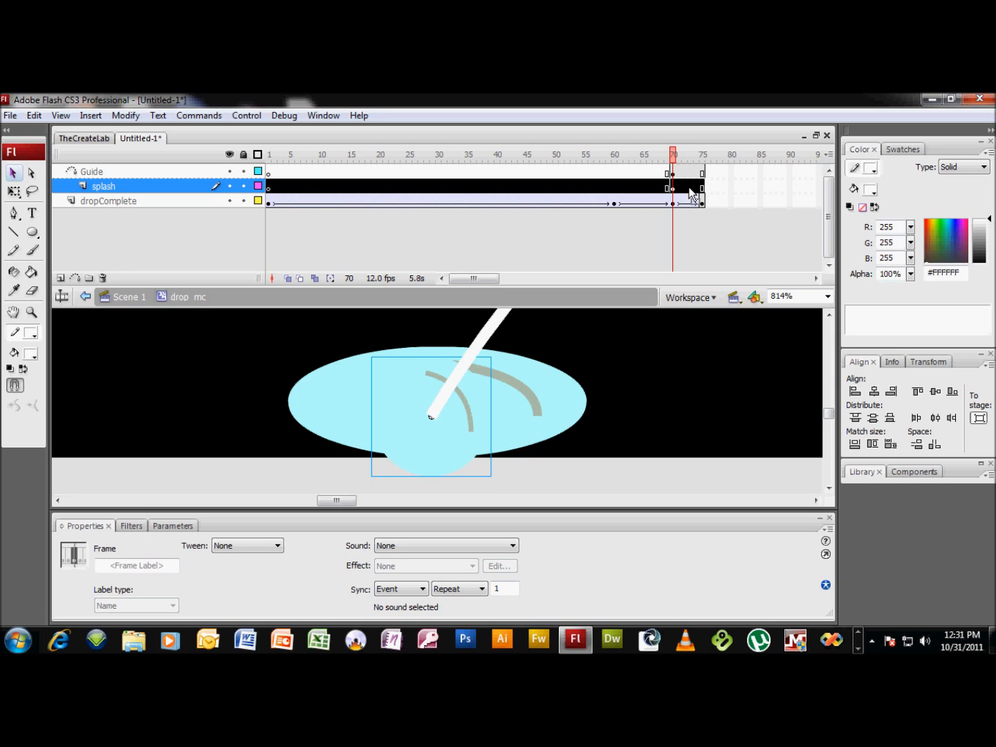
- Keyframe frame 75 with the droplet at the arc's far end and motion-tween the splash layer
{"action": "left_click", "coordinate": [701, 153]}
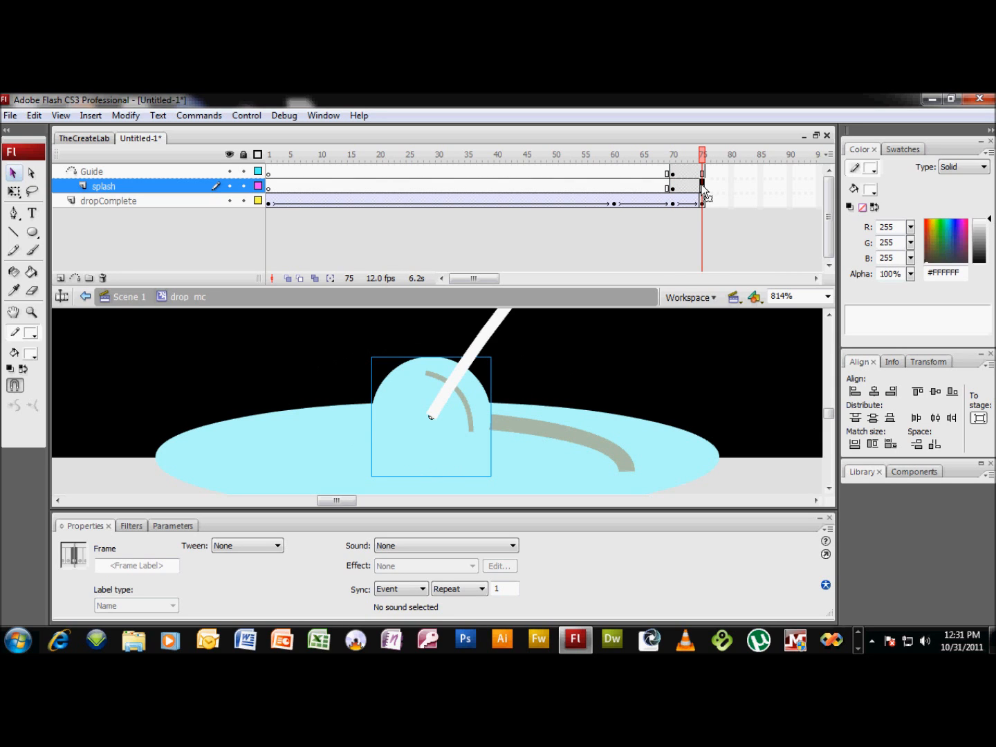
{"action": "mouse_move", "coordinate": [731, 367]}
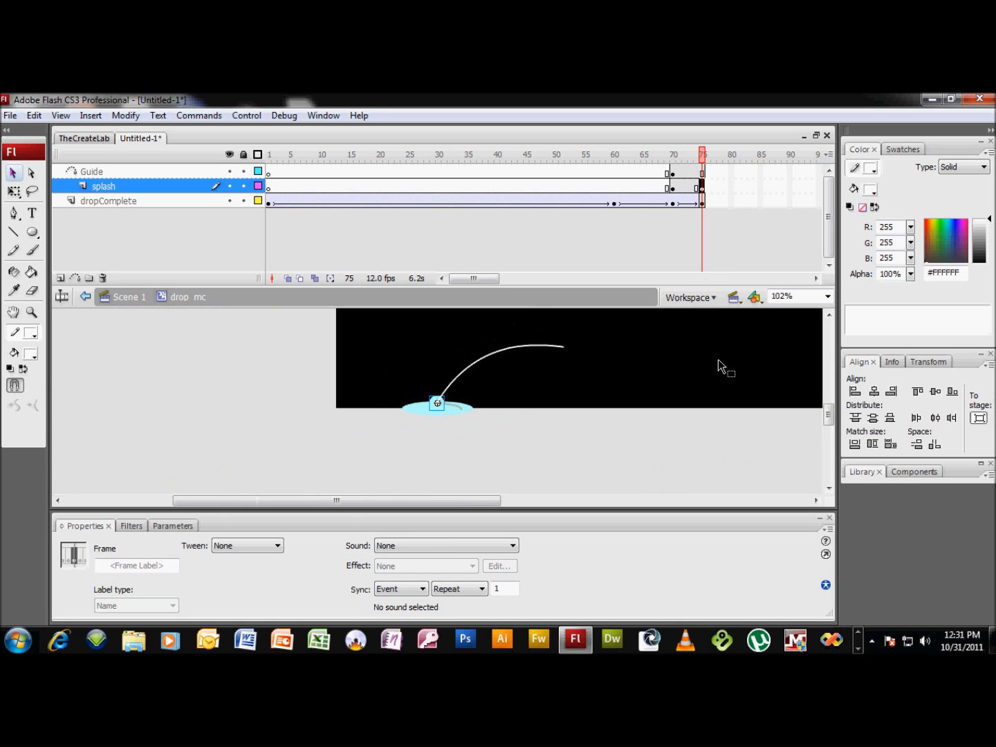
{"action": "mouse_move", "coordinate": [479, 401]}
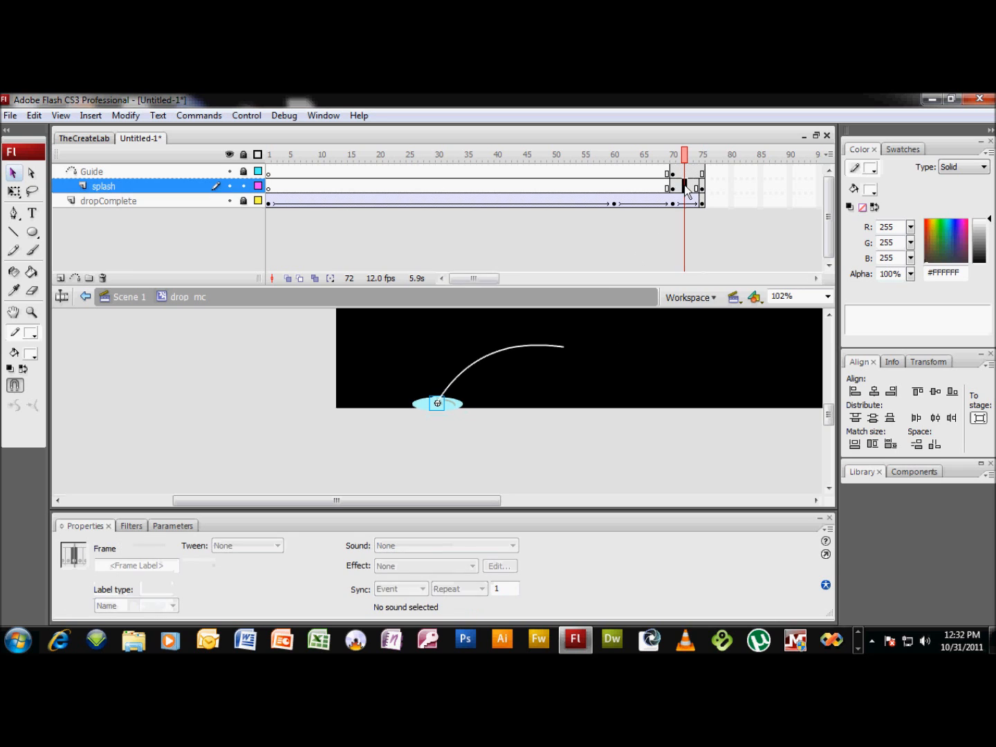
{"action": "right_click", "coordinate": [684, 187]}
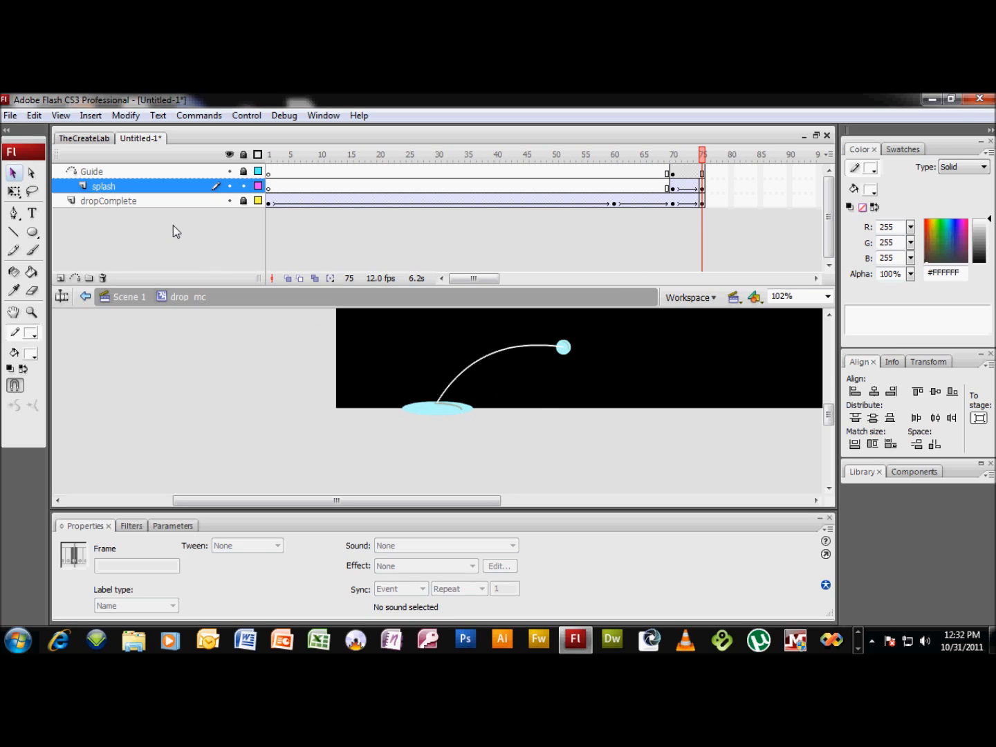
{"action": "mouse_move", "coordinate": [509, 357]}
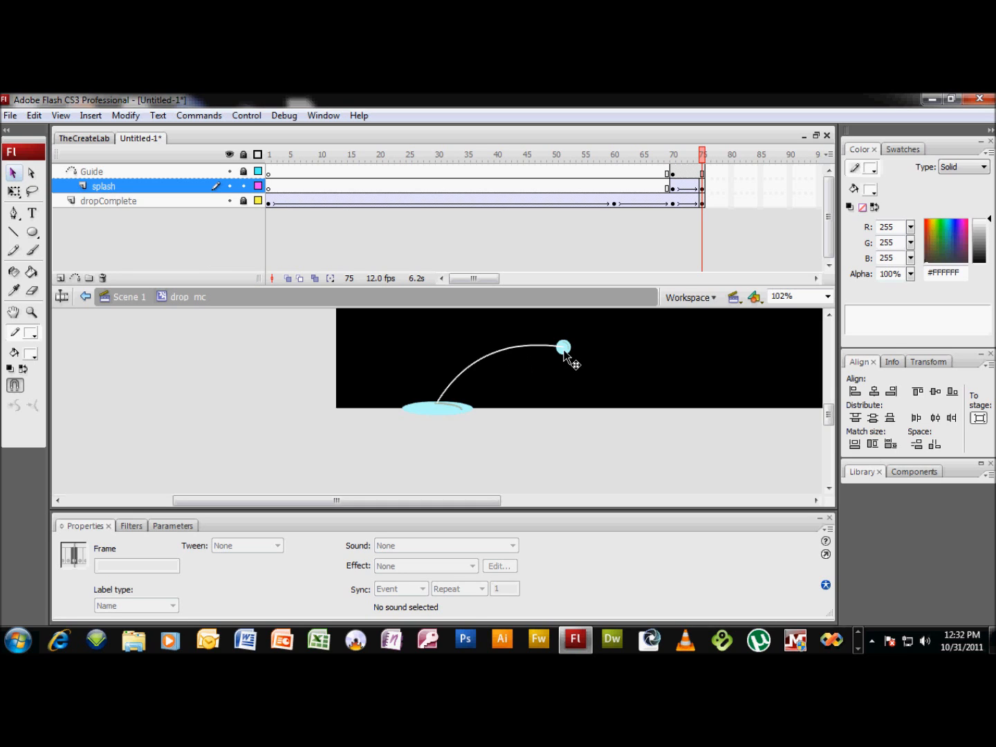
{"action": "left_click", "coordinate": [564, 346]}
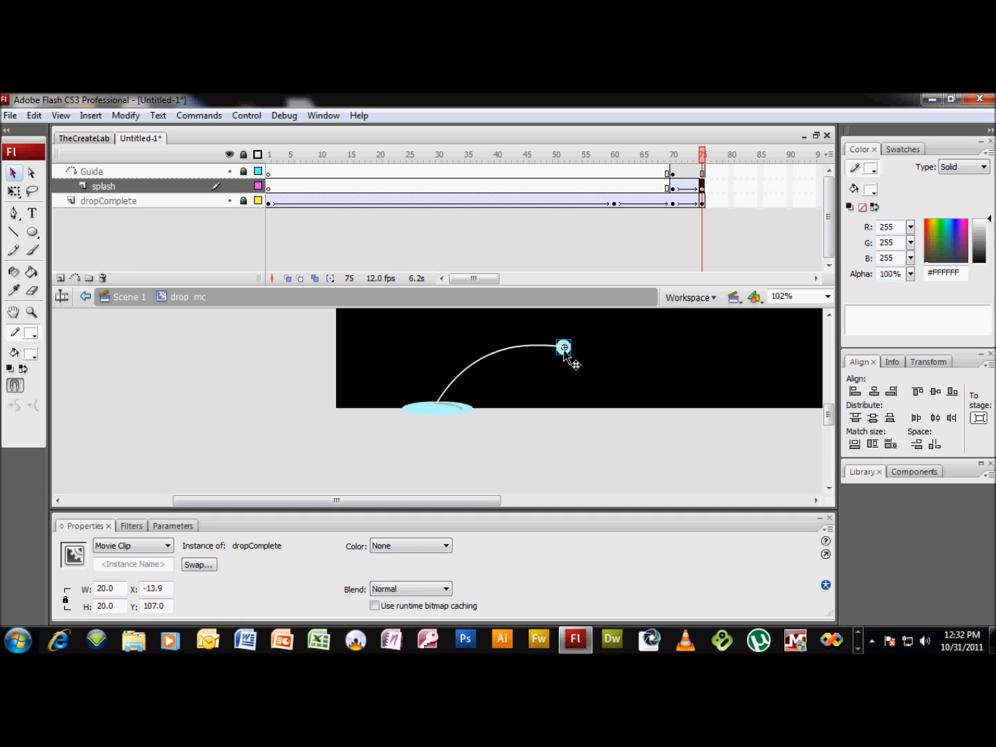
{"action": "mouse_move", "coordinate": [149, 180]}
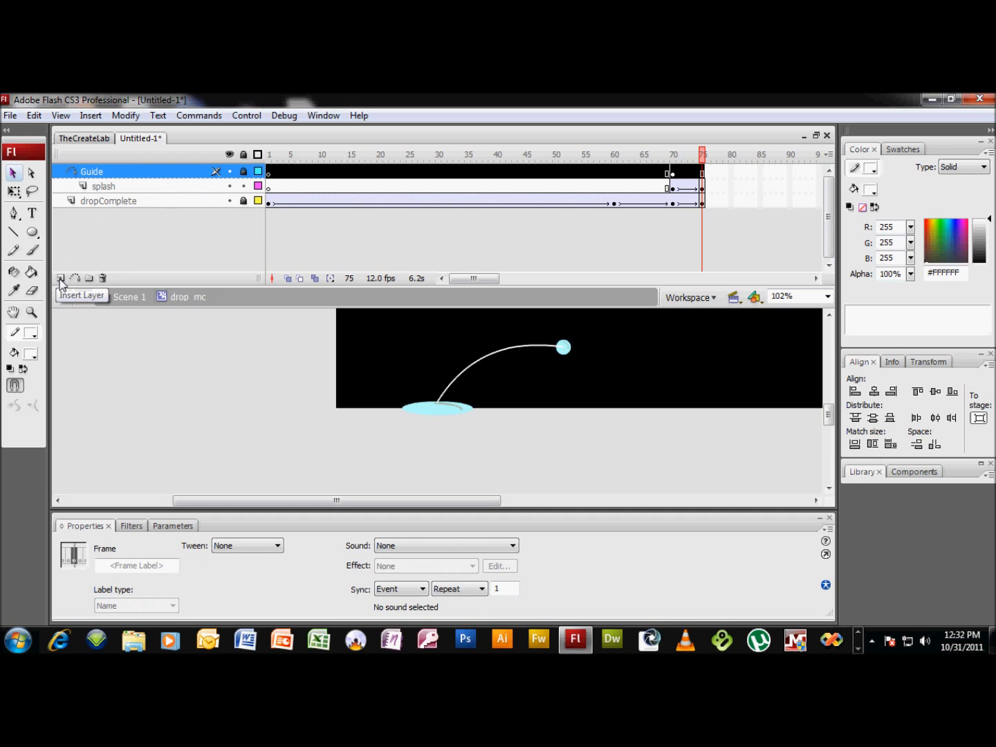
- Insert two new layers at the top and rename the uppermost one 'guide'
{"action": "left_click", "coordinate": [61, 277]}
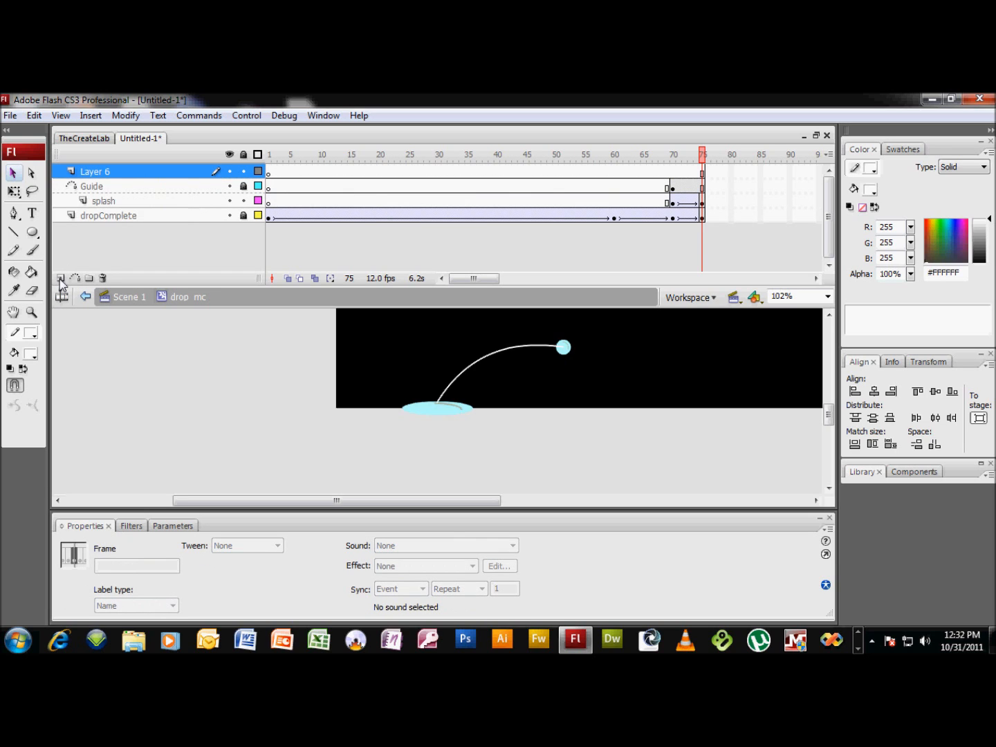
{"action": "left_click", "coordinate": [61, 277]}
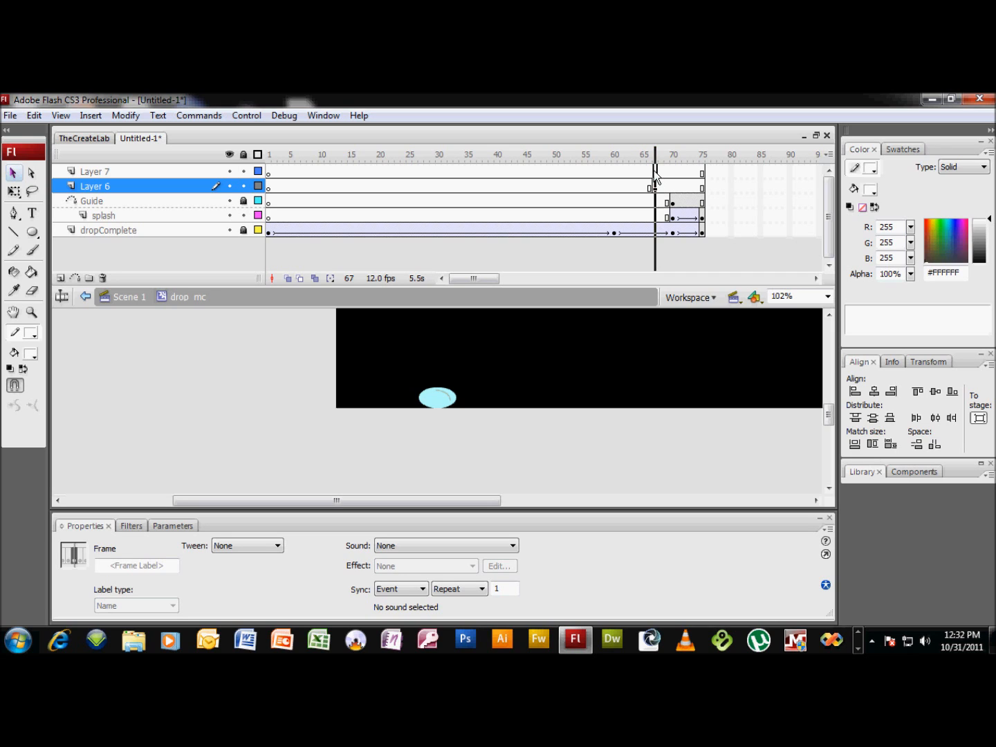
{"action": "left_click", "coordinate": [94, 171]}
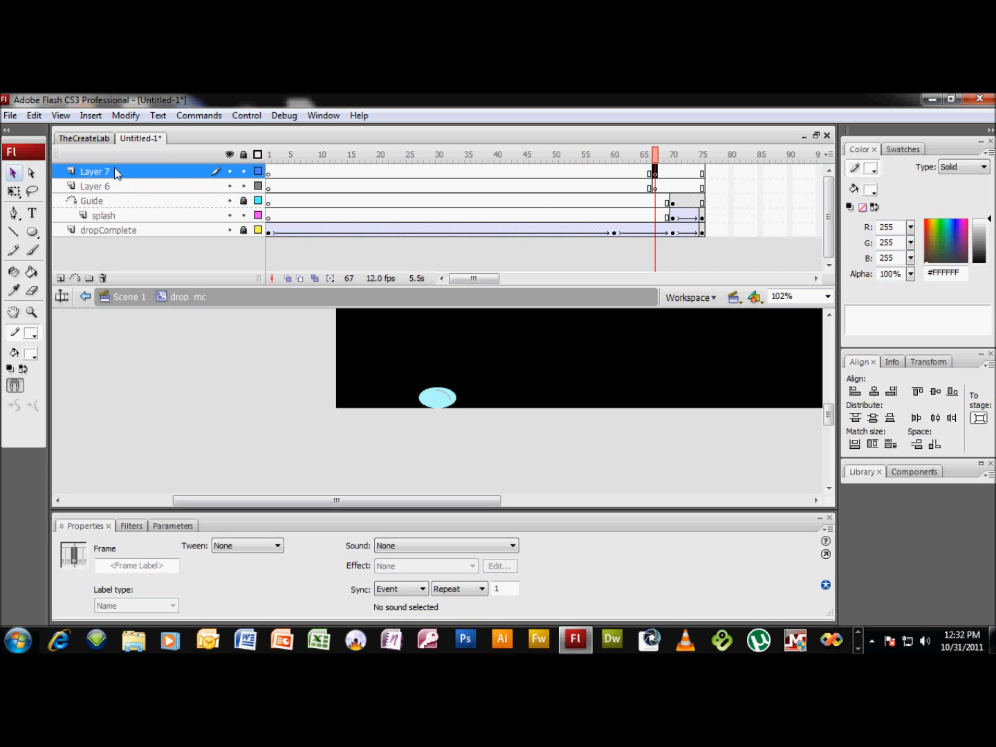
{"action": "double_click", "coordinate": [96, 171]}
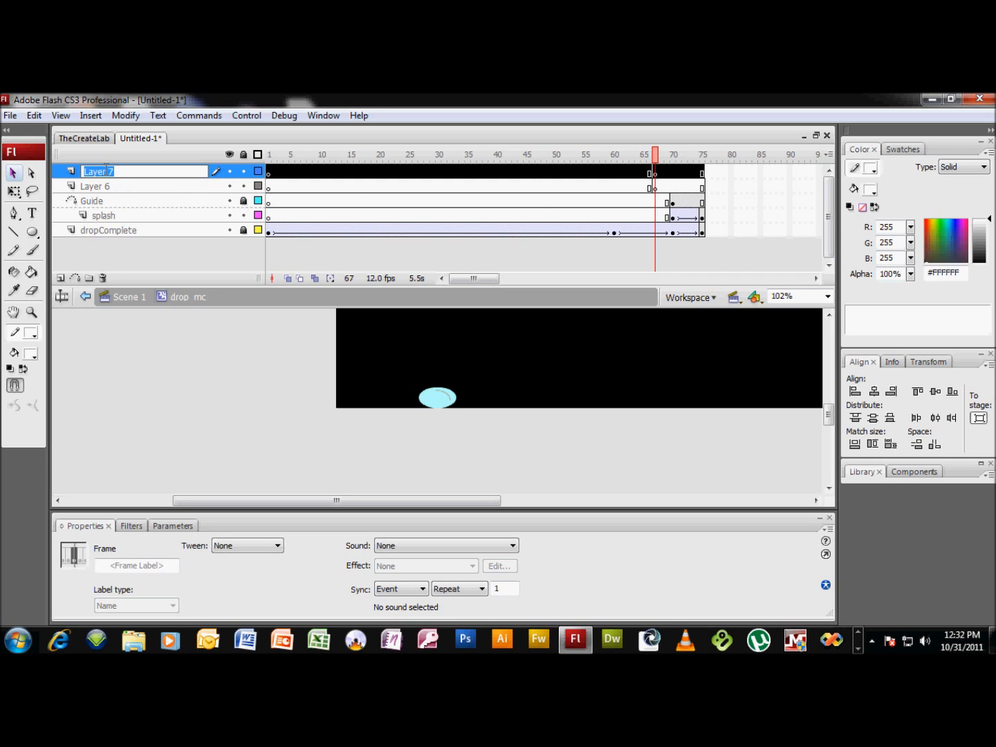
{"action": "type", "text": "guide"}
{"action": "left_click", "coordinate": [144, 185]}
{"action": "type", "text": "splash"}
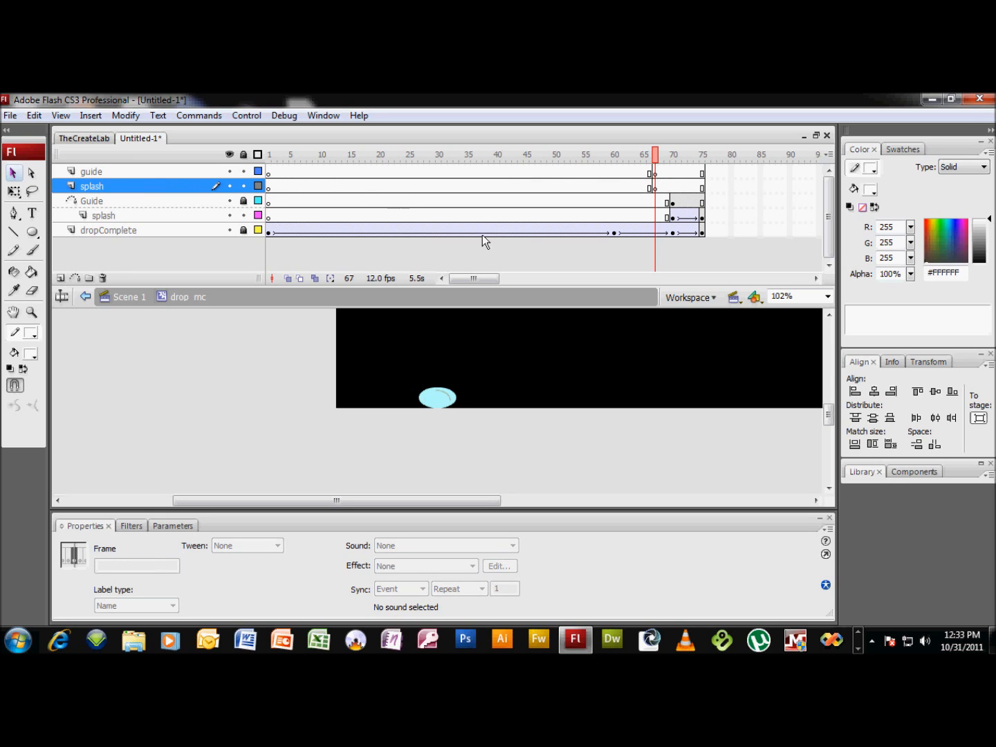
{"action": "left_click", "coordinate": [656, 186]}
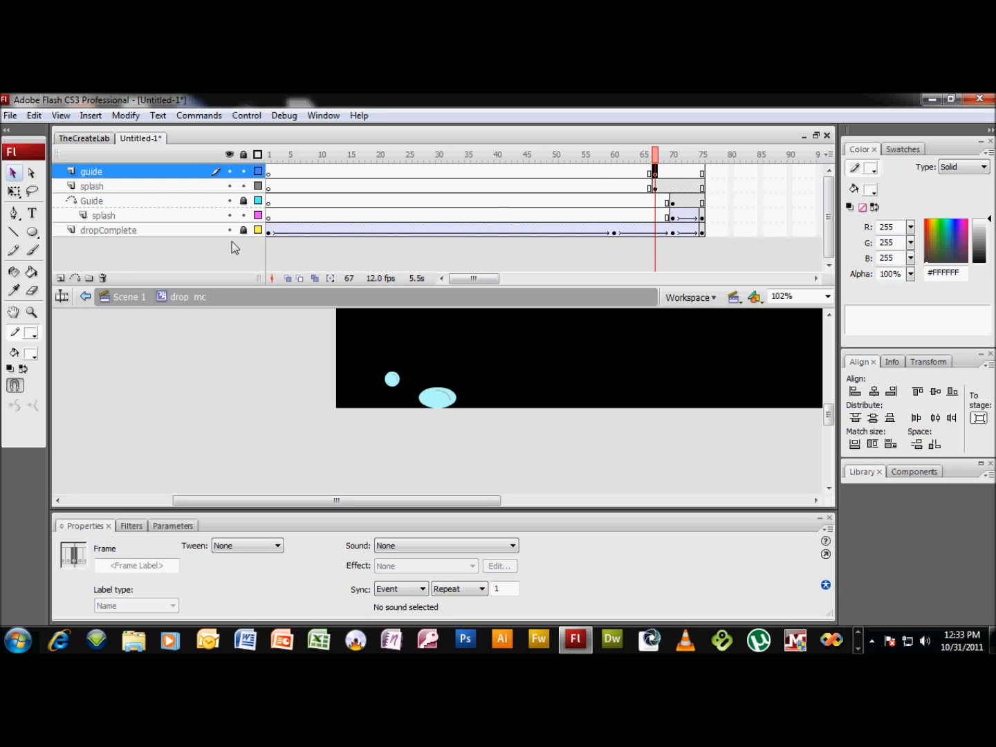
{"action": "left_click", "coordinate": [12, 232]}
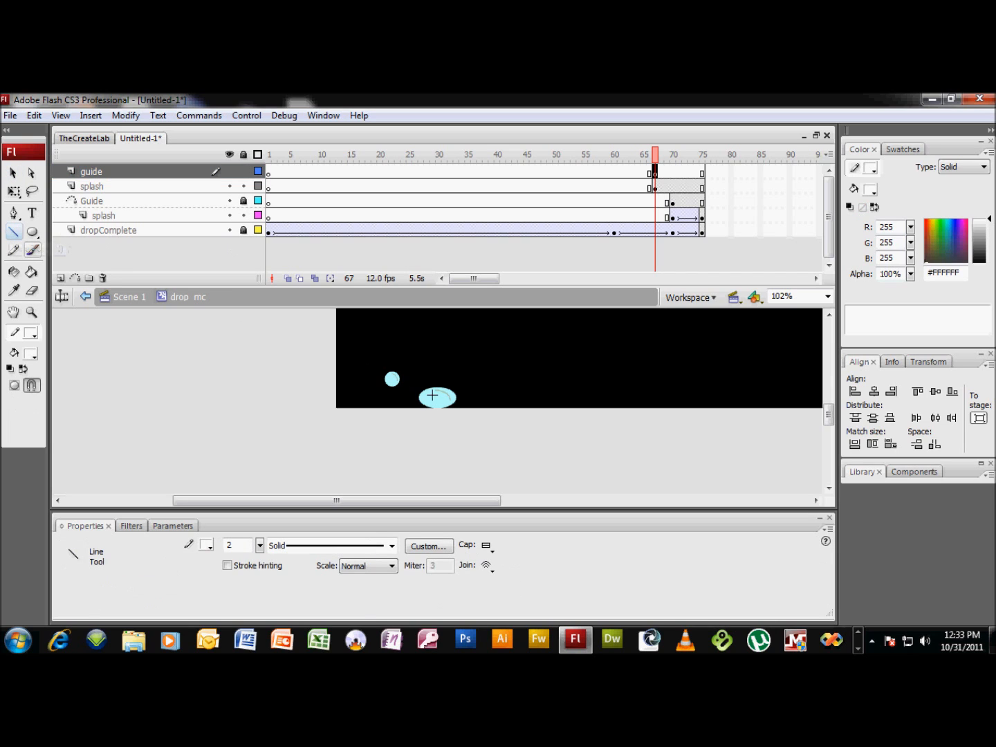